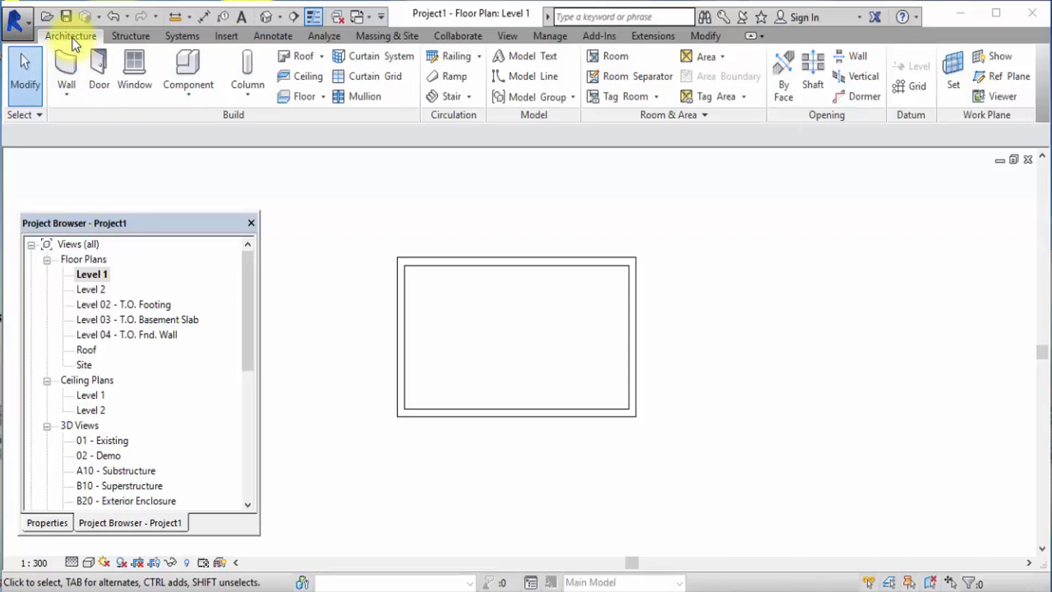
mouse_move(98, 74)
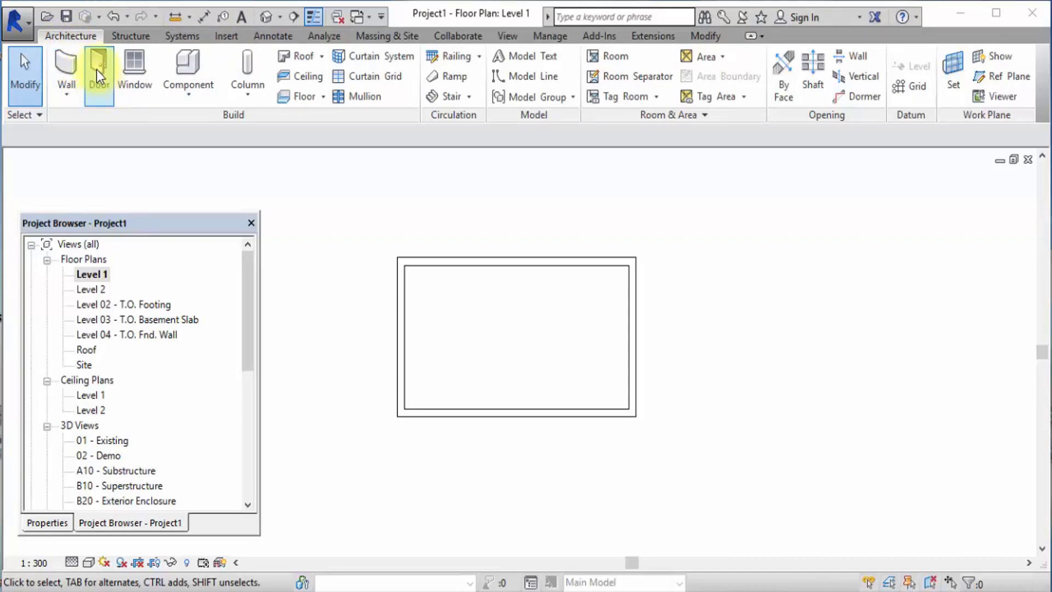
mouse_move(66, 74)
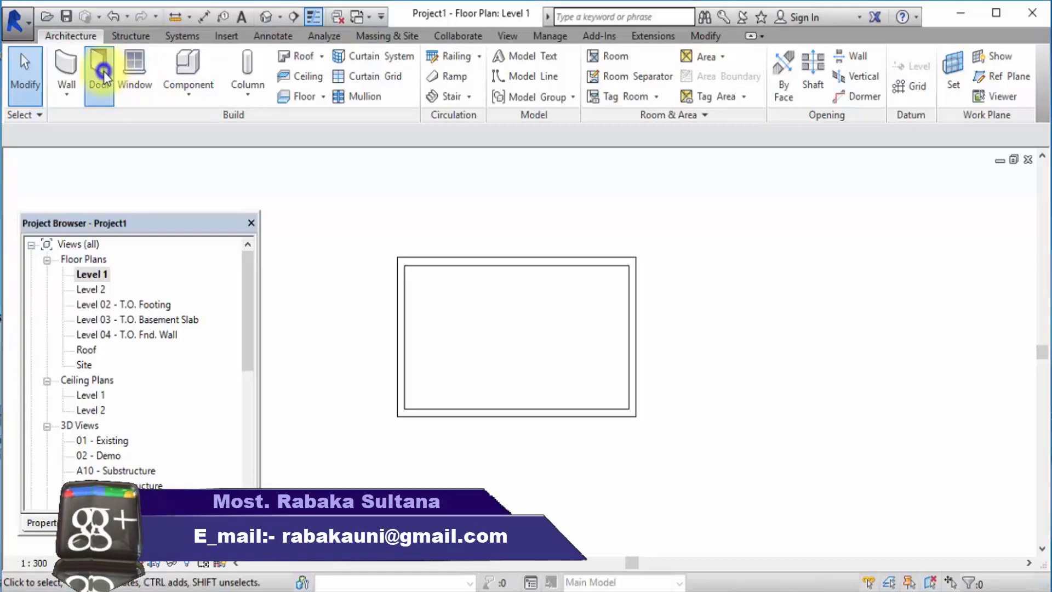
Start the Architecture Door tool to place doors in the Level 1 plan.
left_click(98, 71)
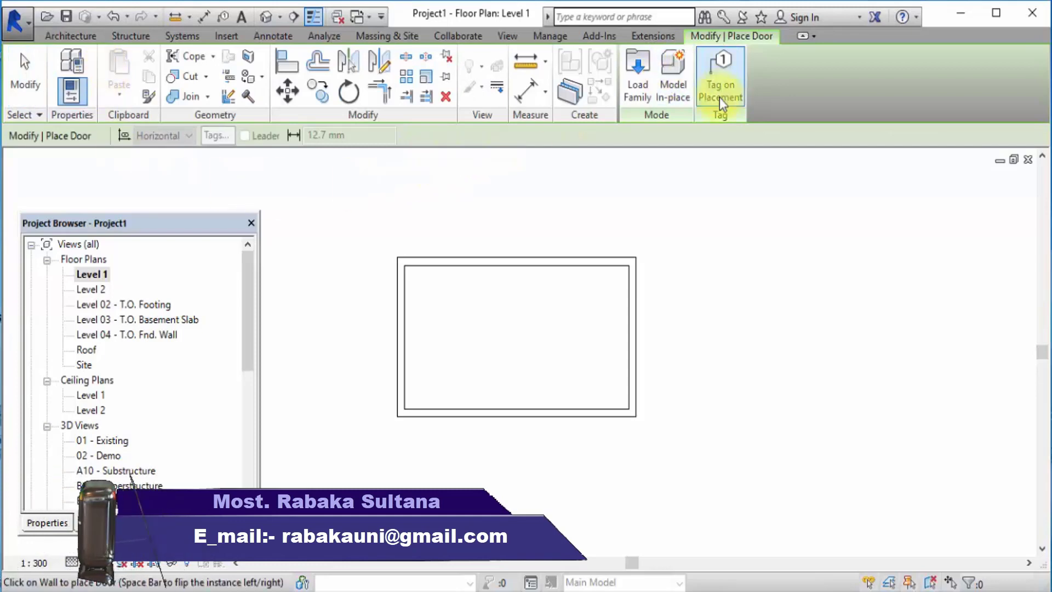
mouse_move(683, 128)
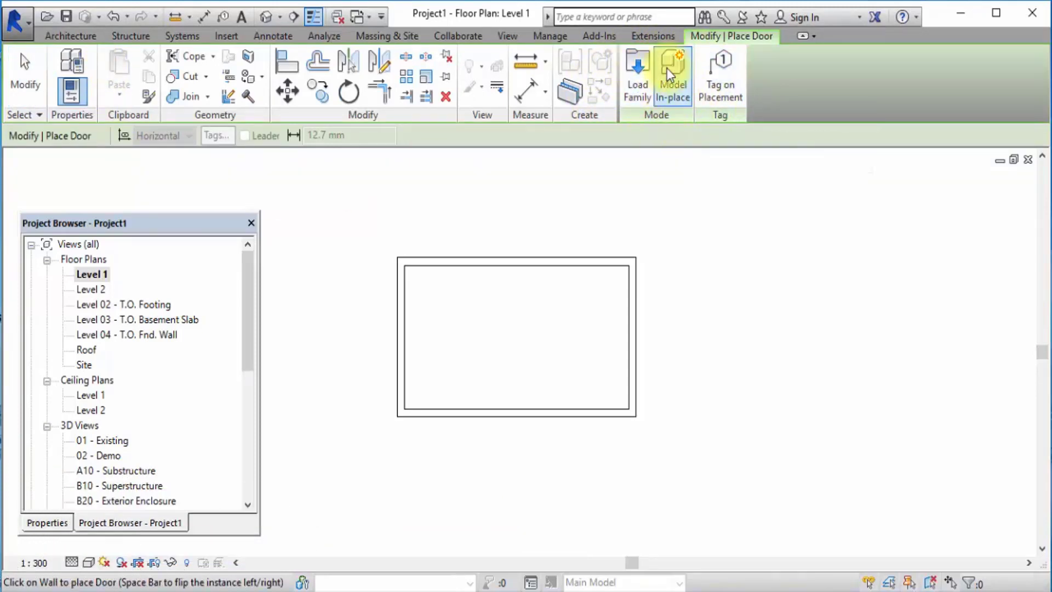
mouse_move(645, 113)
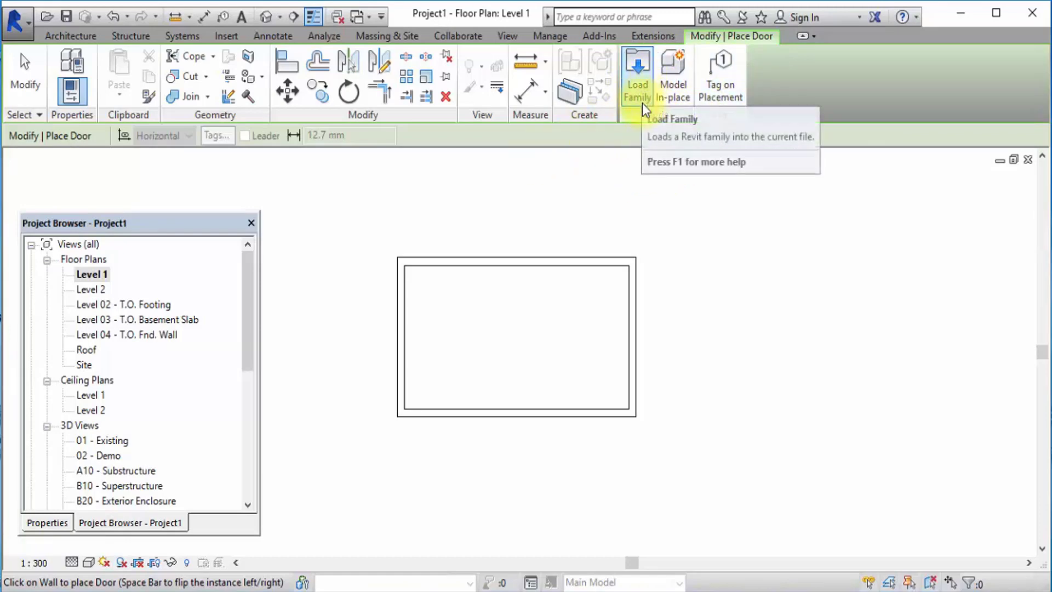
mouse_move(46, 523)
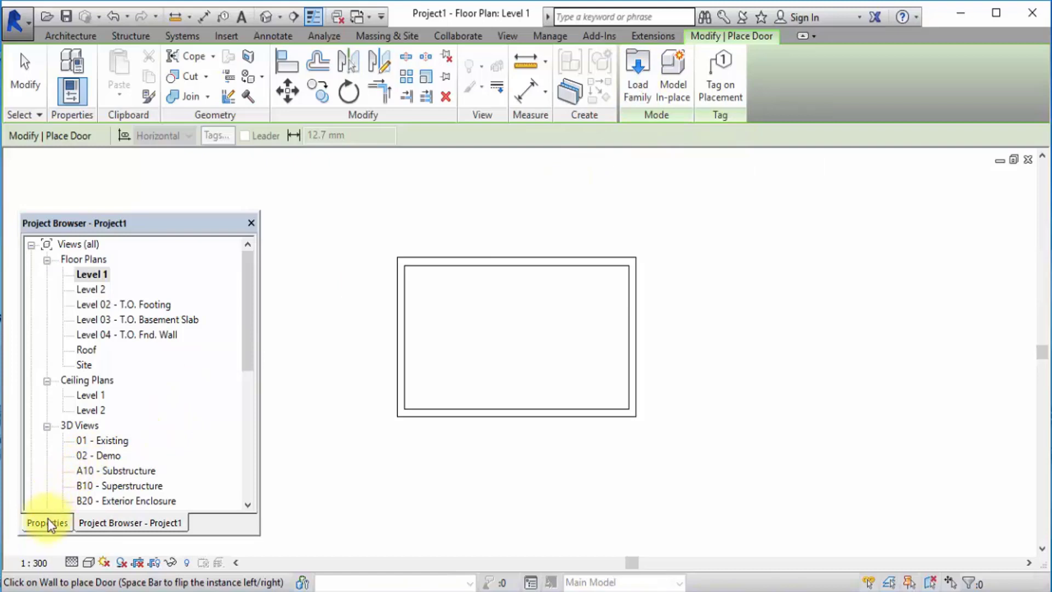
Place Single-Flush 30" x 80" doors in the top wall, then switch to 36" x 84".
left_click(46, 523)
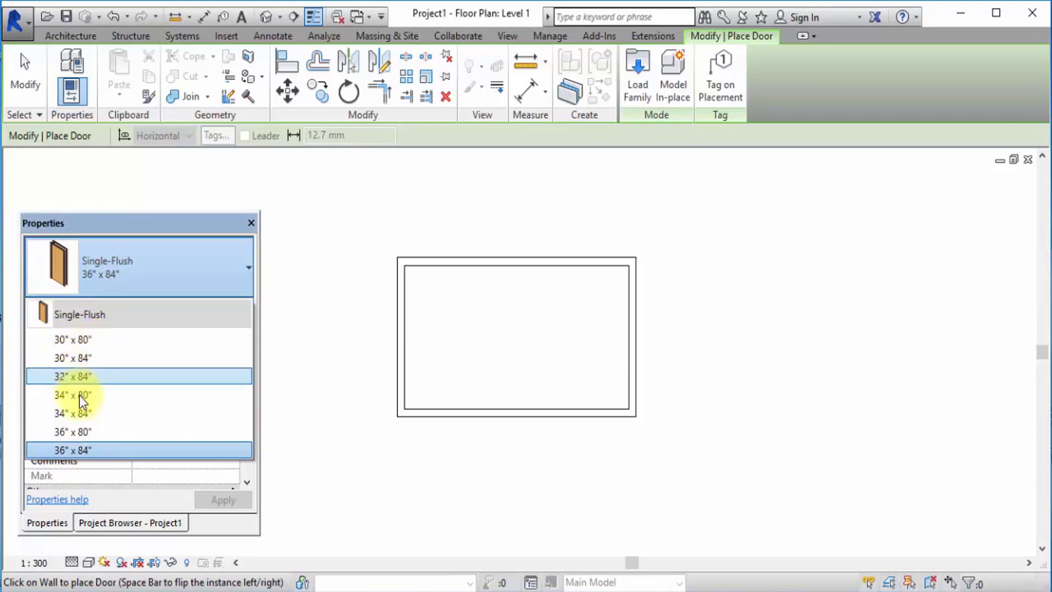
mouse_move(106, 376)
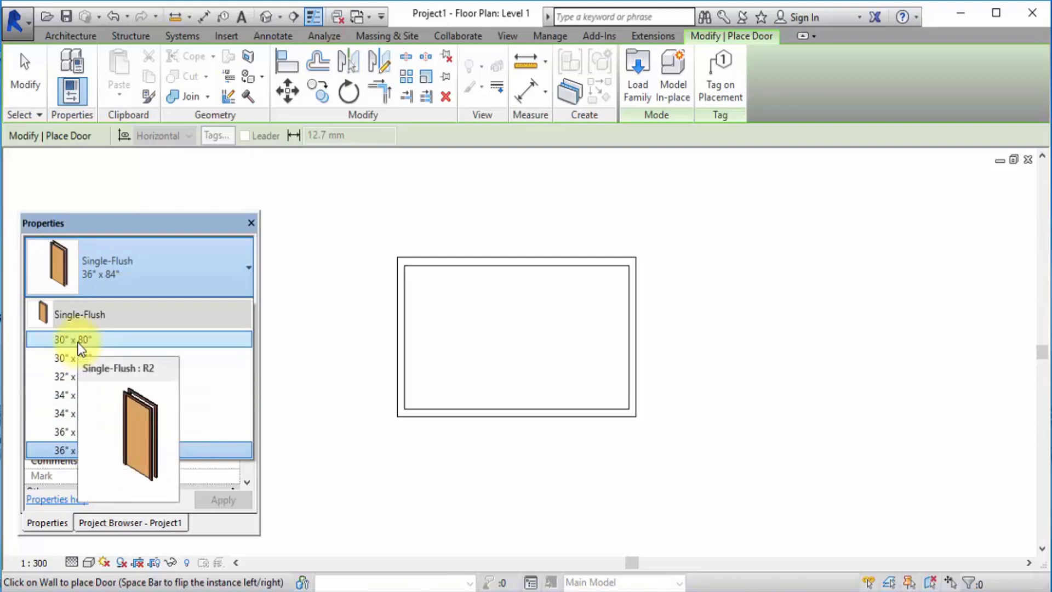
left_click(73, 339)
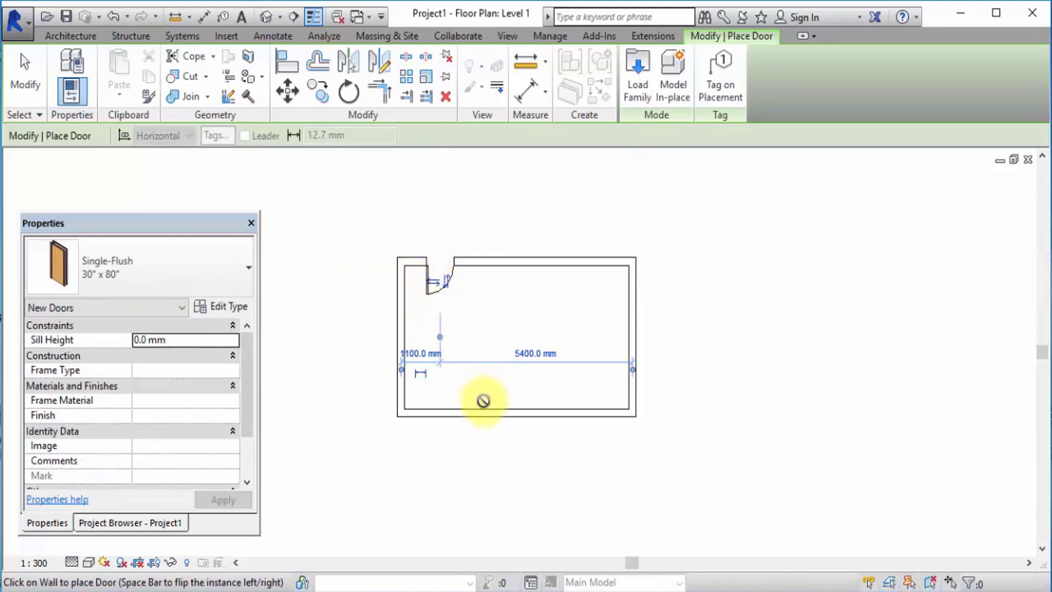
mouse_move(317, 397)
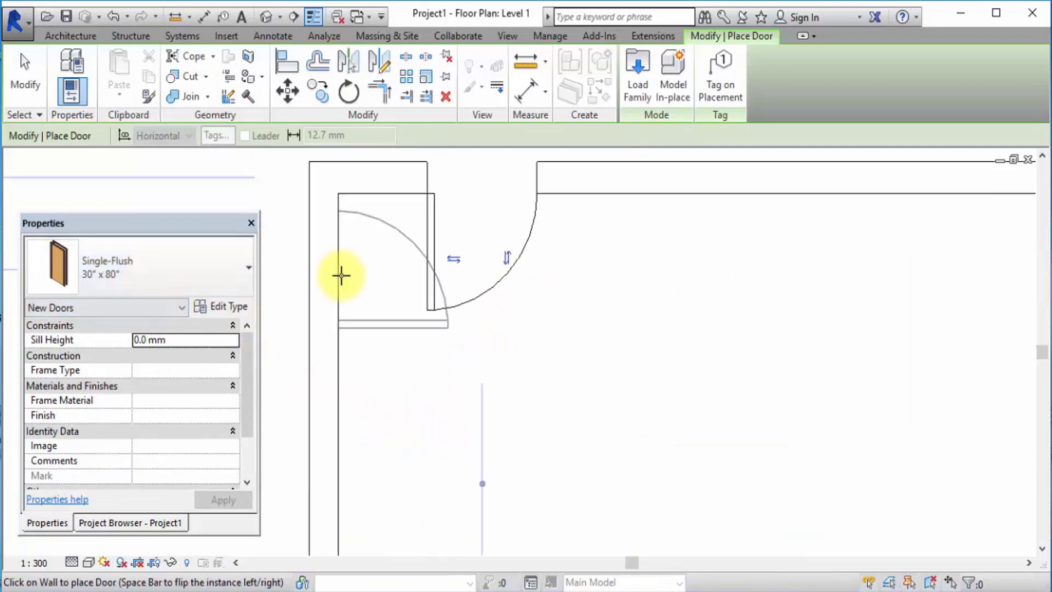
left_click(667, 185)
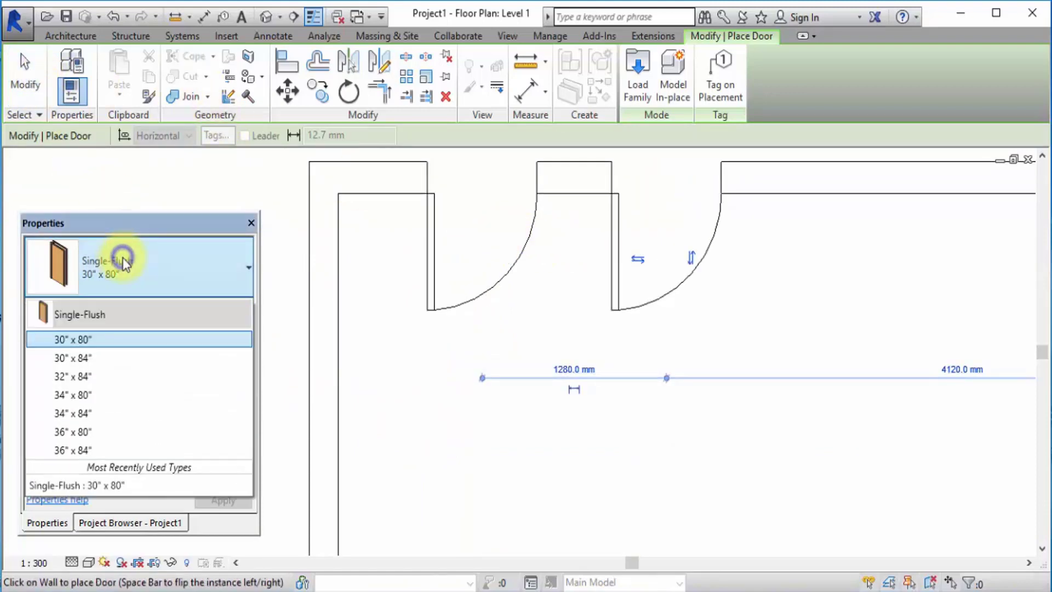
left_click(72, 450)
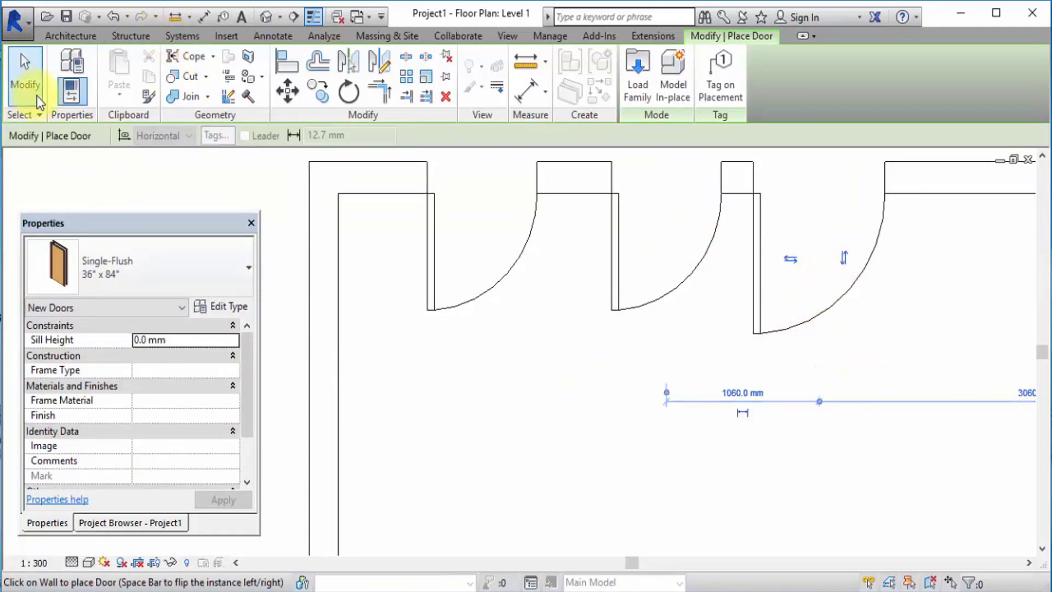
mouse_move(616, 241)
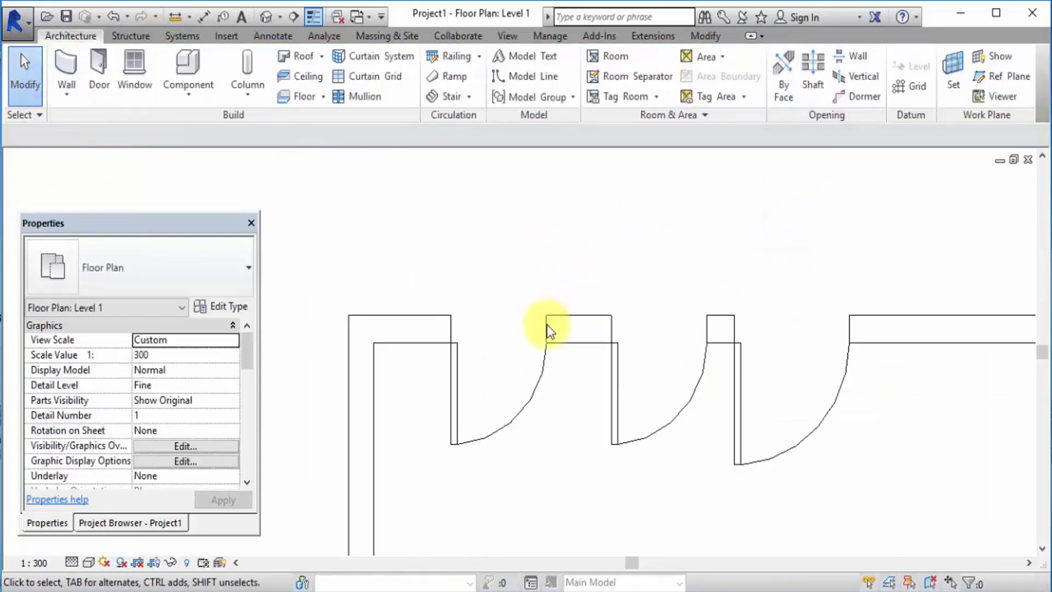
Flip the leftmost door's hinge side and facing so it swings outward.
left_click(547, 328)
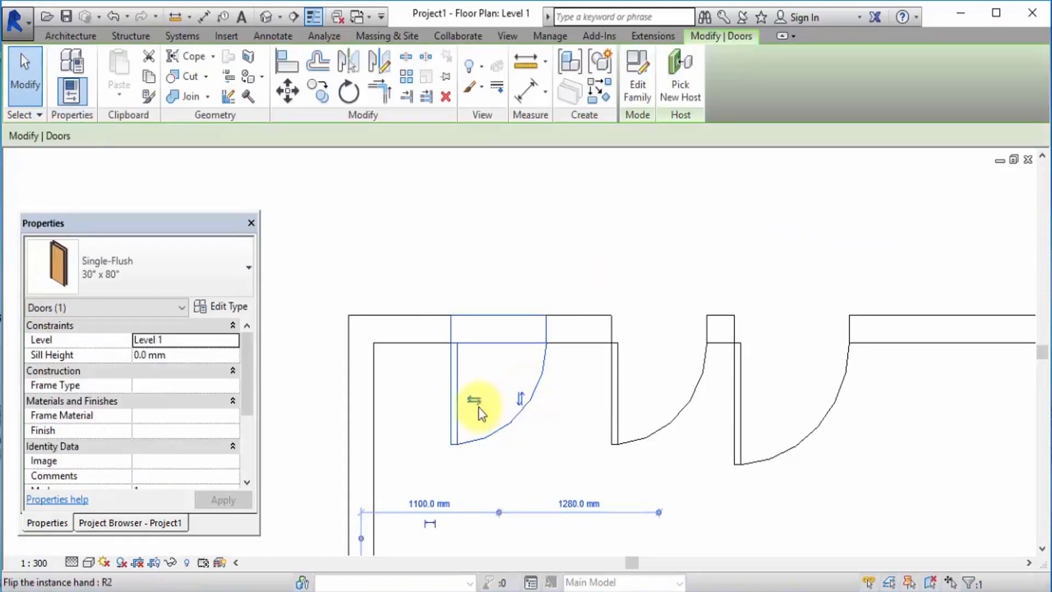
mouse_move(526, 432)
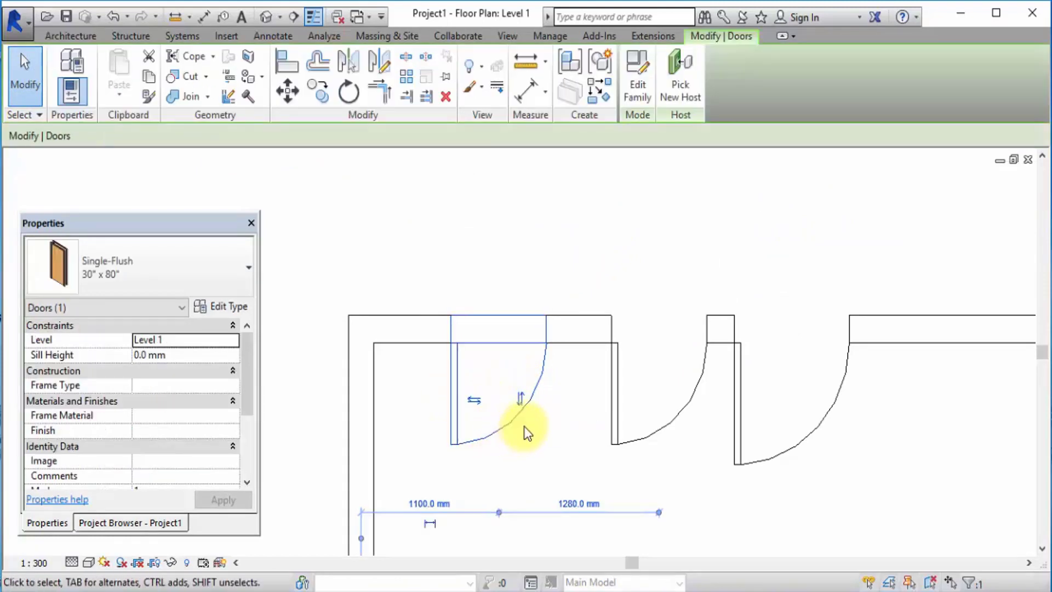
mouse_move(473, 401)
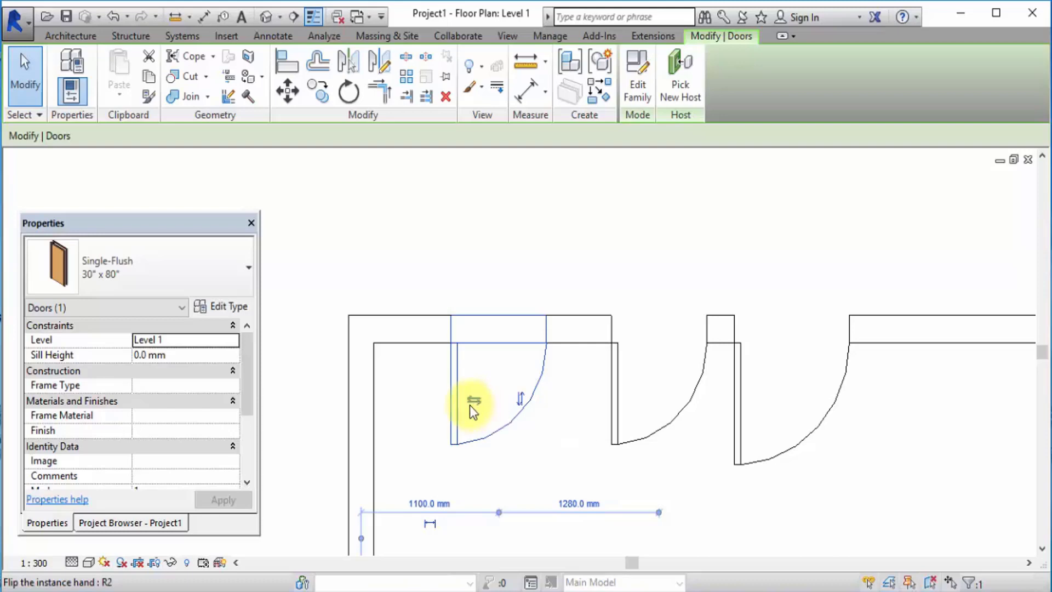
mouse_move(456, 408)
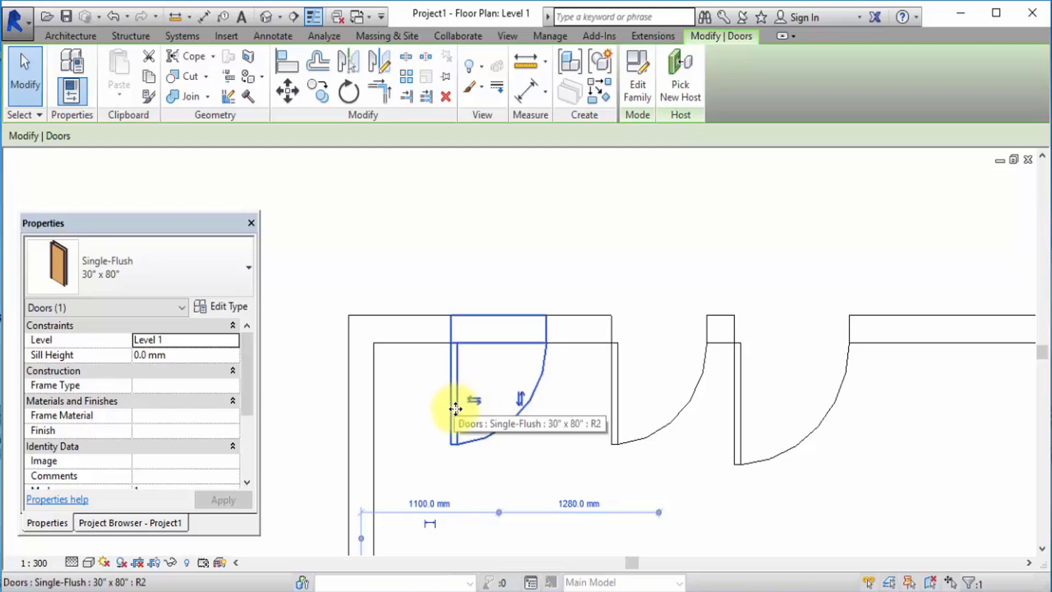
mouse_move(484, 405)
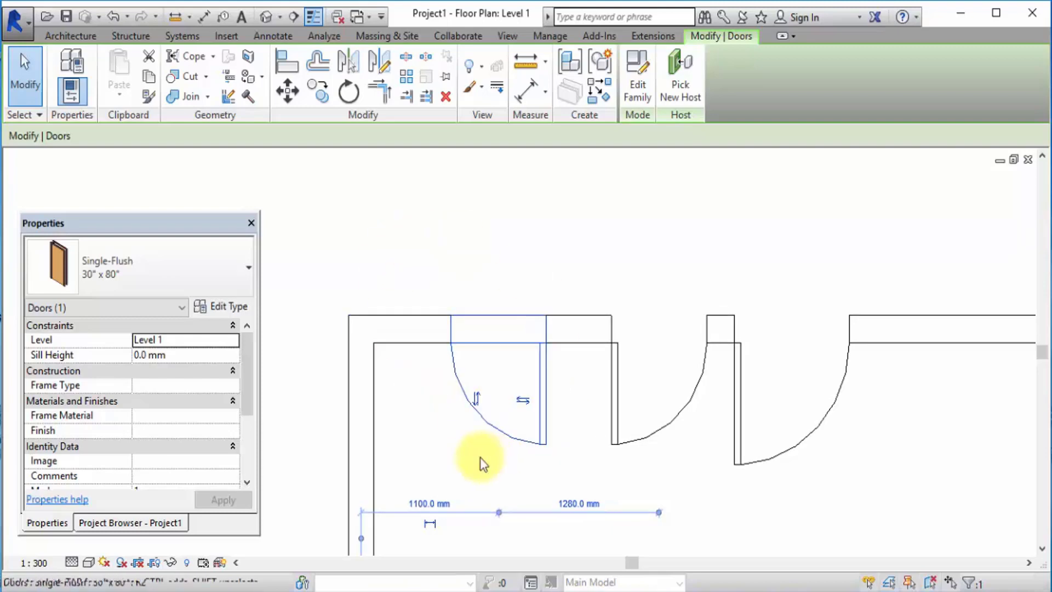
mouse_move(523, 402)
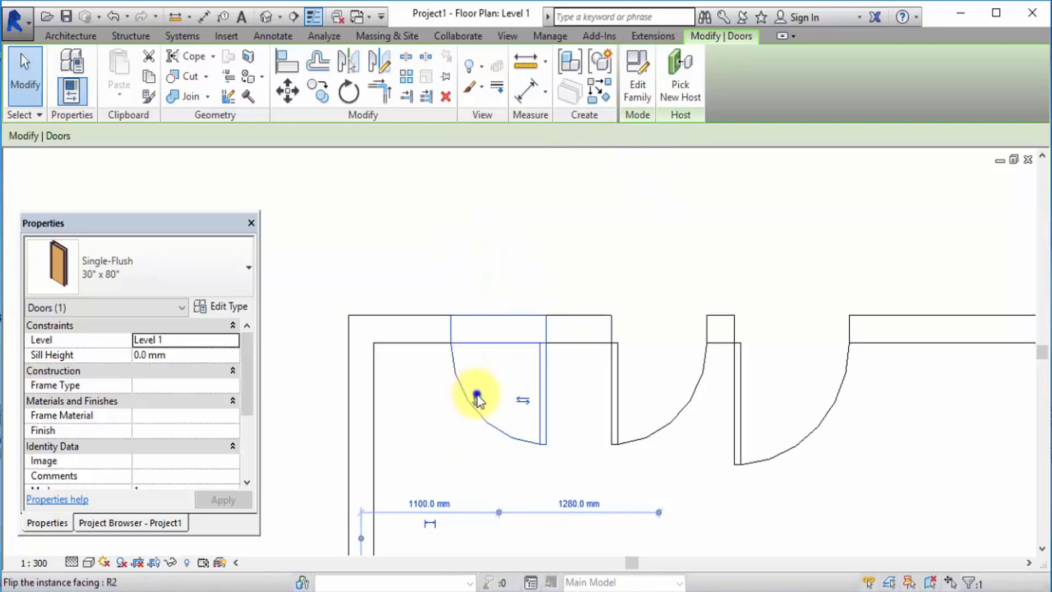
left_click(476, 399)
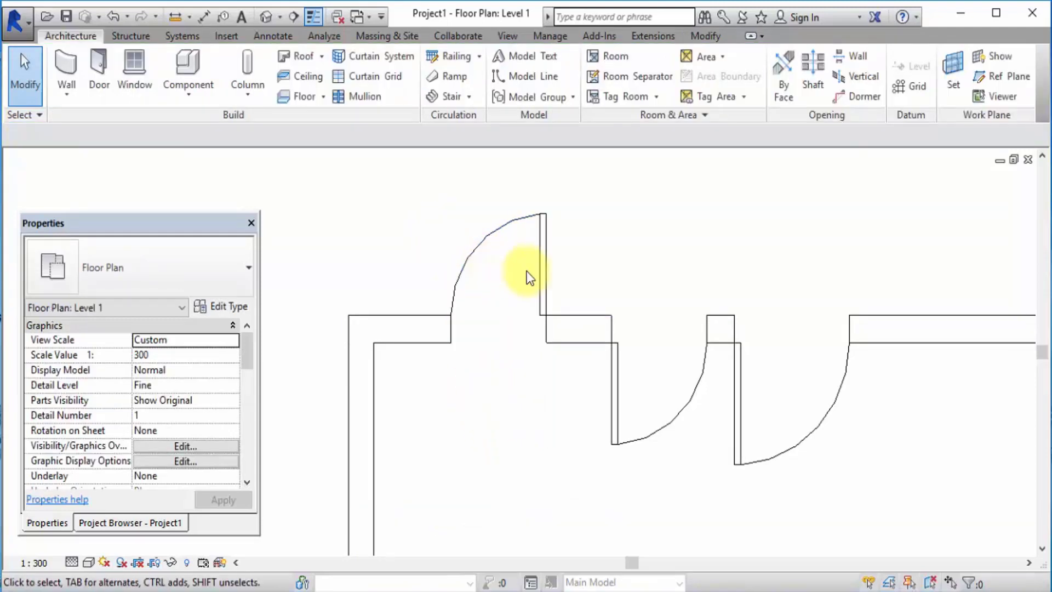
Reposition the middle and right doors along the top wall using temporary dimensions.
left_click(434, 299)
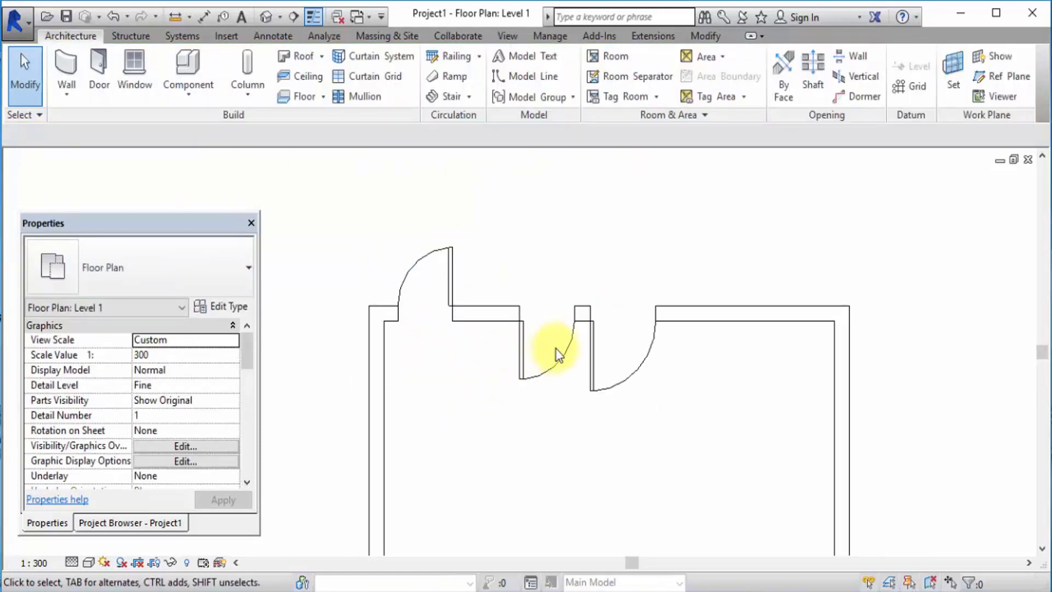
left_click(735, 348)
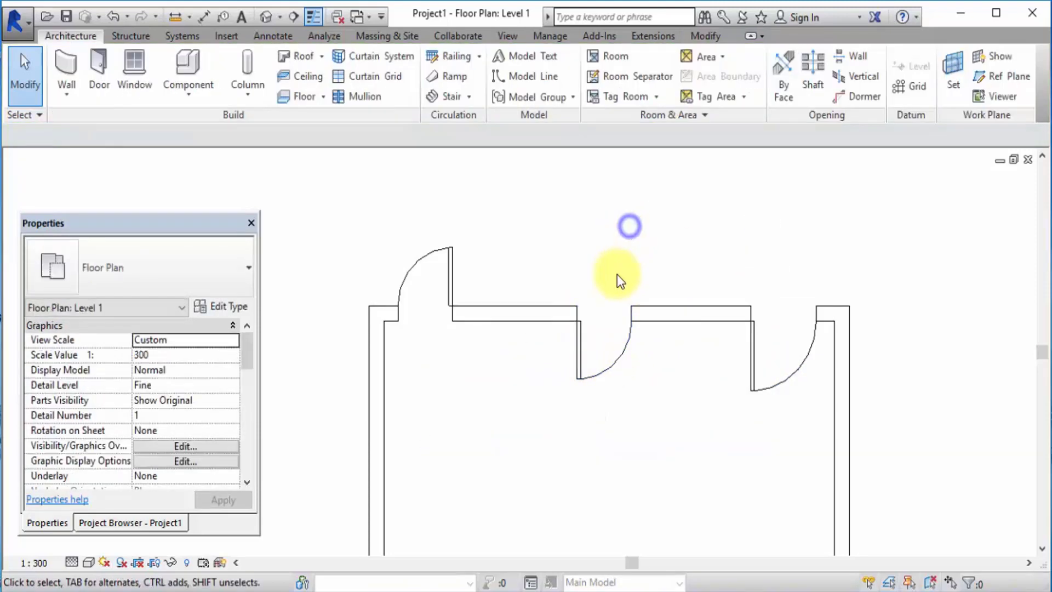
left_click(607, 348)
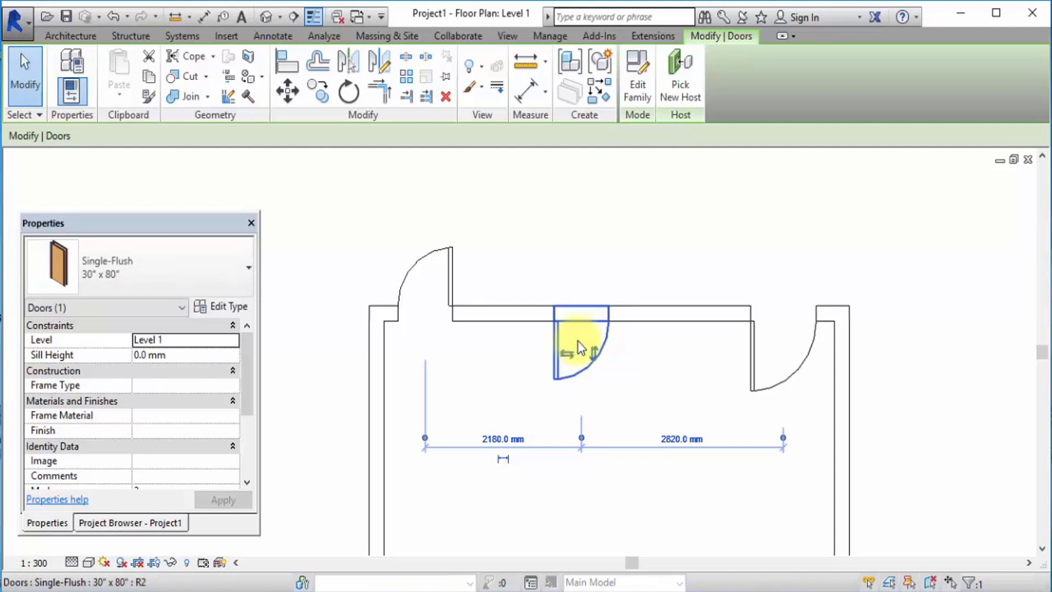
mouse_move(592, 335)
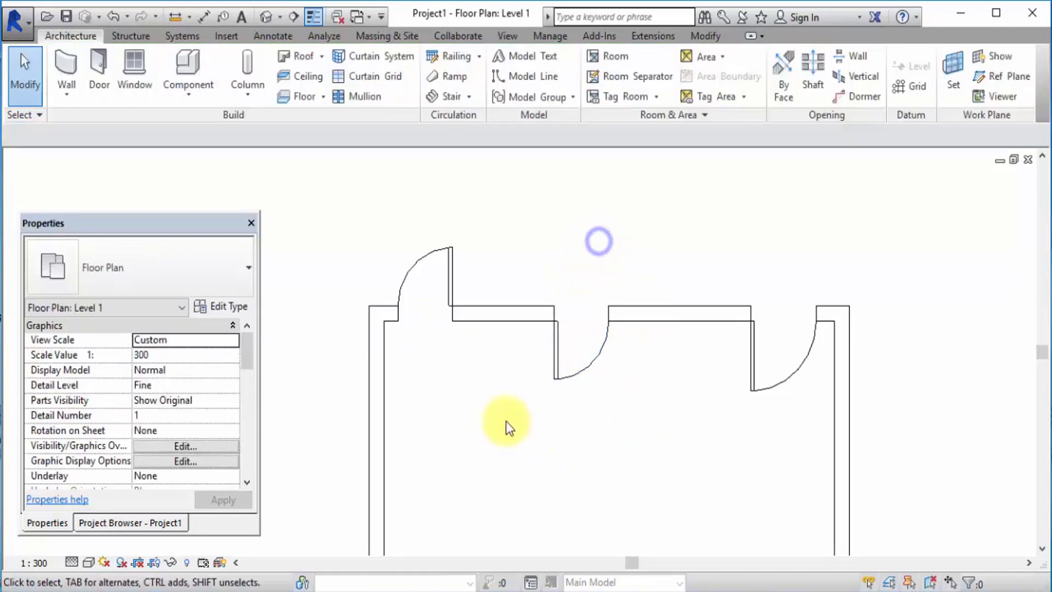
mouse_move(469, 280)
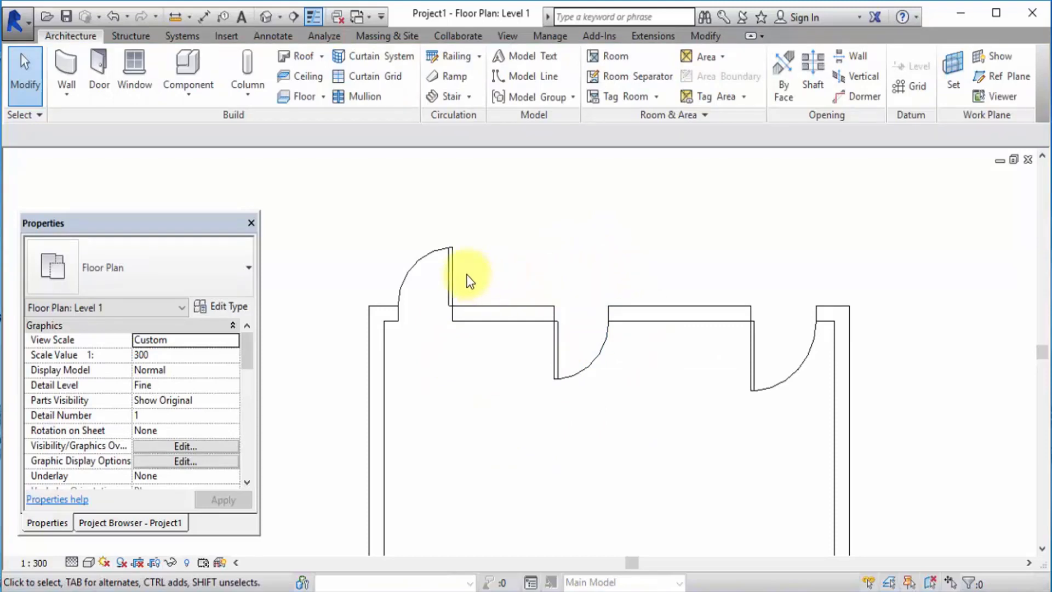
Change the leftmost door to the Single-Flush 36" x 84" type and deselect it.
left_click(445, 275)
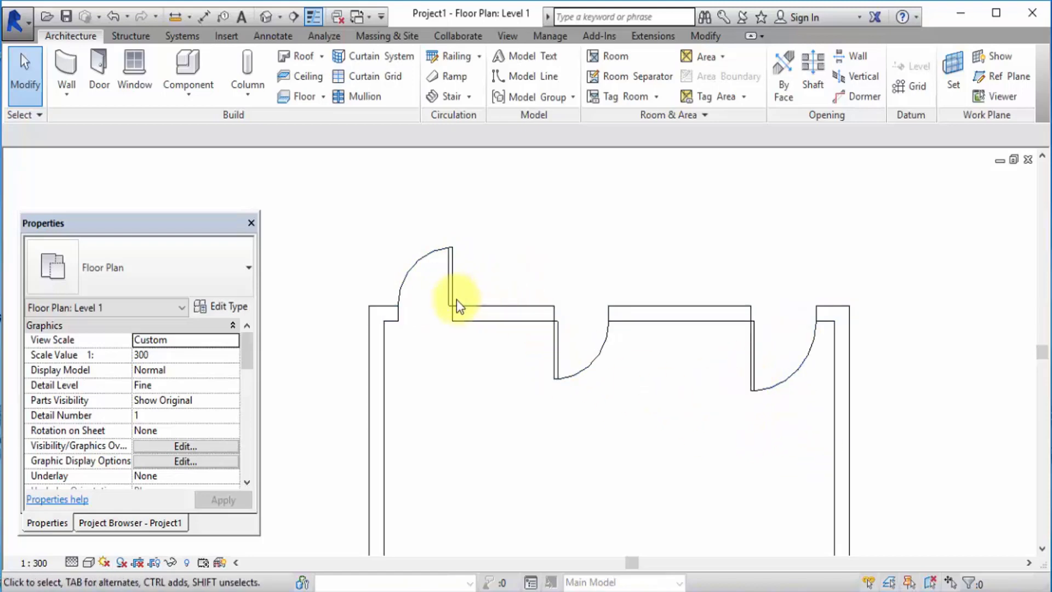
left_click(443, 281)
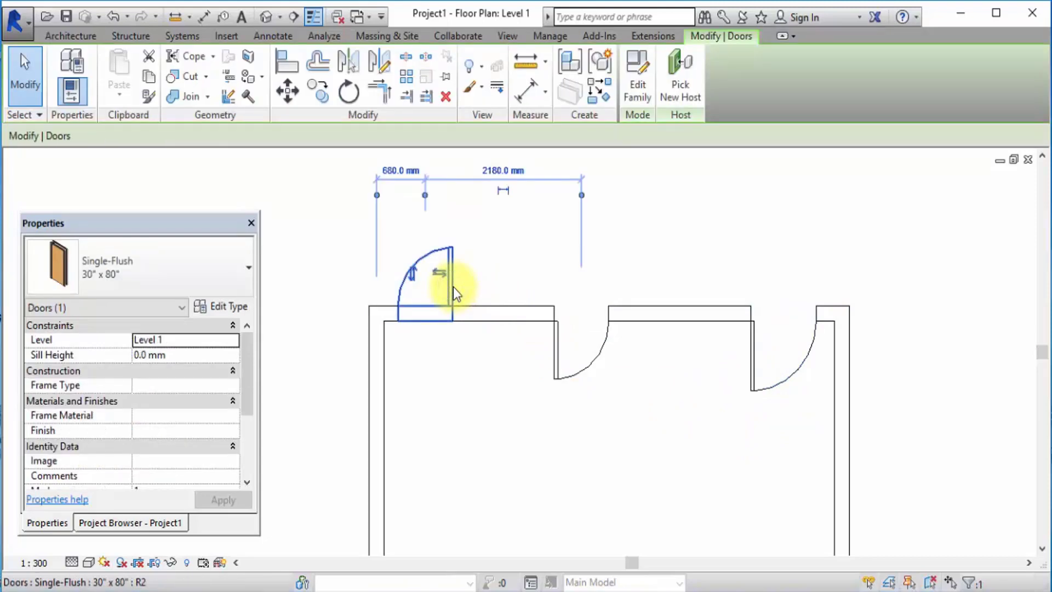
left_click(247, 265)
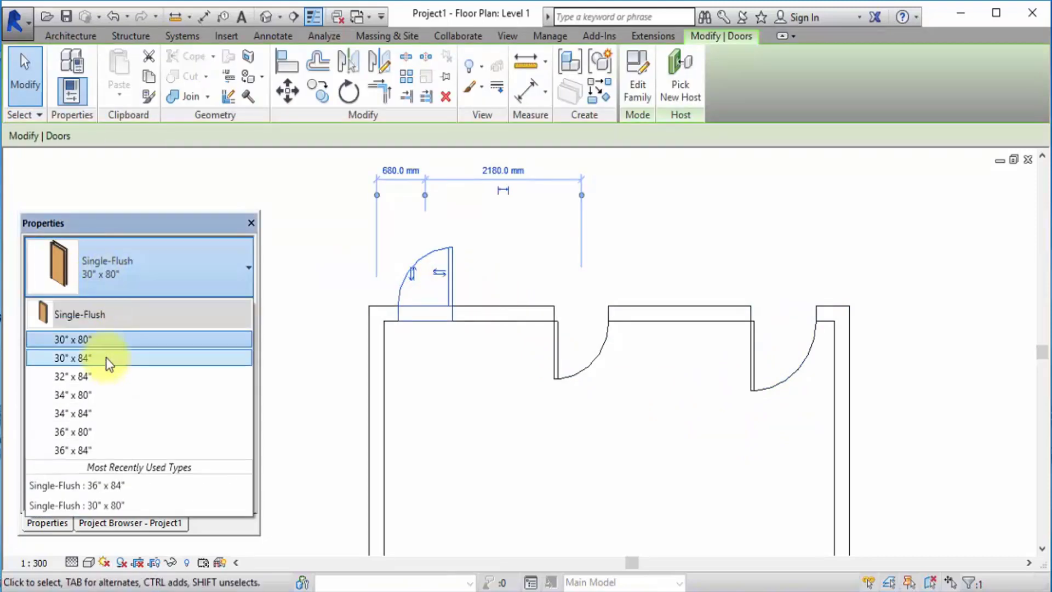
left_click(72, 450)
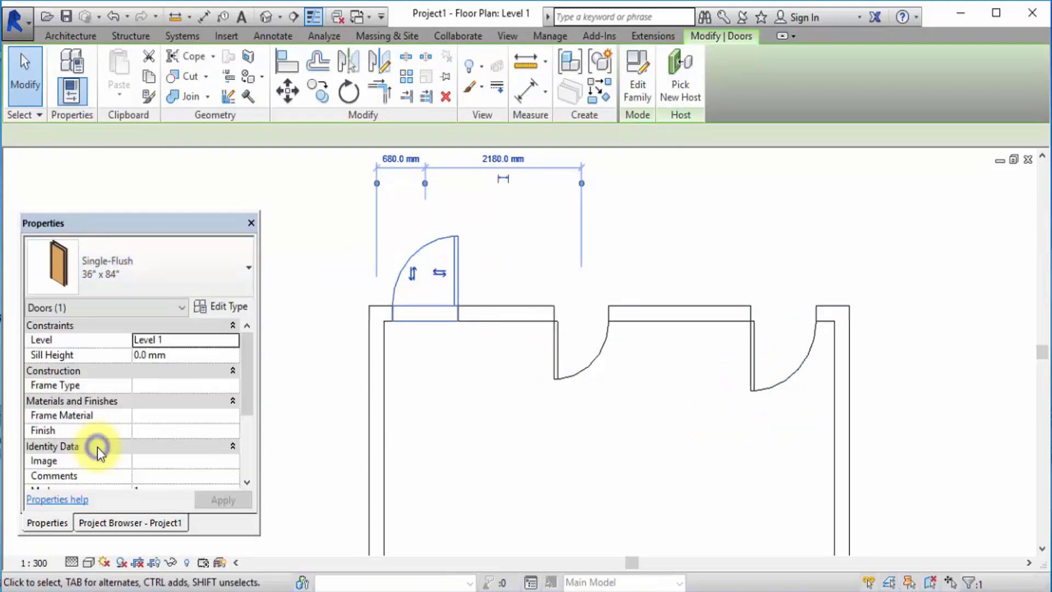
mouse_move(445, 412)
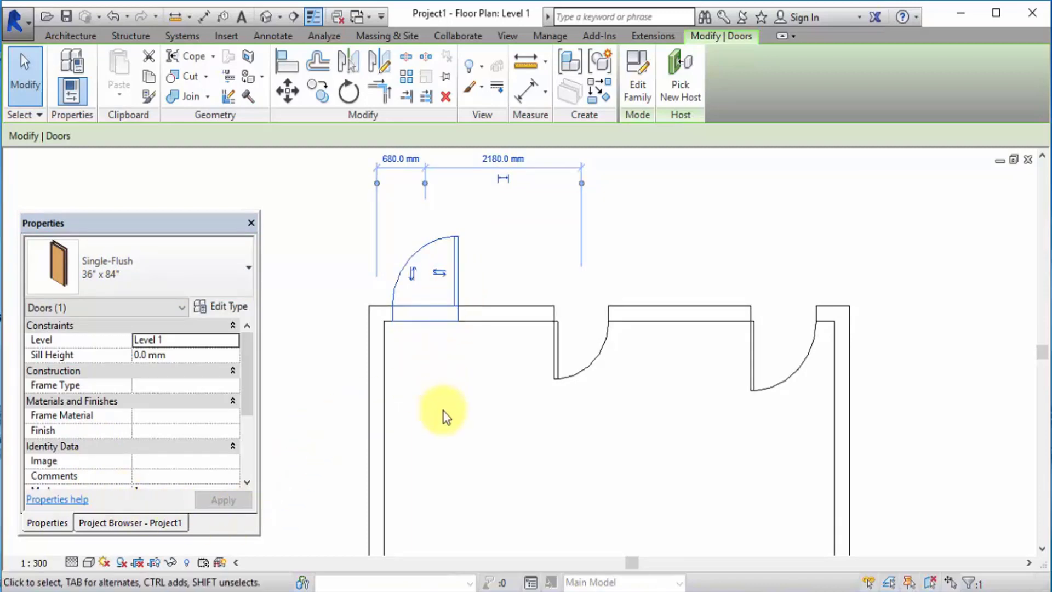
mouse_move(443, 441)
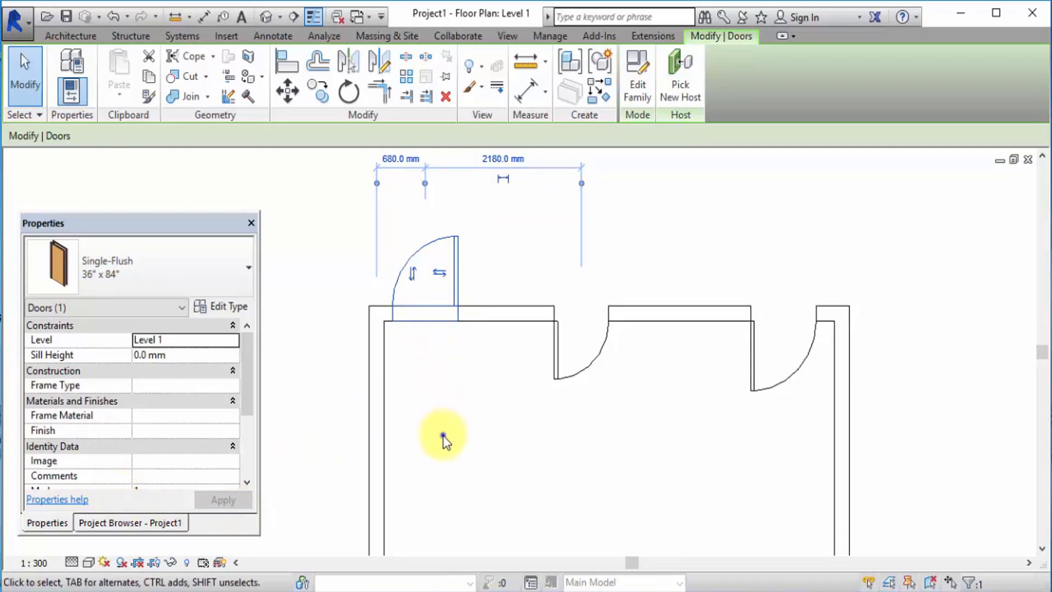
left_click(443, 440)
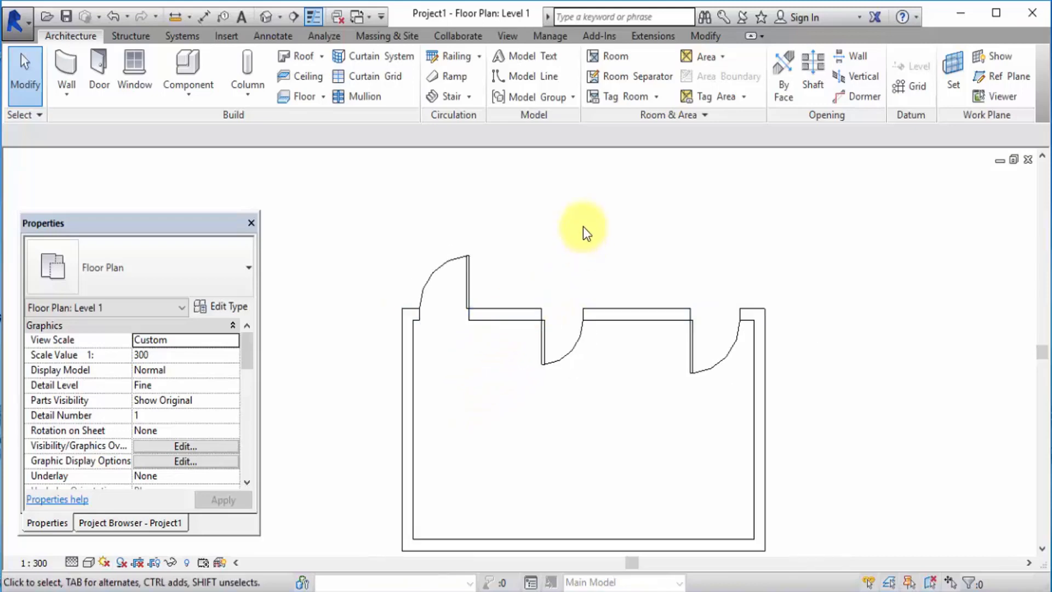
mouse_move(776, 268)
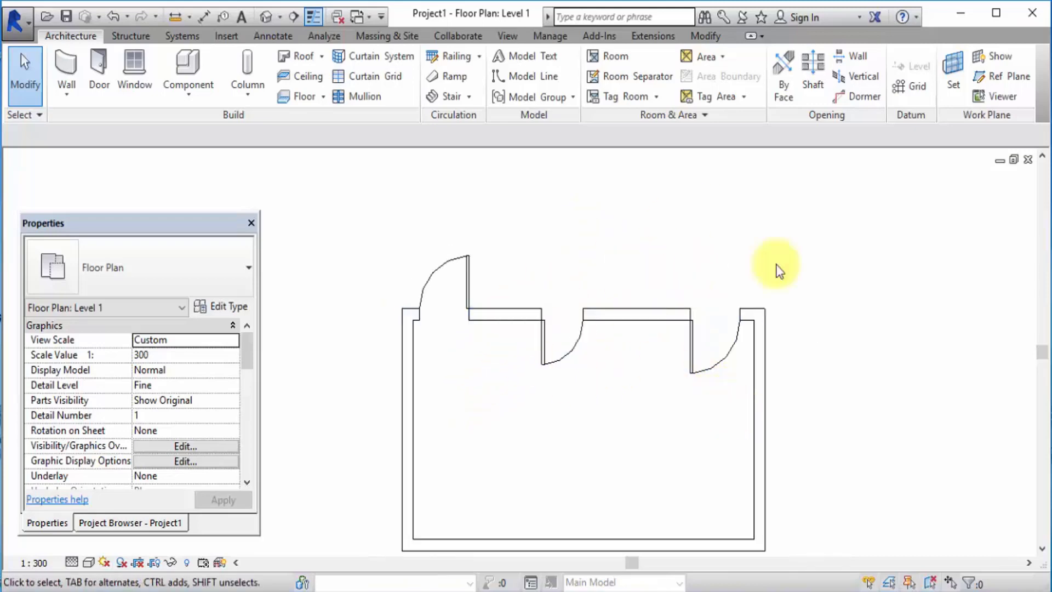
mouse_move(661, 449)
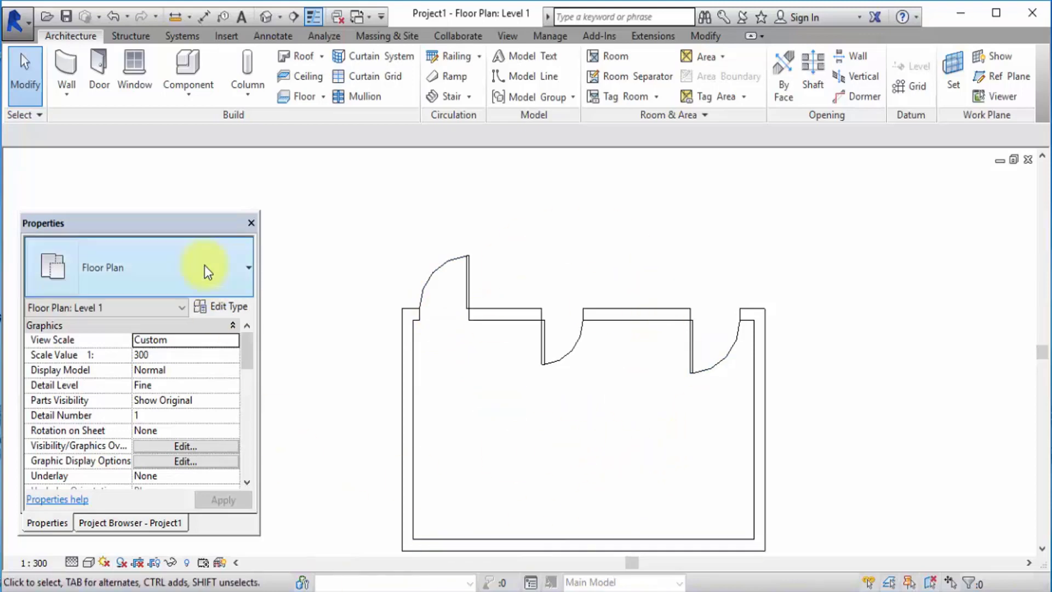
Load the Double-Glass 1 door family from the Doors library folder.
left_click(98, 71)
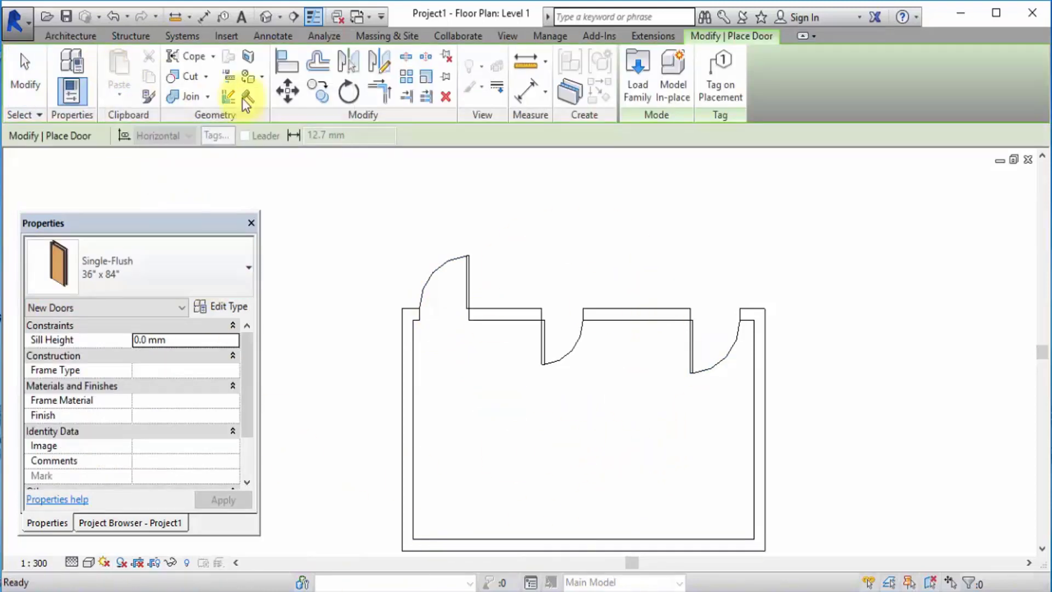
left_click(635, 74)
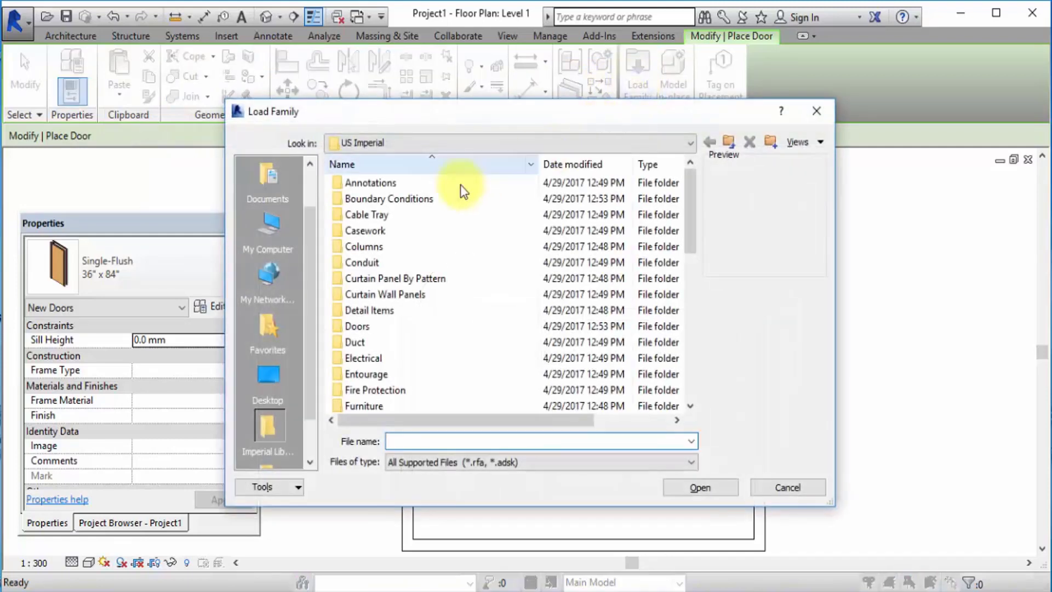
double_click(356, 325)
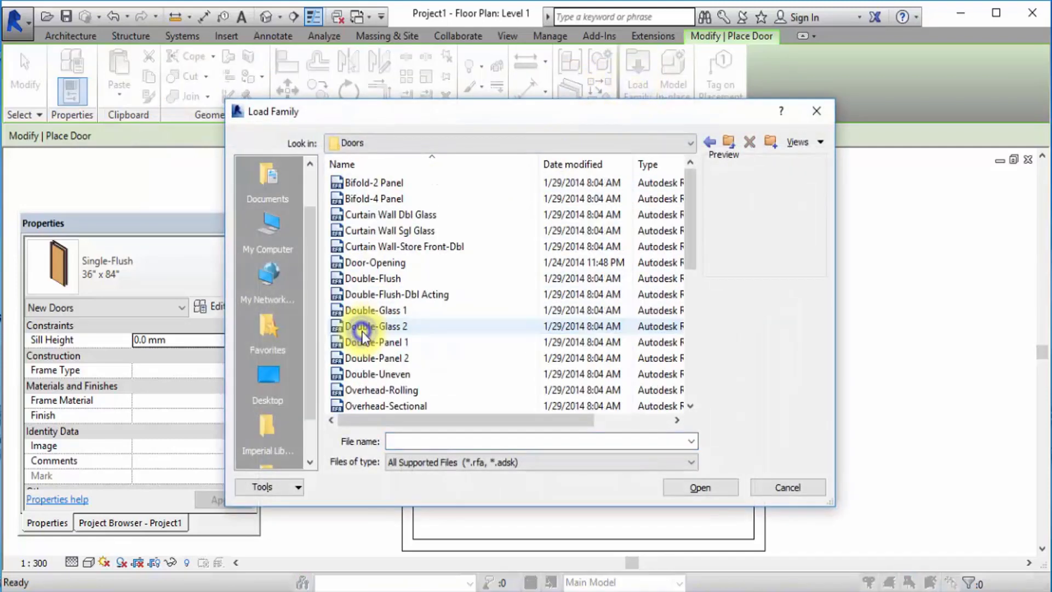
left_click(373, 182)
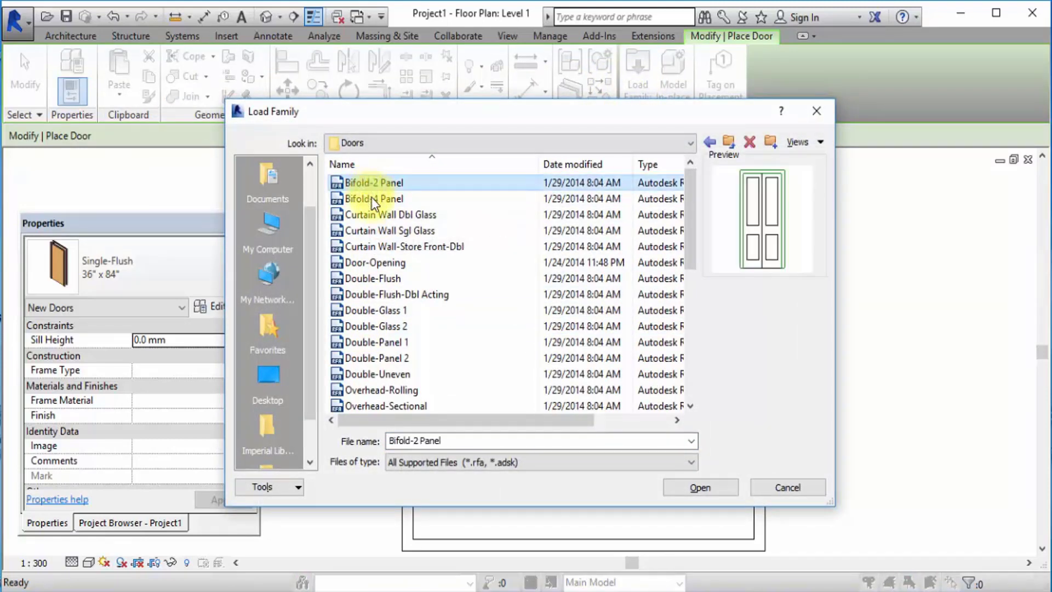
left_click(395, 214)
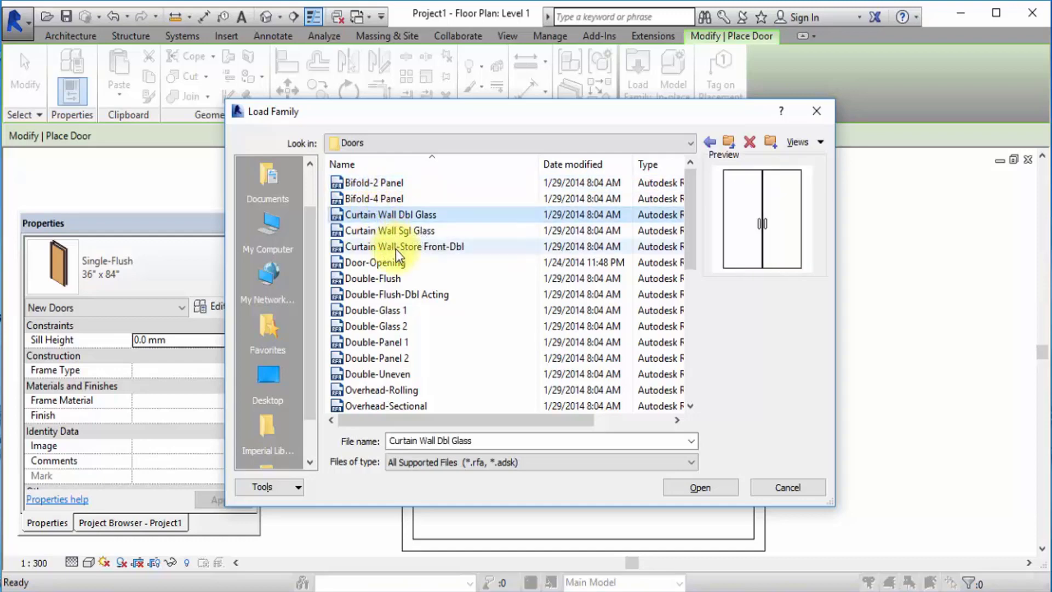
left_click(379, 310)
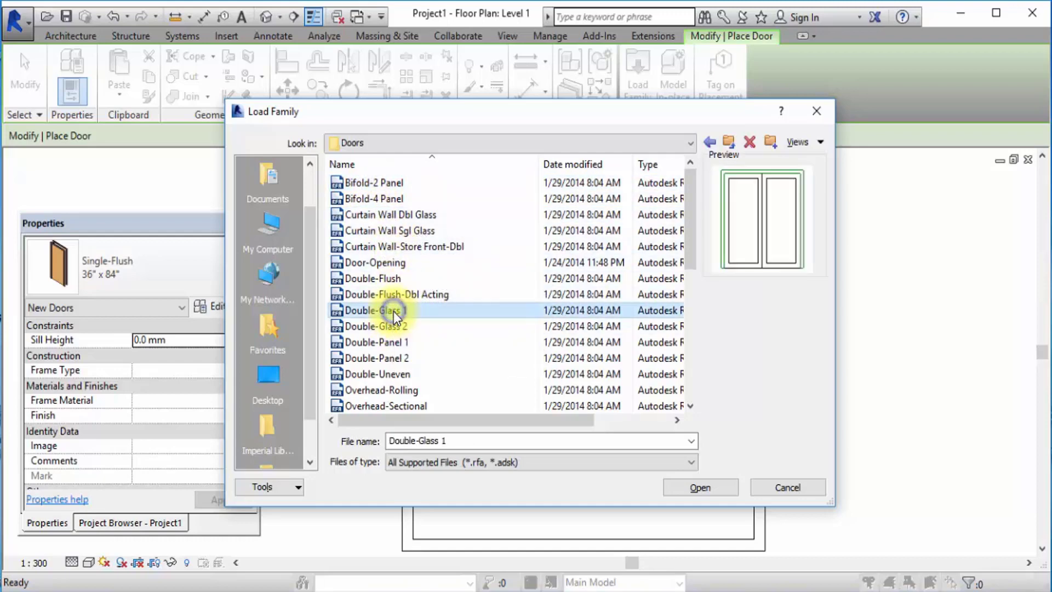
left_click(392, 310)
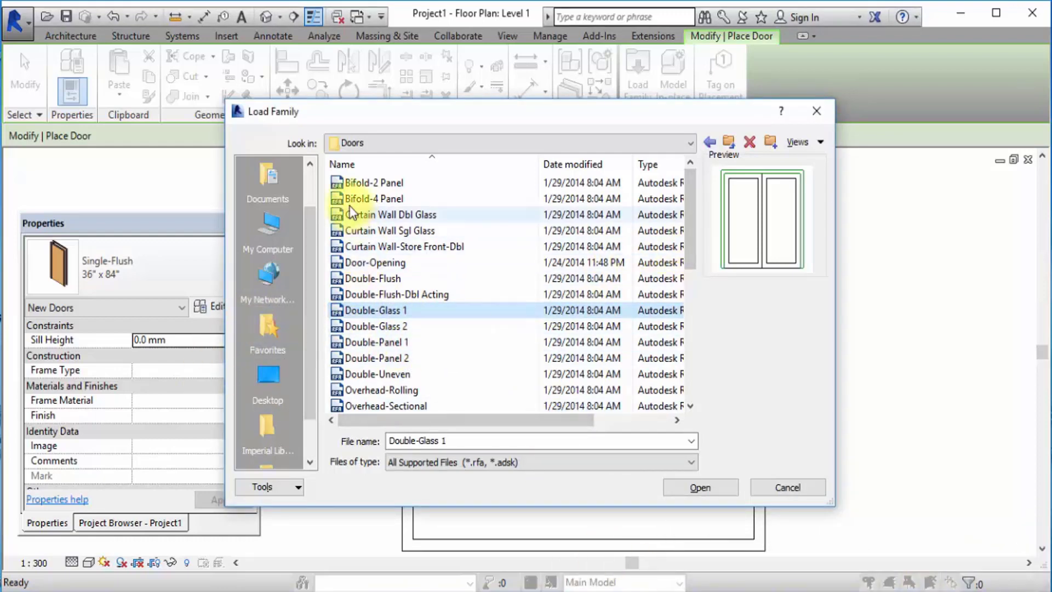
mouse_move(382, 254)
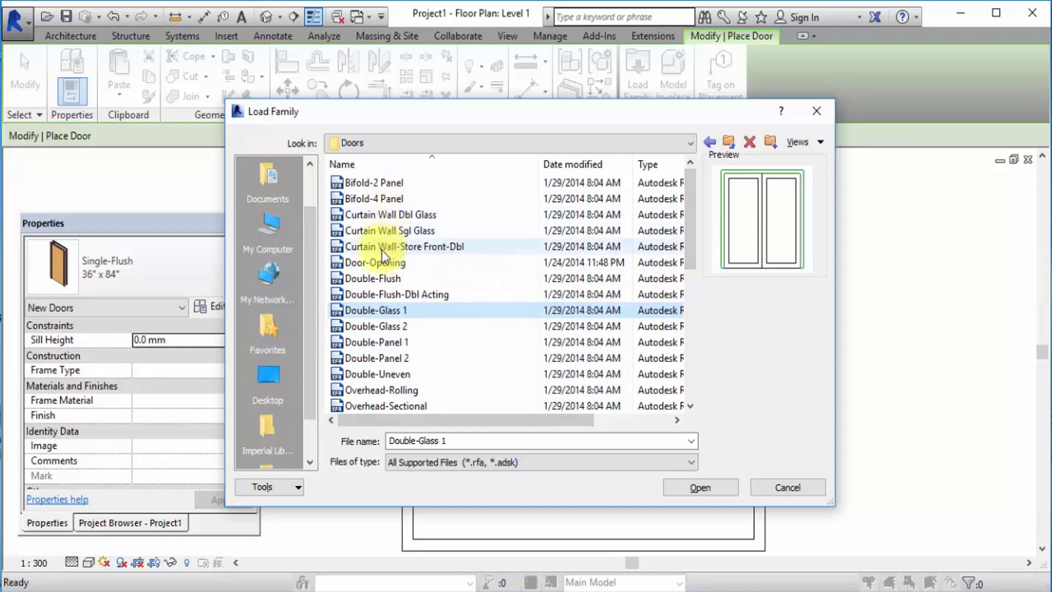
mouse_move(740, 238)
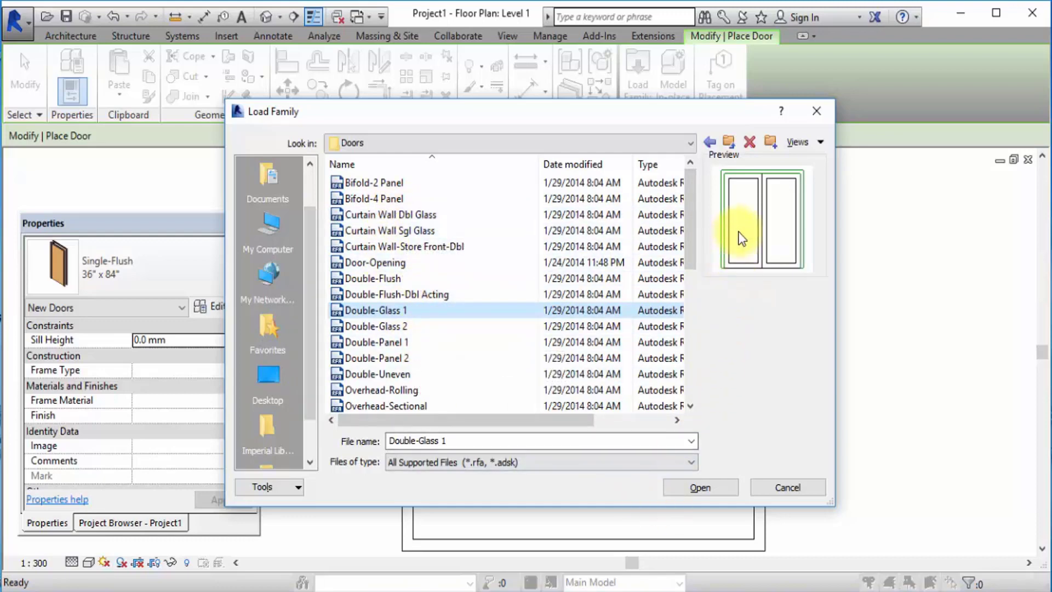
left_click(699, 486)
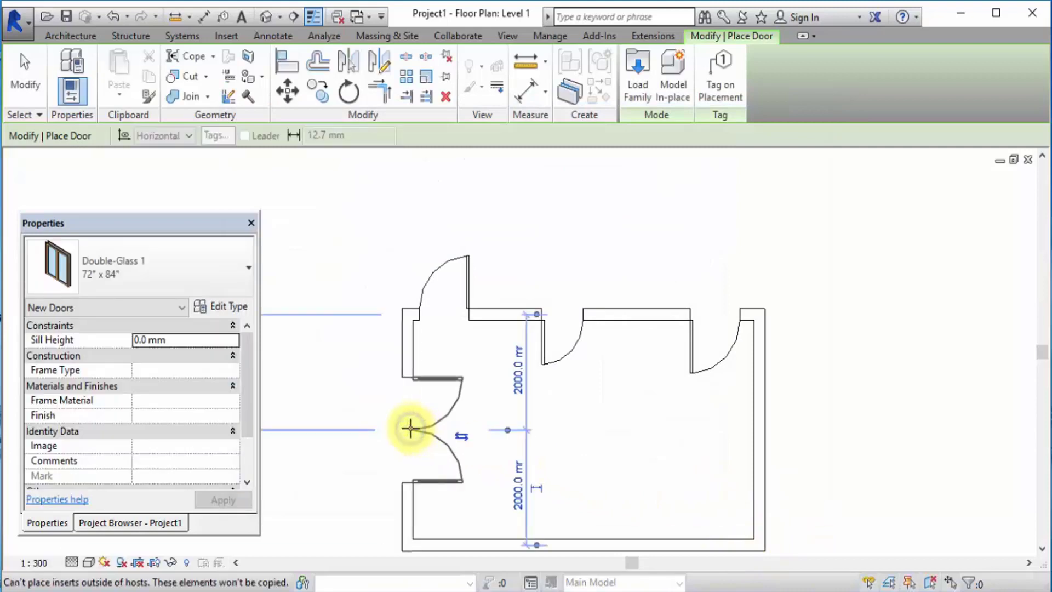
mouse_move(589, 454)
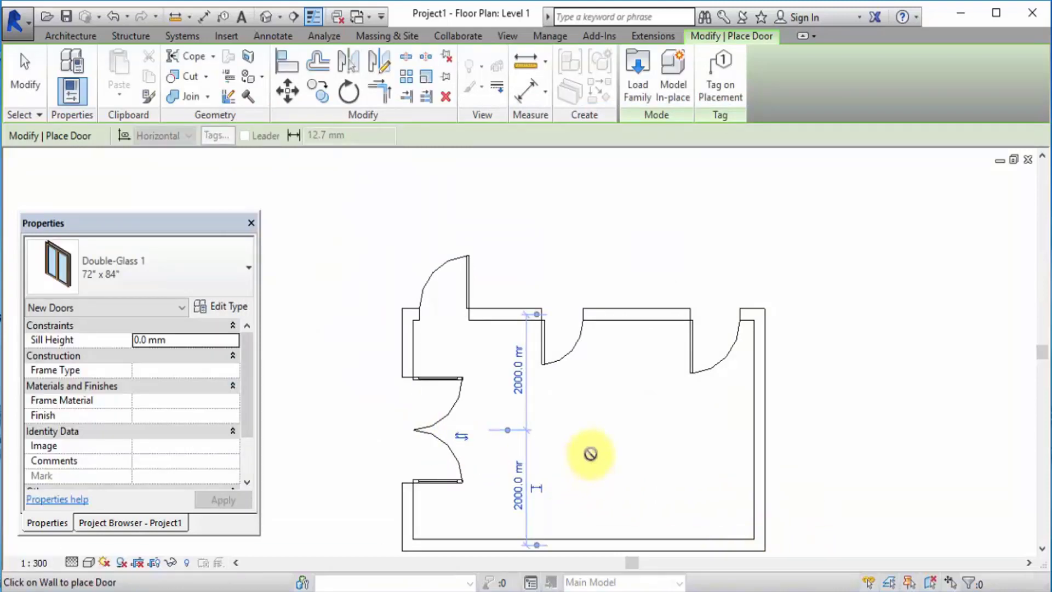
mouse_move(164, 151)
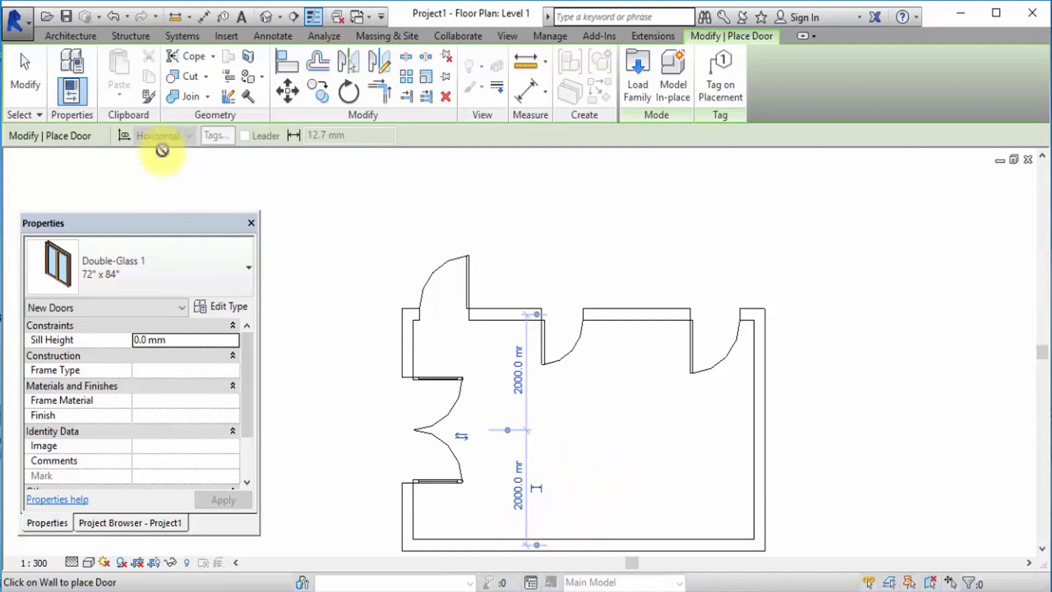
Place Double-Glass 1 doors in the left and right outer walls.
key("Escape")
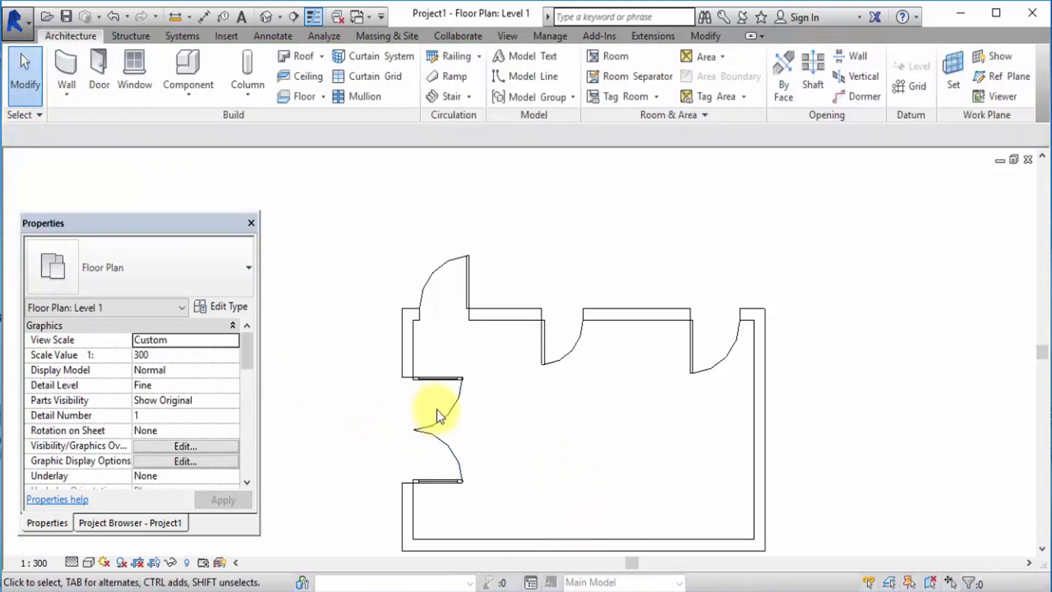
mouse_move(439, 416)
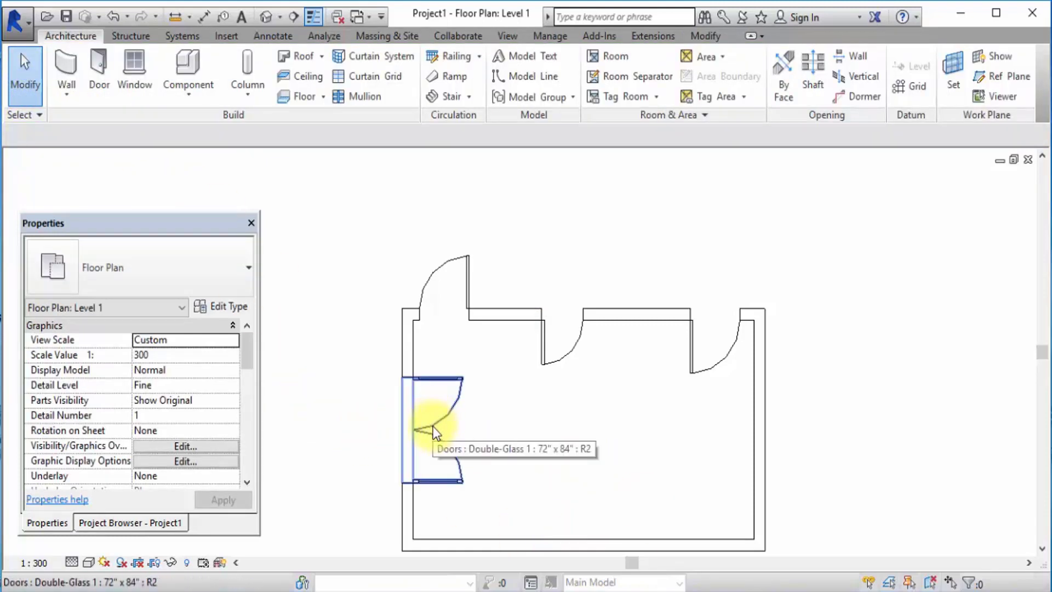
left_click(757, 436)
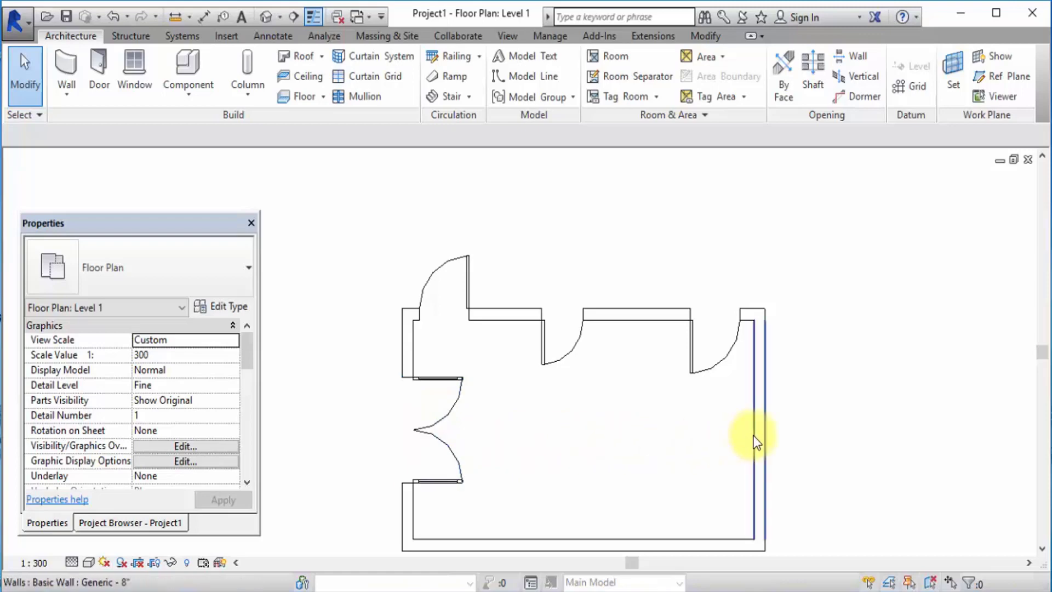
mouse_move(769, 370)
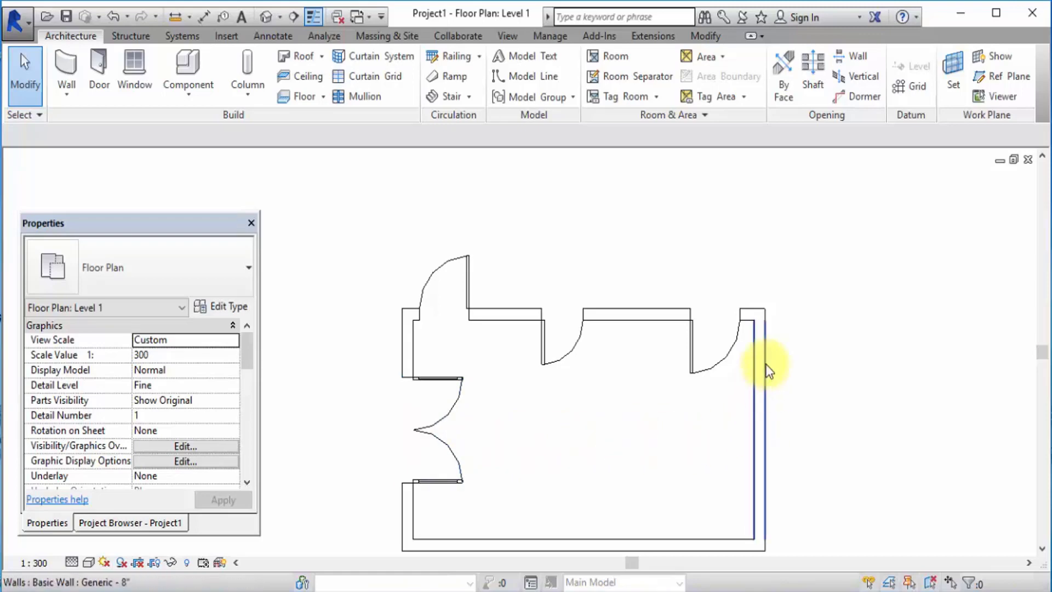
left_click(758, 355)
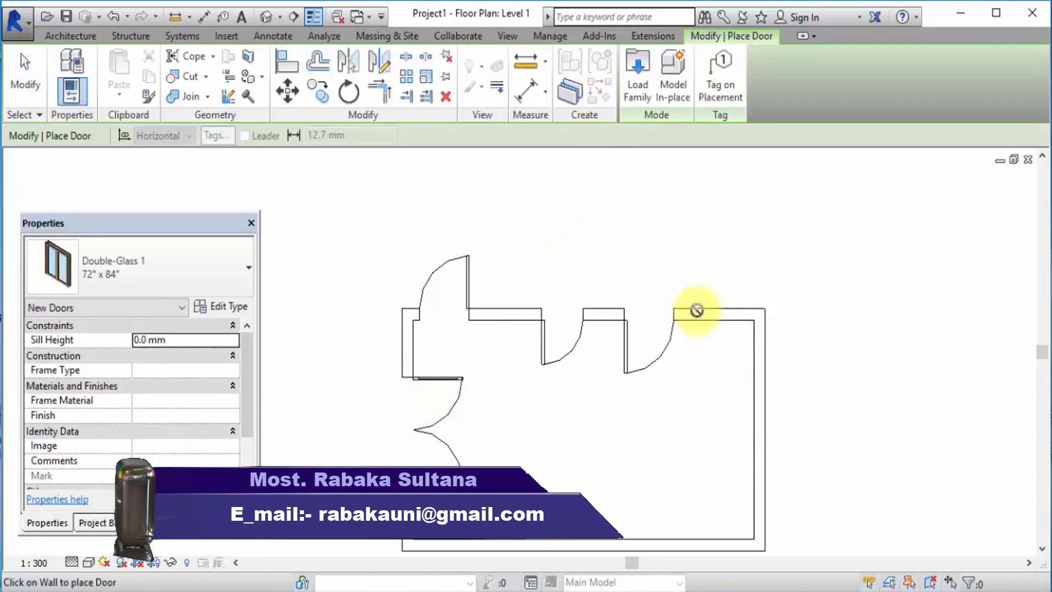
left_click(757, 436)
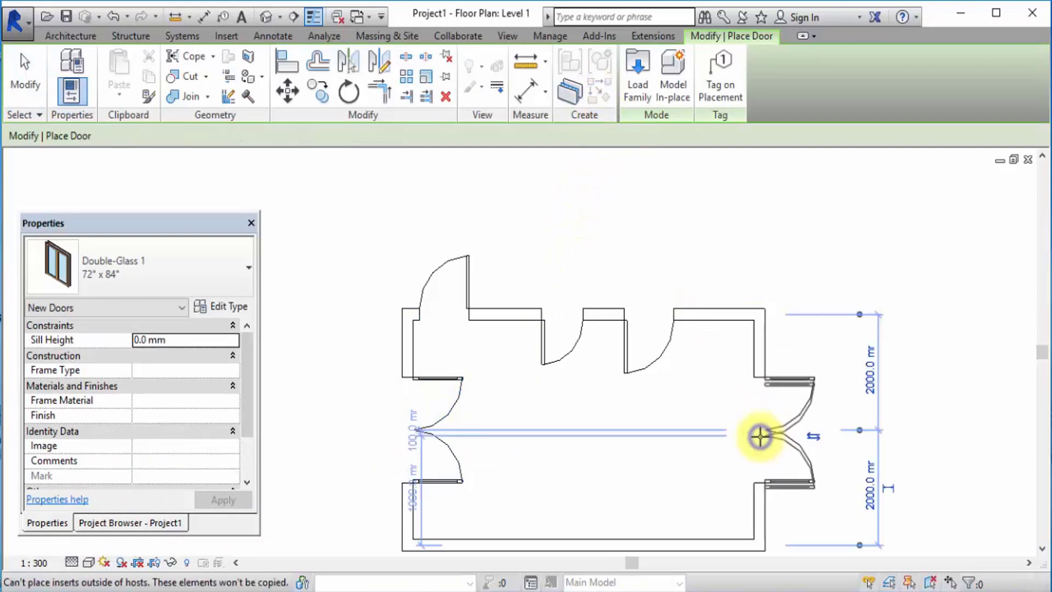
mouse_move(403, 481)
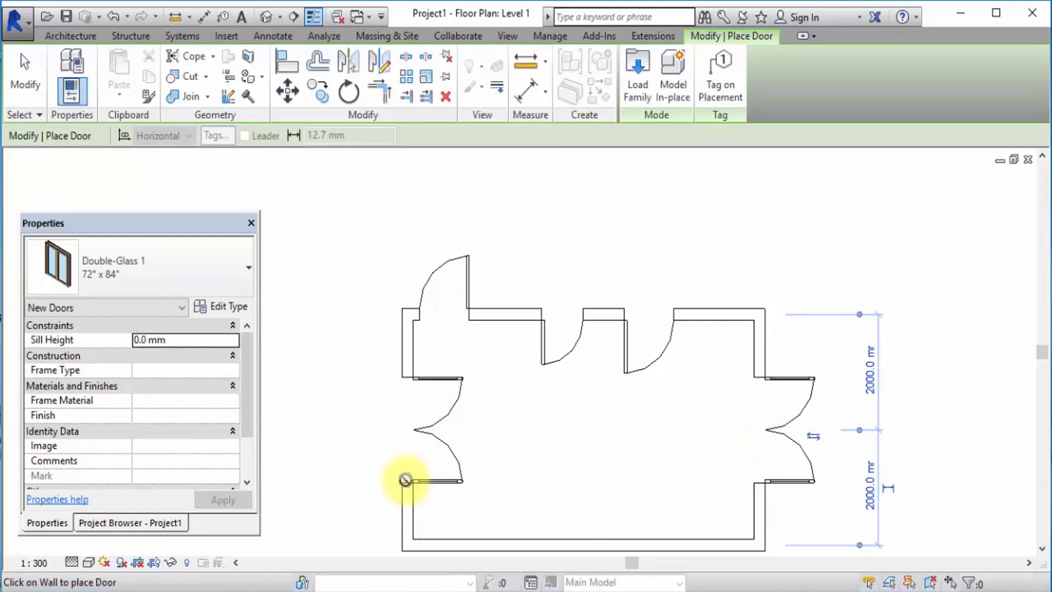
mouse_move(535, 394)
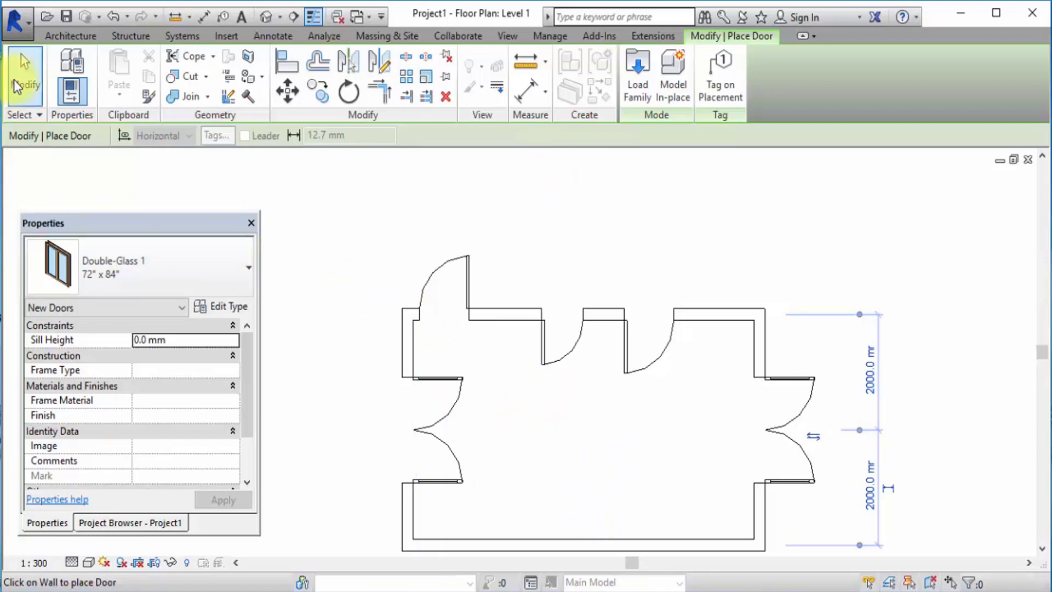
left_click(450, 416)
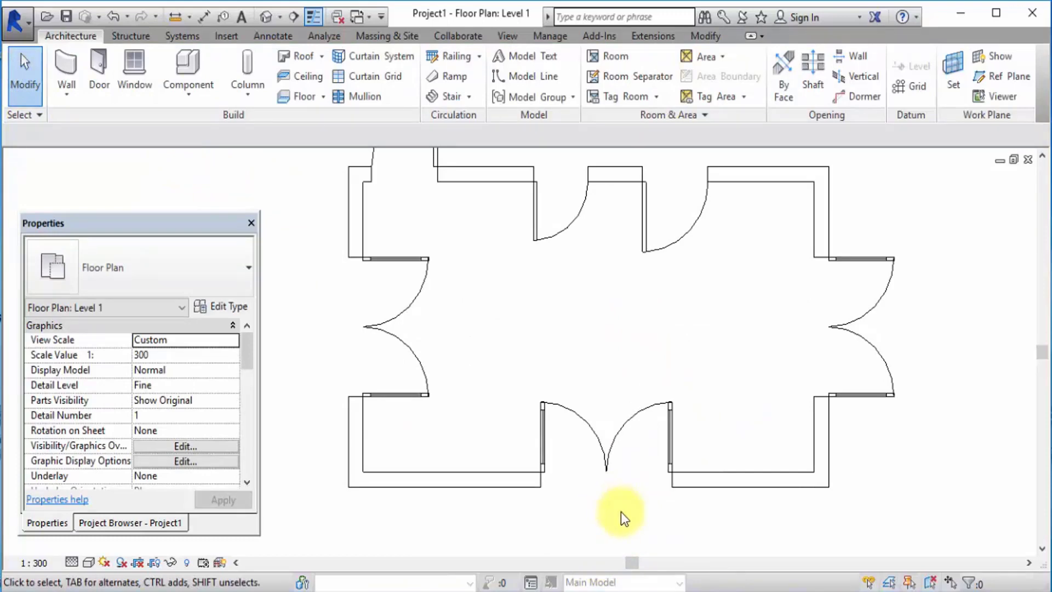
Delete the bottom and right-wall doors, then select the remaining left-wall double door.
left_click(416, 399)
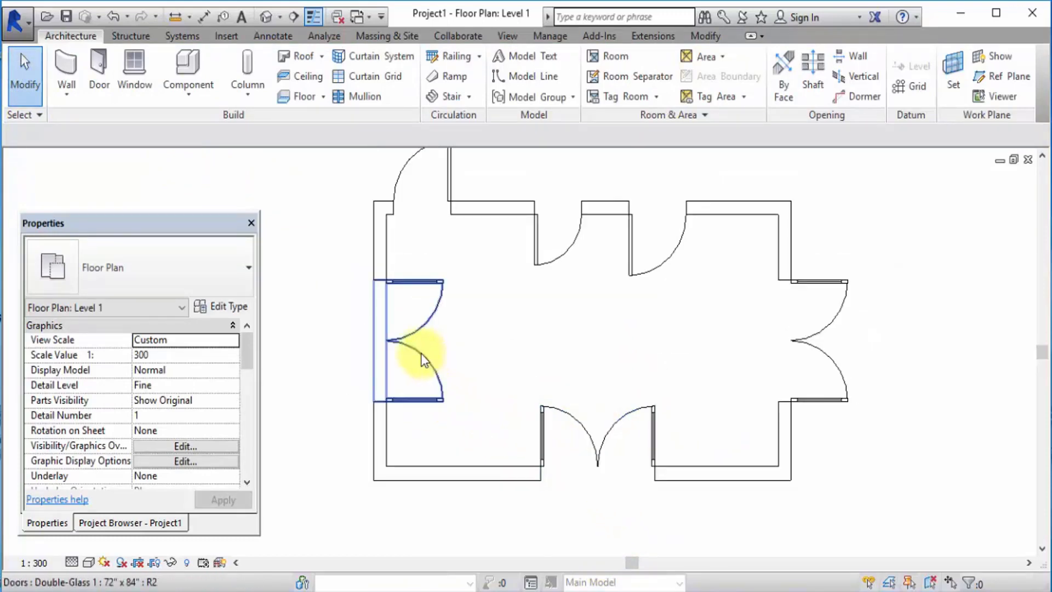
left_click(761, 340)
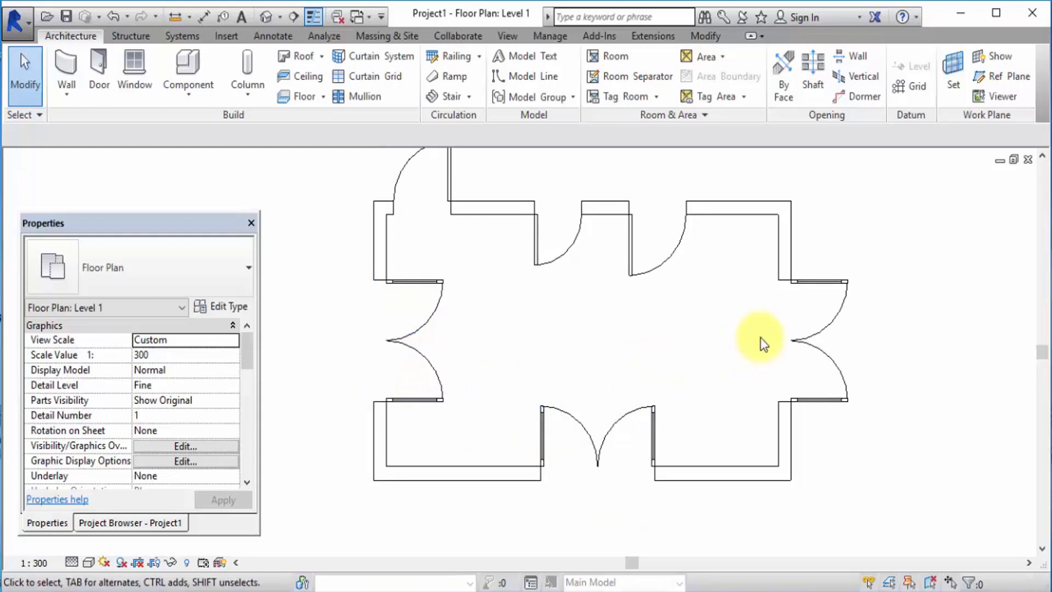
mouse_move(523, 432)
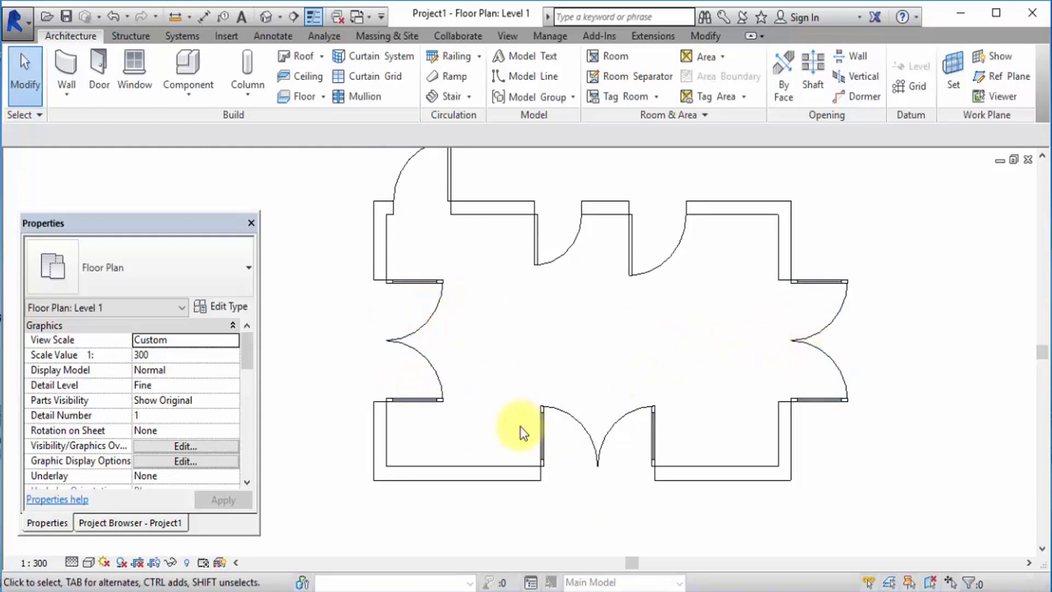
left_click(597, 436)
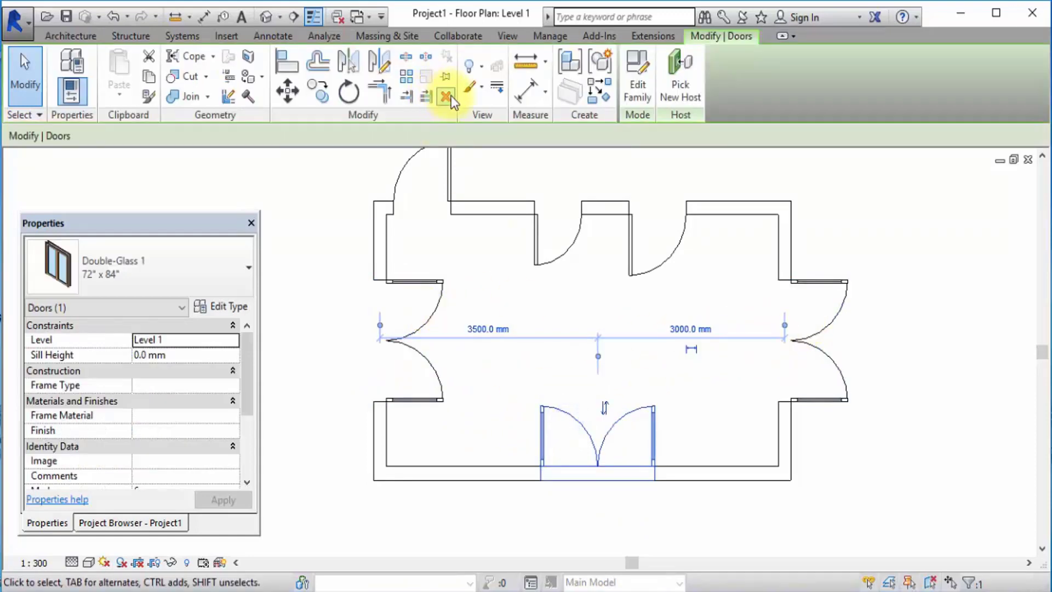
left_click(446, 96)
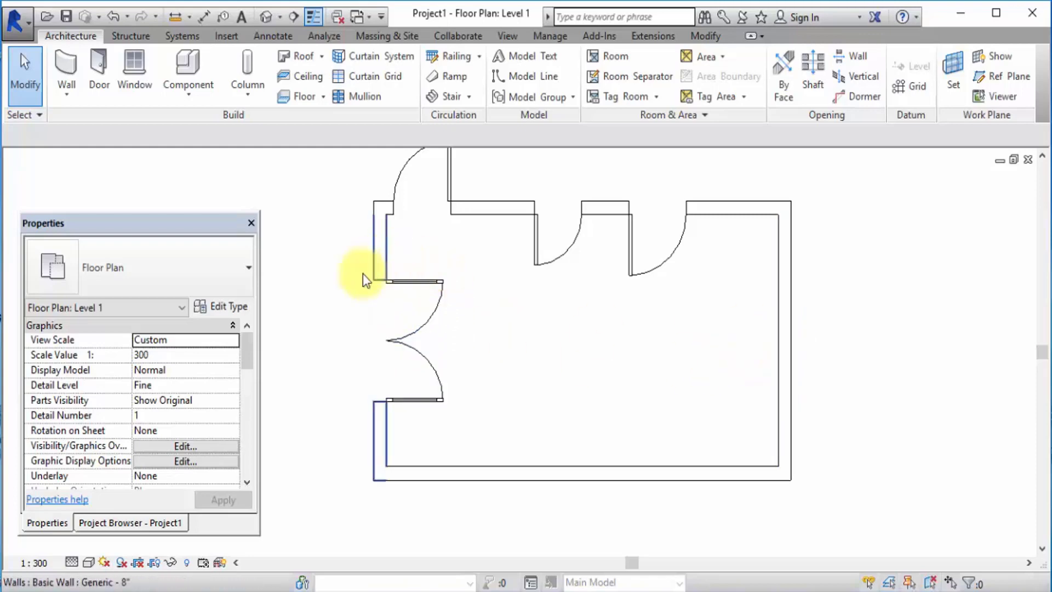
left_click(412, 304)
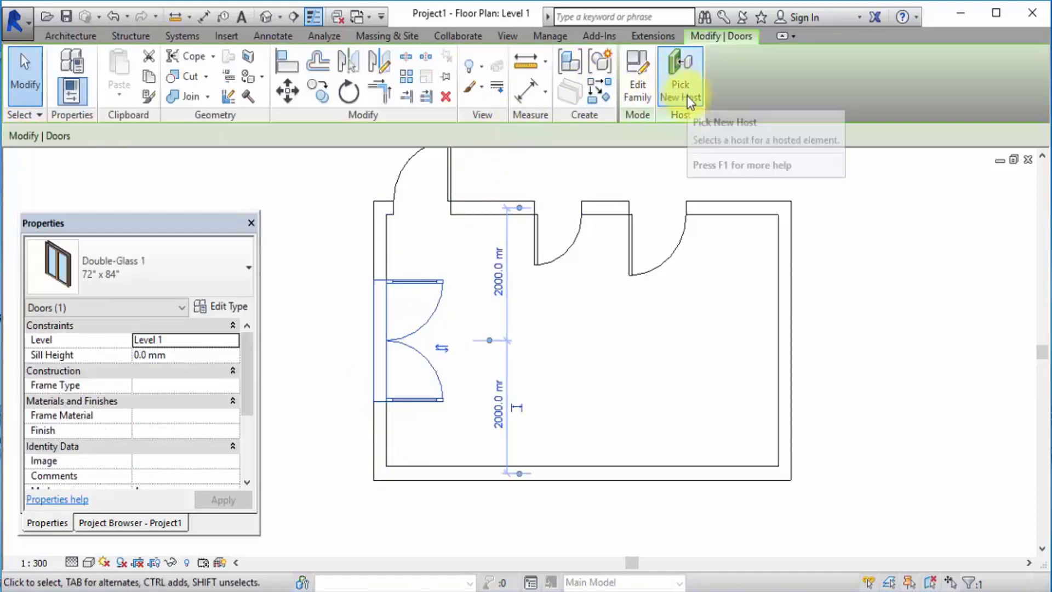
mouse_move(689, 102)
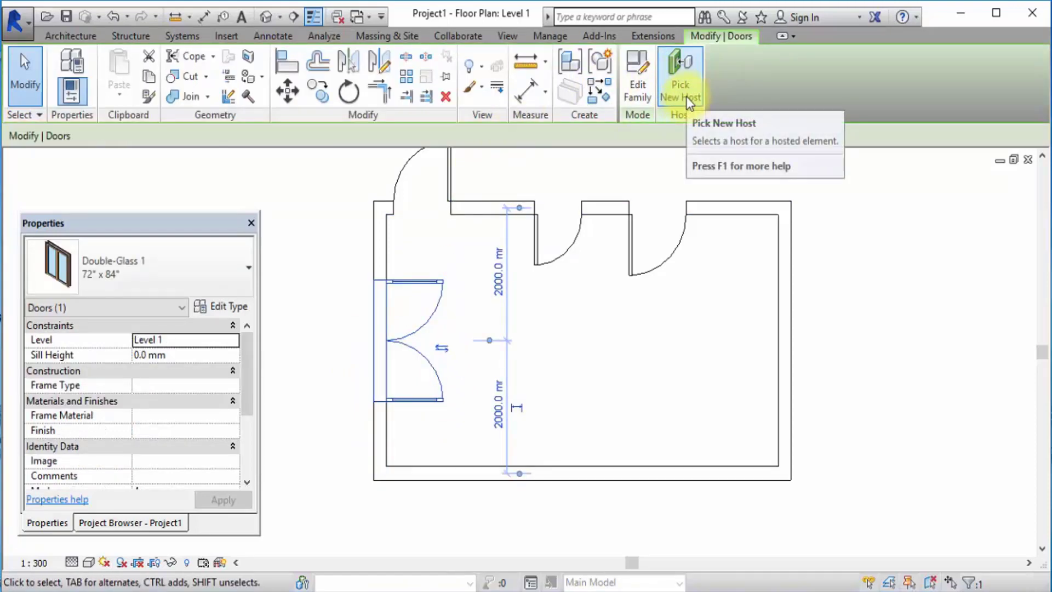
Re-host the left-wall double door onto the right wall with Pick New Host.
left_click(679, 75)
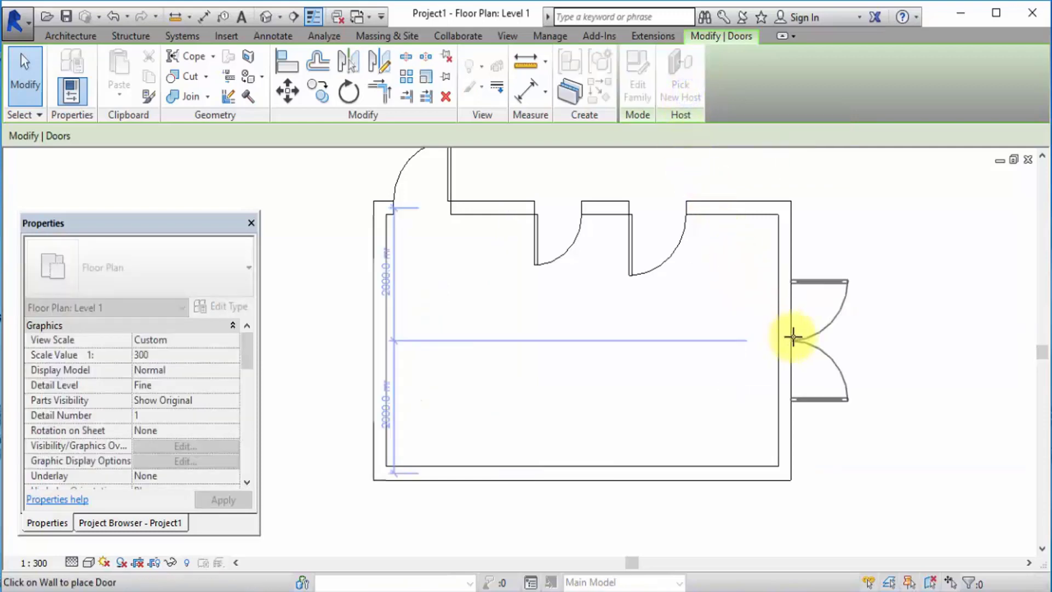
left_click(793, 338)
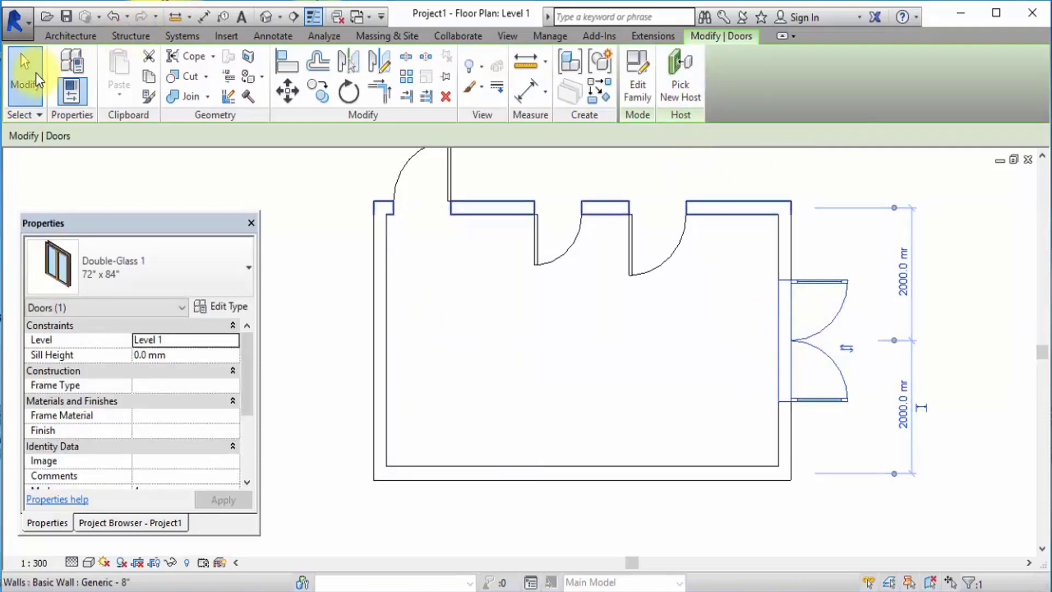
left_click(391, 335)
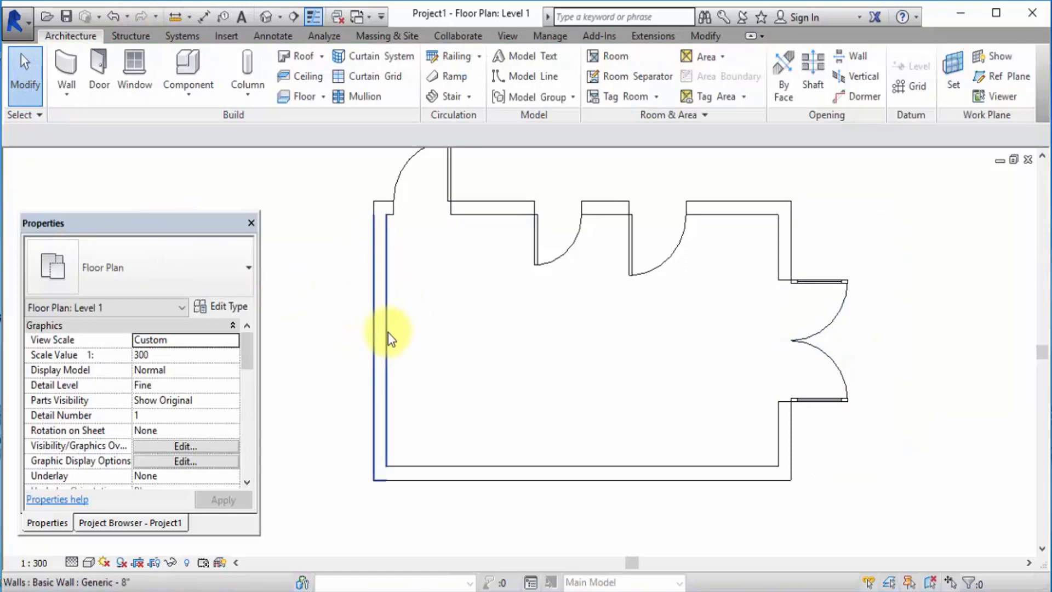
mouse_move(386, 346)
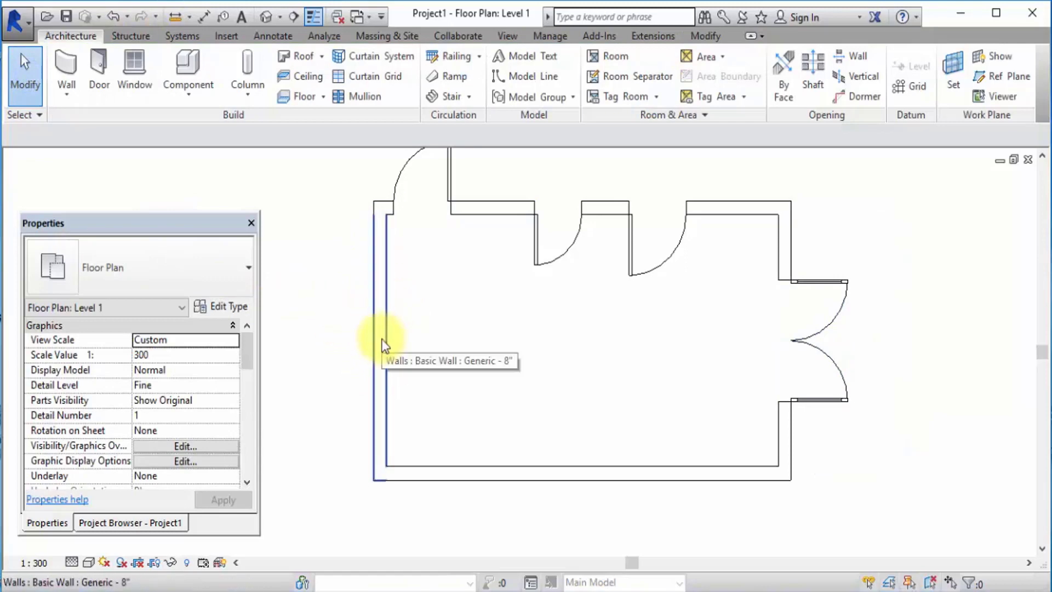
mouse_move(694, 349)
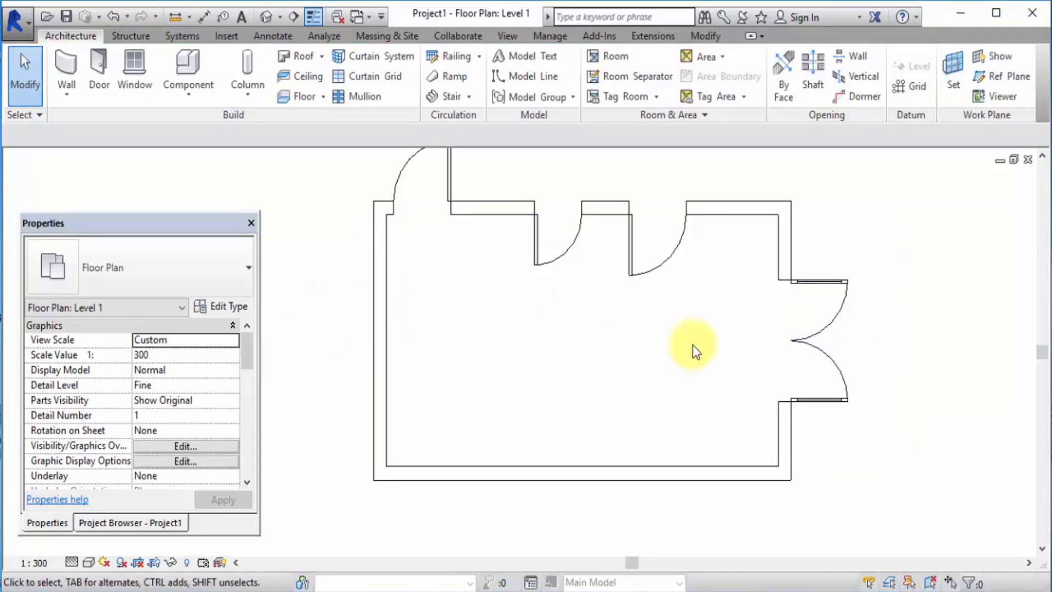
mouse_move(415, 257)
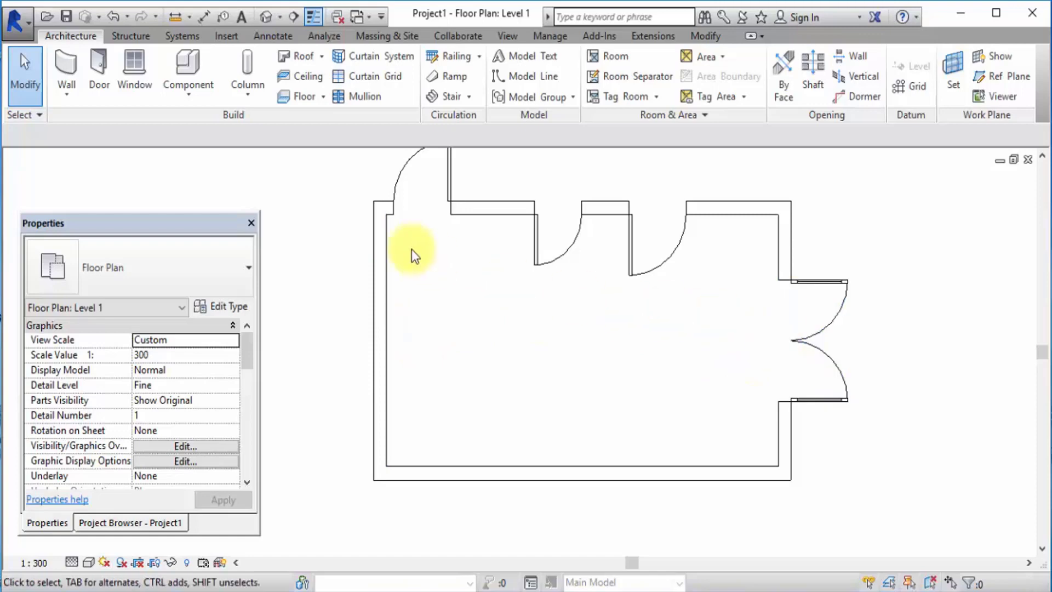
mouse_move(467, 313)
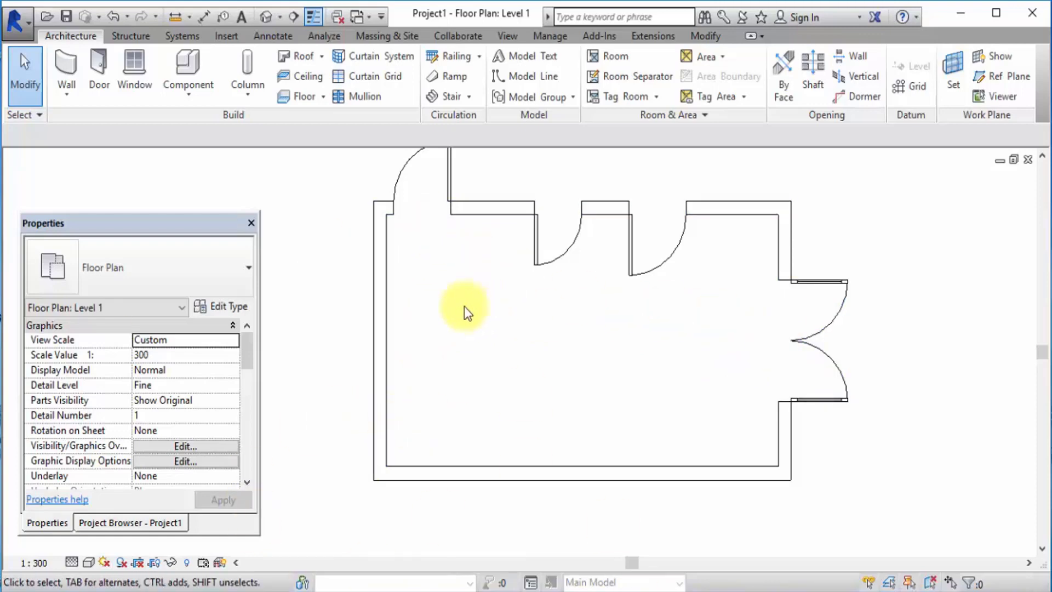
mouse_move(134, 74)
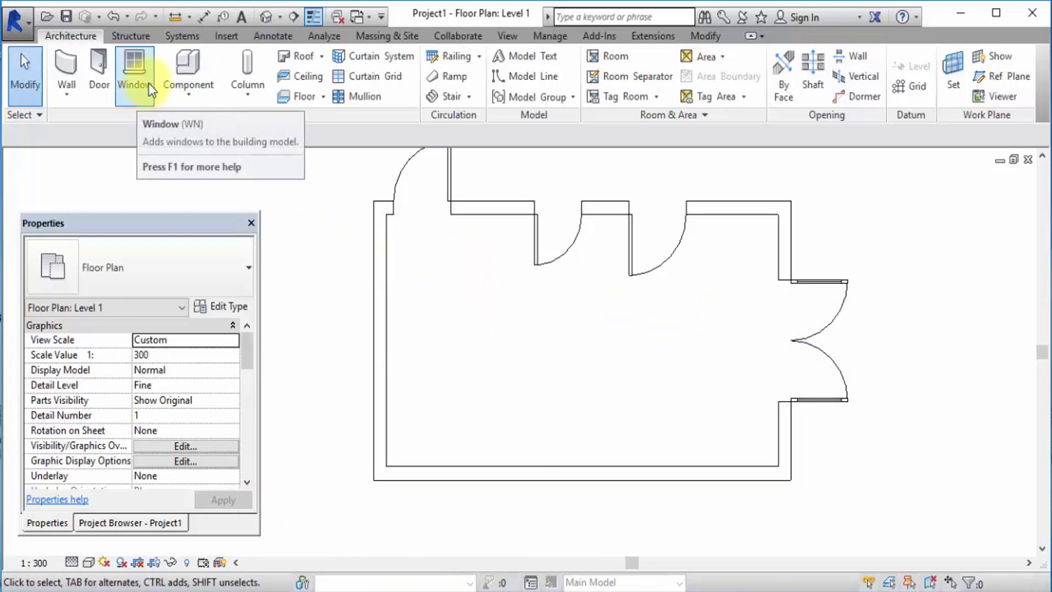
Place a small Fixed window on the left wall.
left_click(134, 72)
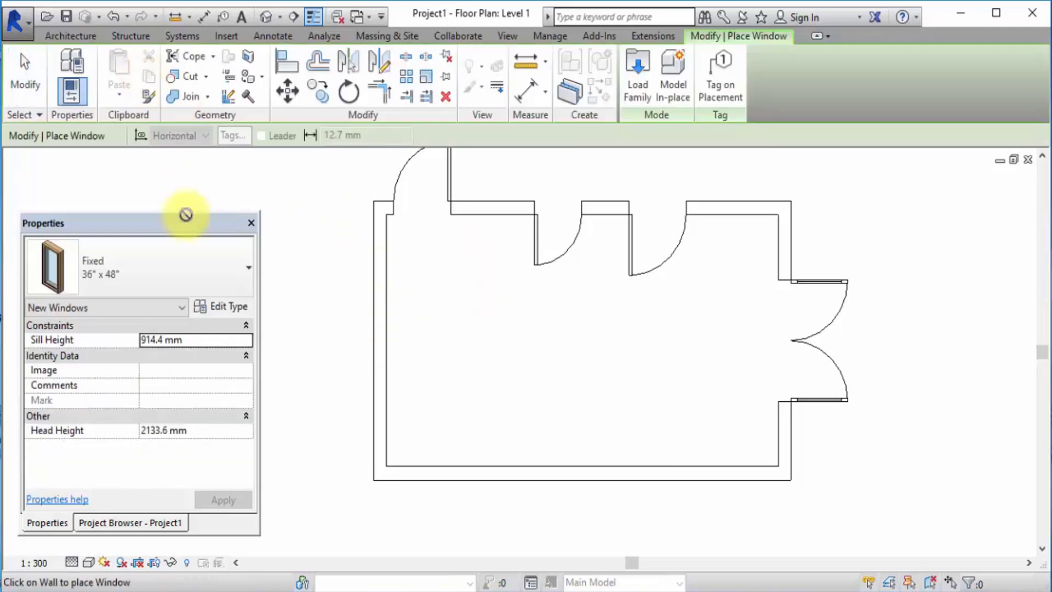
left_click(247, 266)
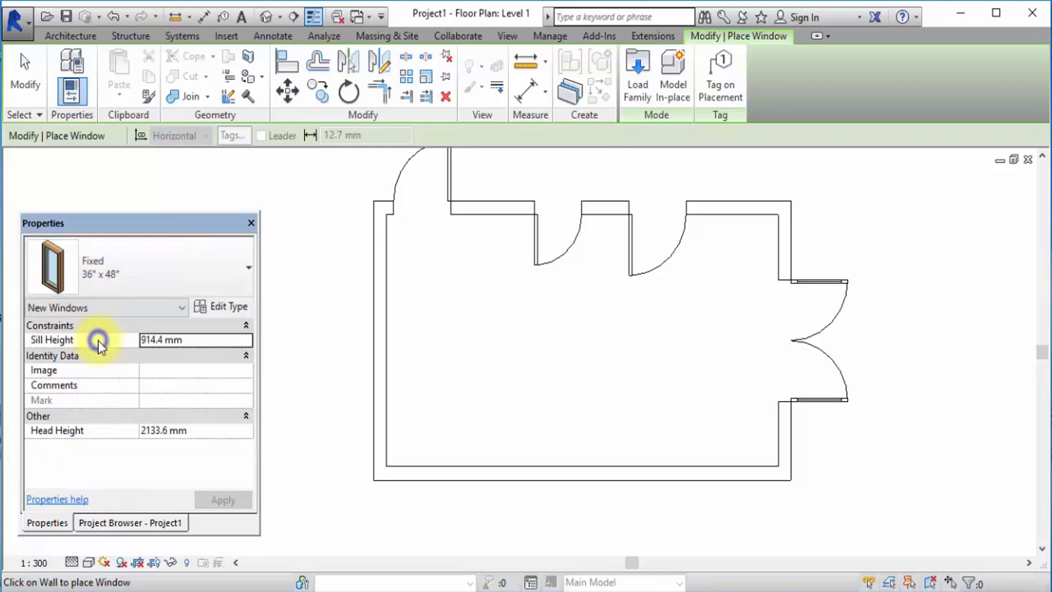
left_click(347, 301)
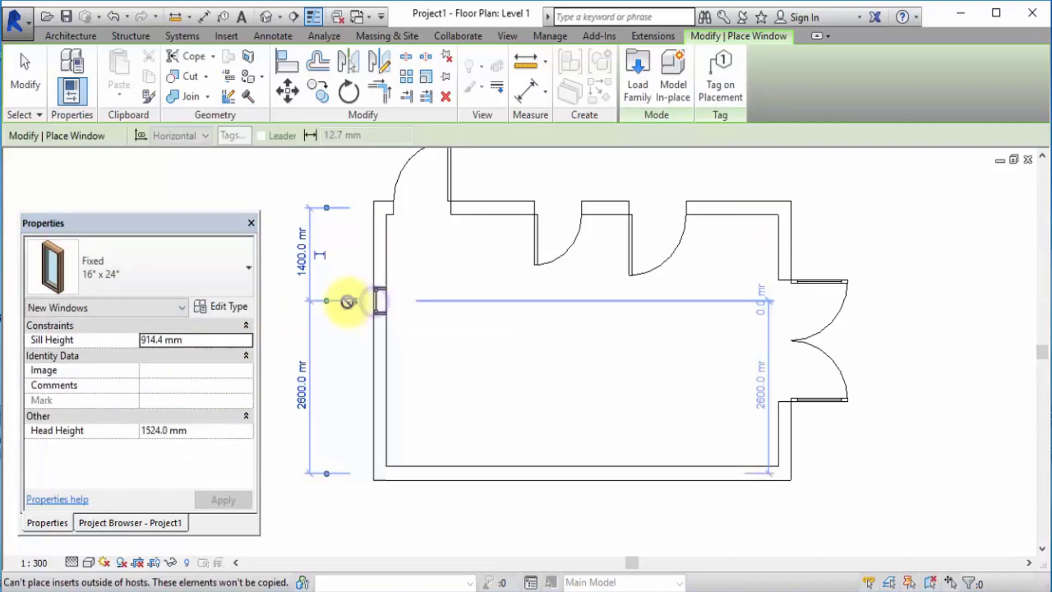
Make the upper left-wall window the 36" x 72" Fixed size and flip its facing.
left_click(245, 266)
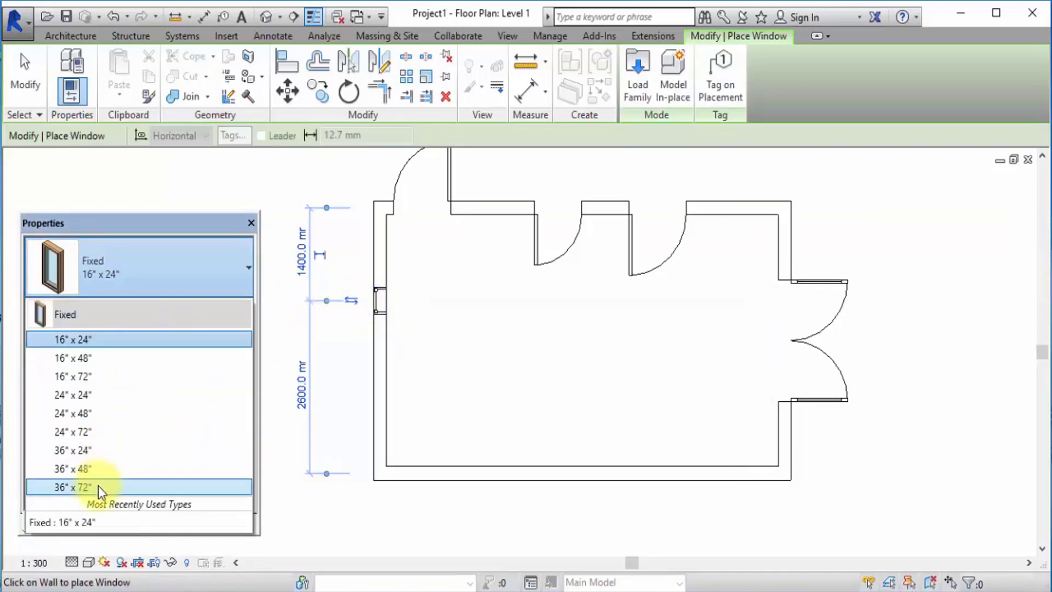
left_click(71, 487)
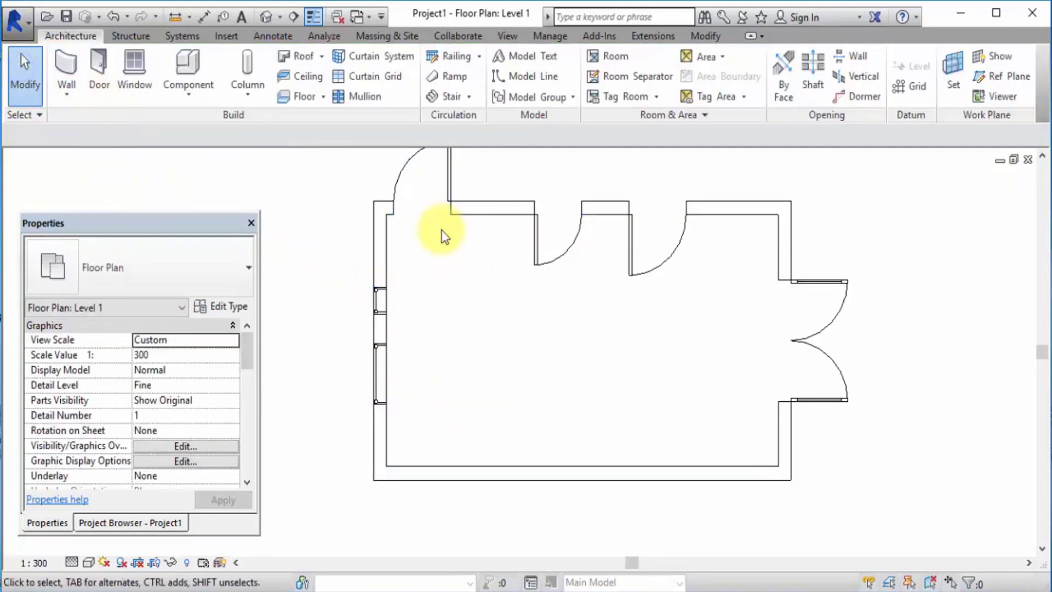
mouse_move(382, 299)
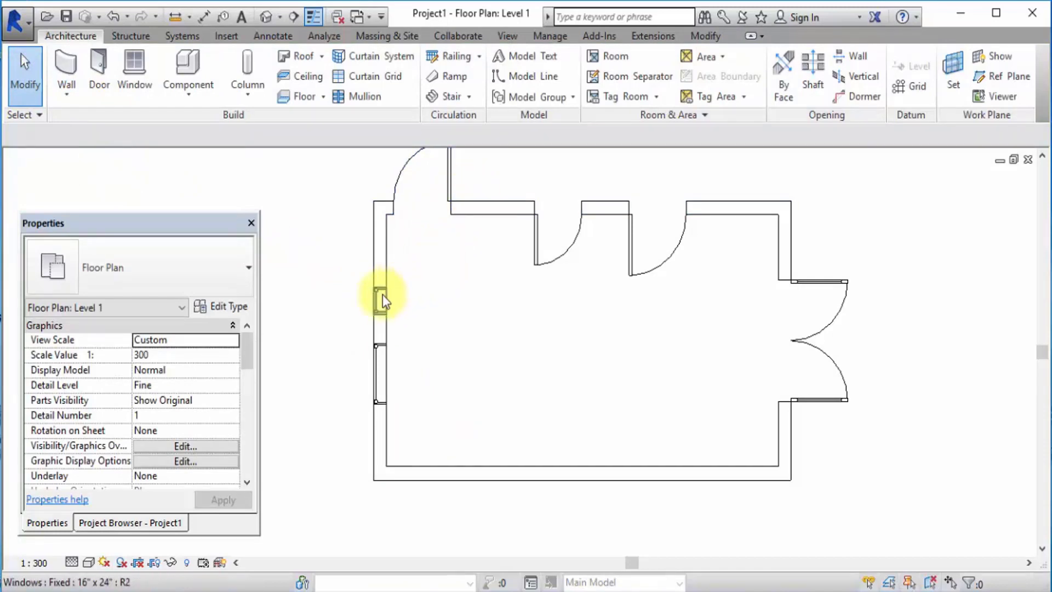
left_click(382, 301)
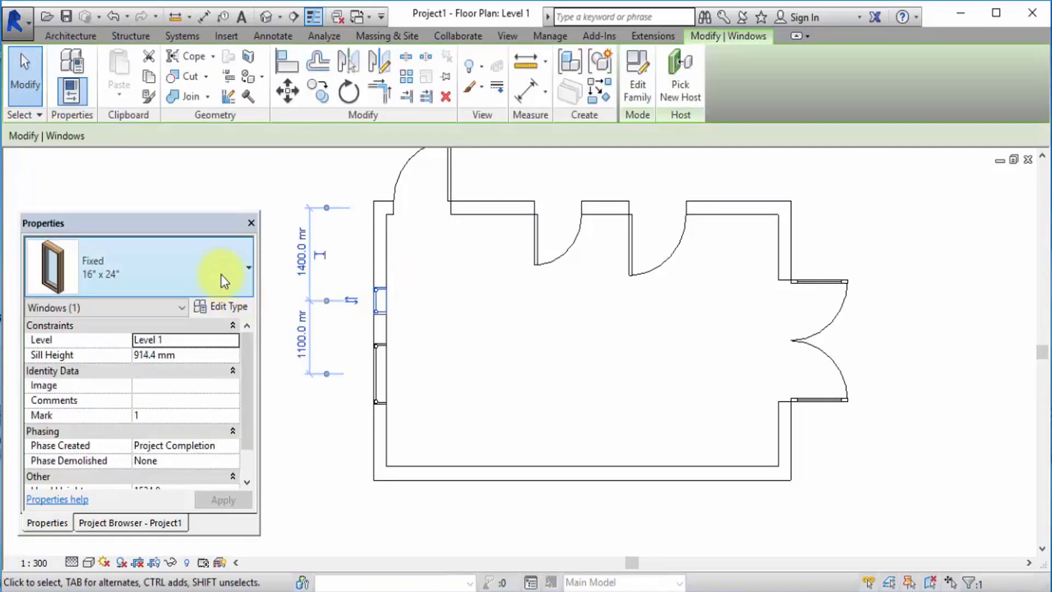
mouse_move(123, 484)
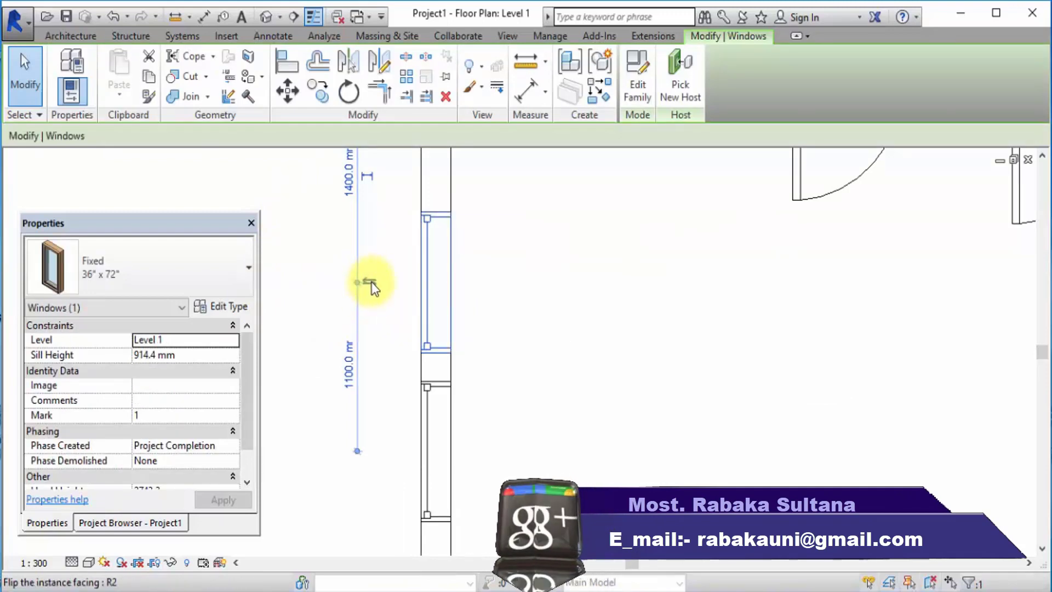
left_click(435, 262)
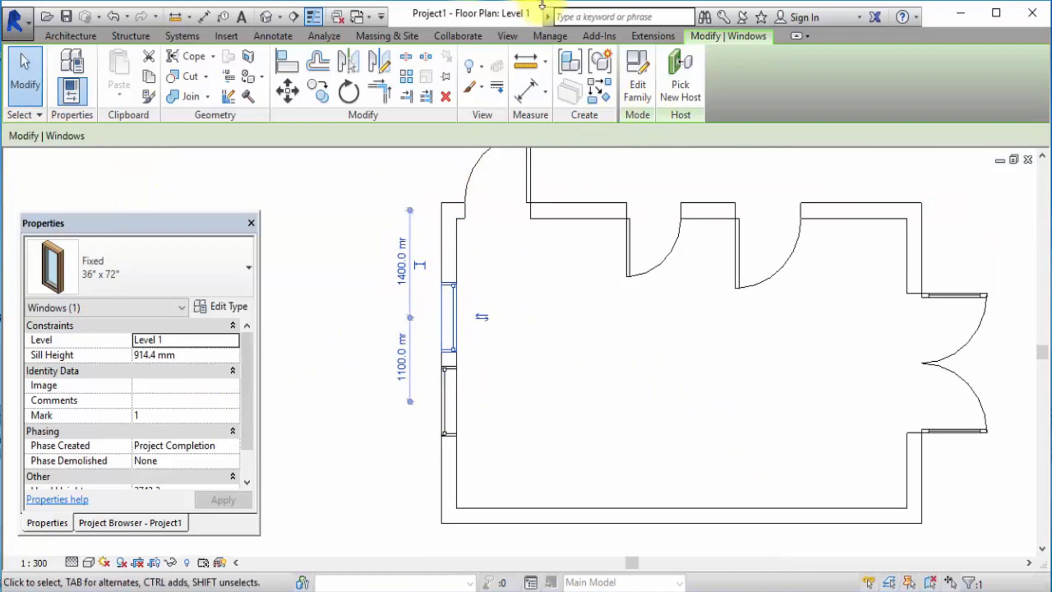
left_click(457, 326)
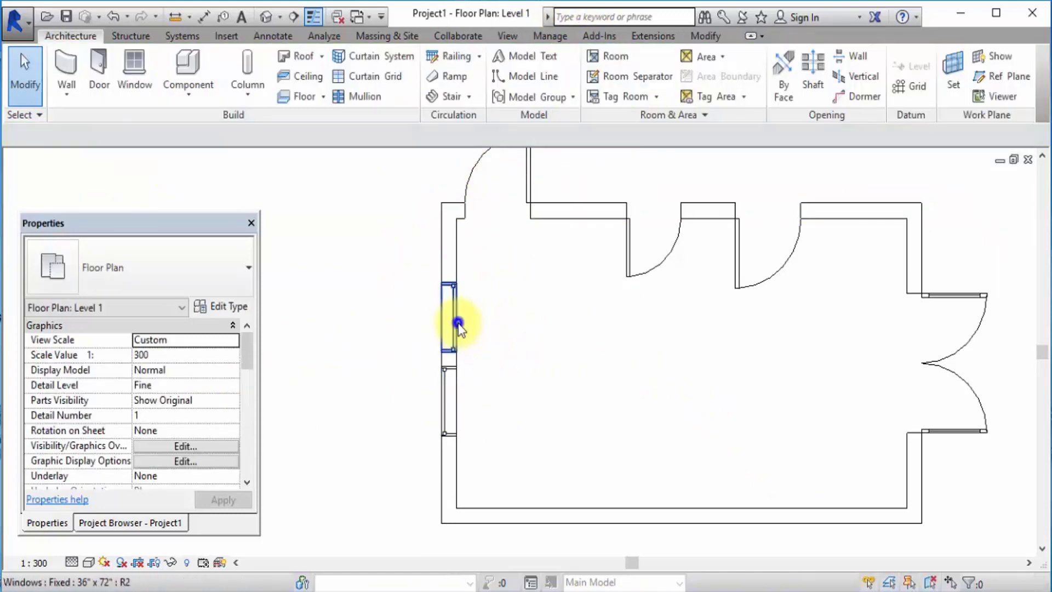
Select the upper window on the left wall.
left_click(459, 322)
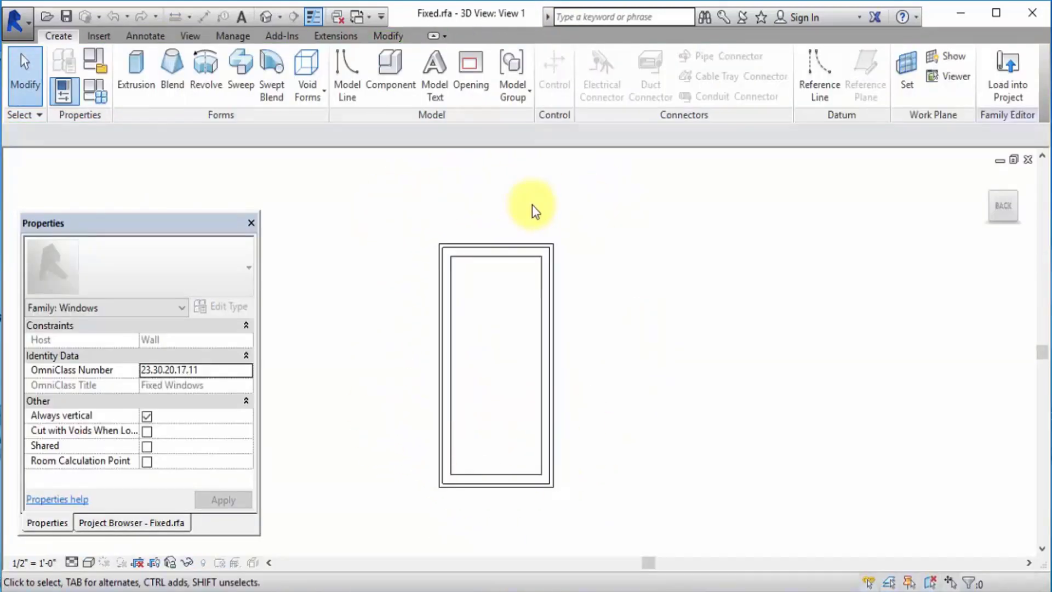
mouse_move(906, 81)
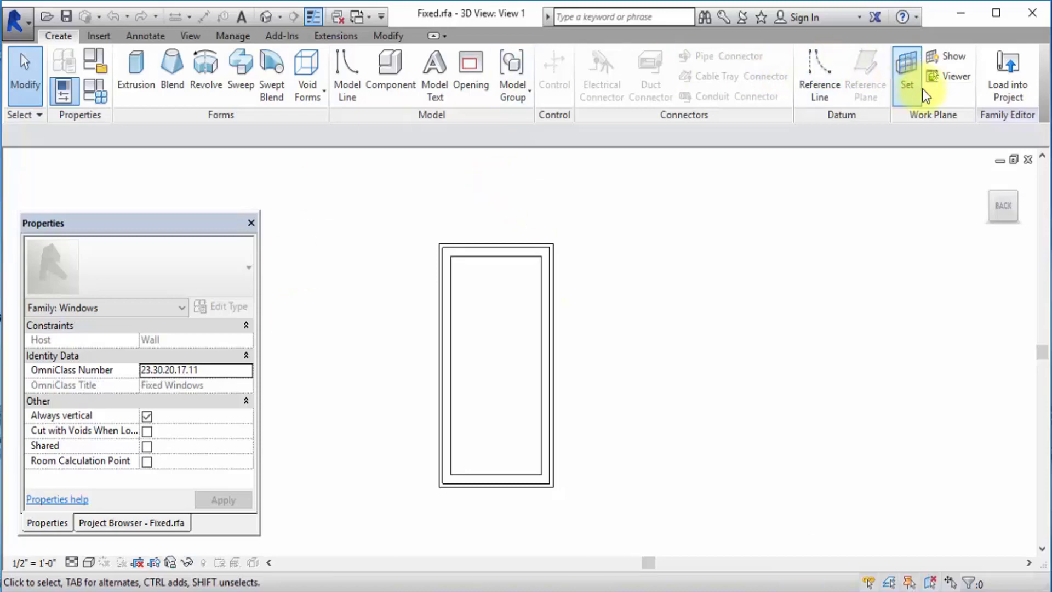
mouse_move(367, 94)
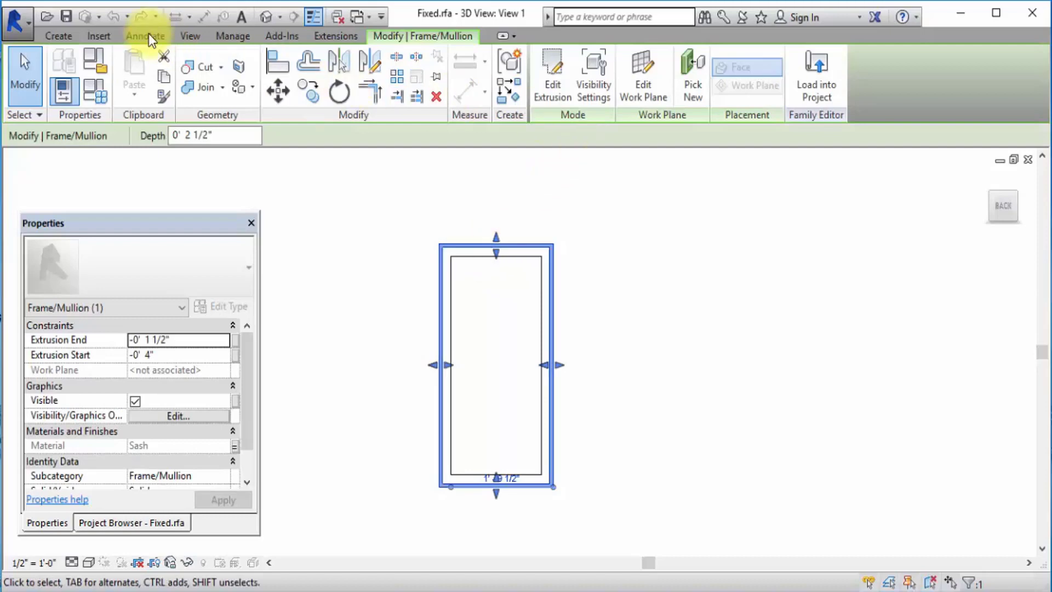
mouse_move(98, 36)
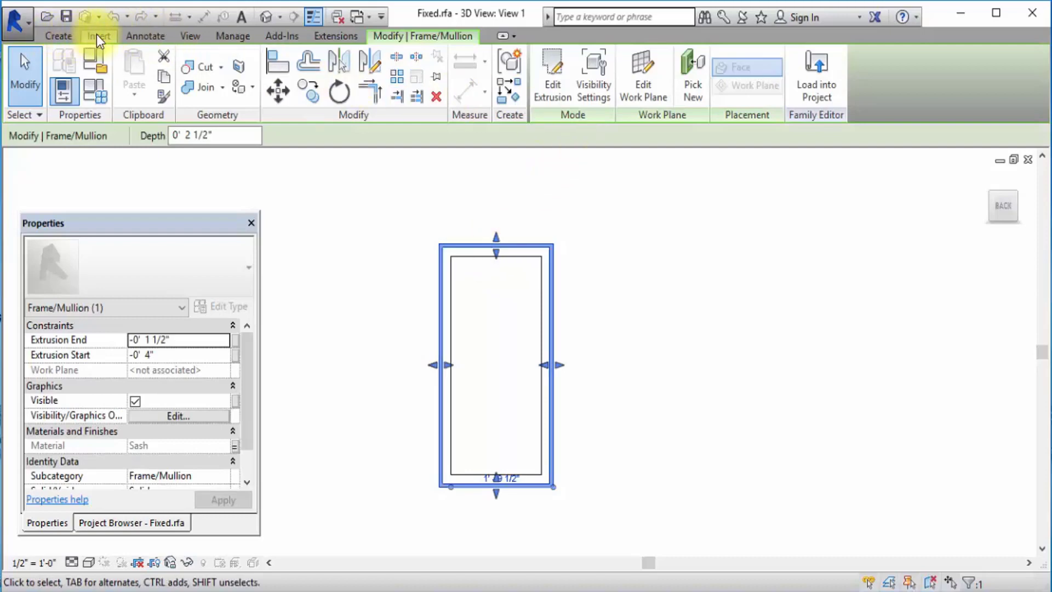
mouse_move(382, 47)
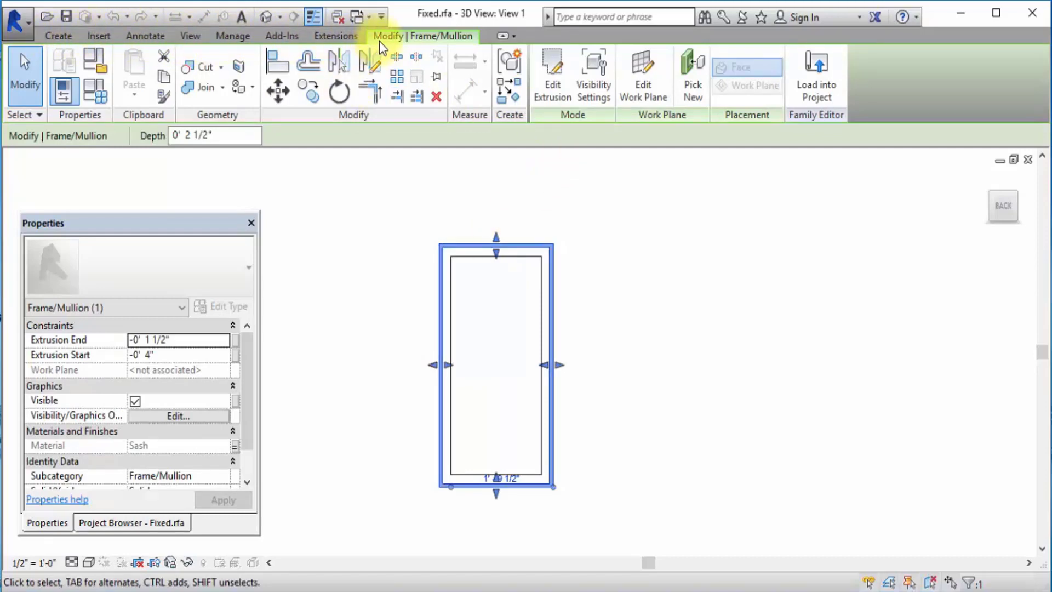
mouse_move(589, 337)
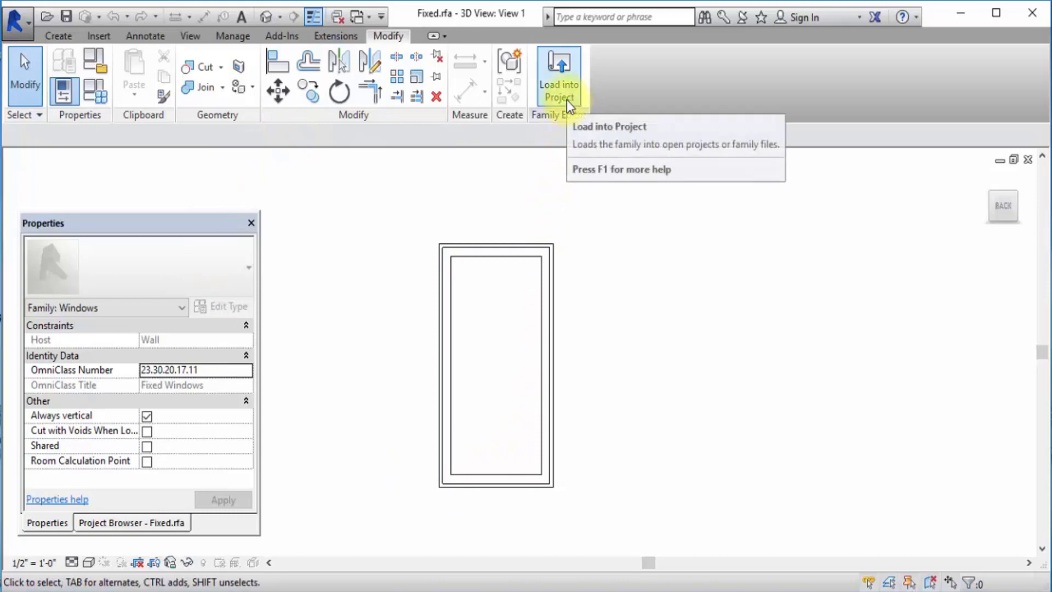
Load the Fixed window family into Project1's Level 1 plan and clear the selection.
left_click(558, 74)
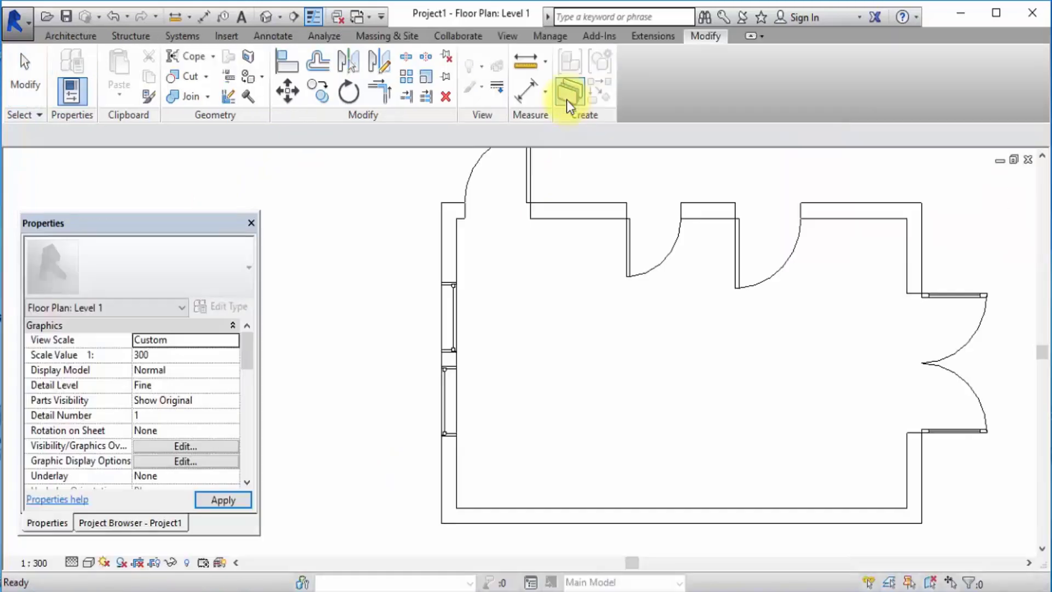
left_click(479, 462)
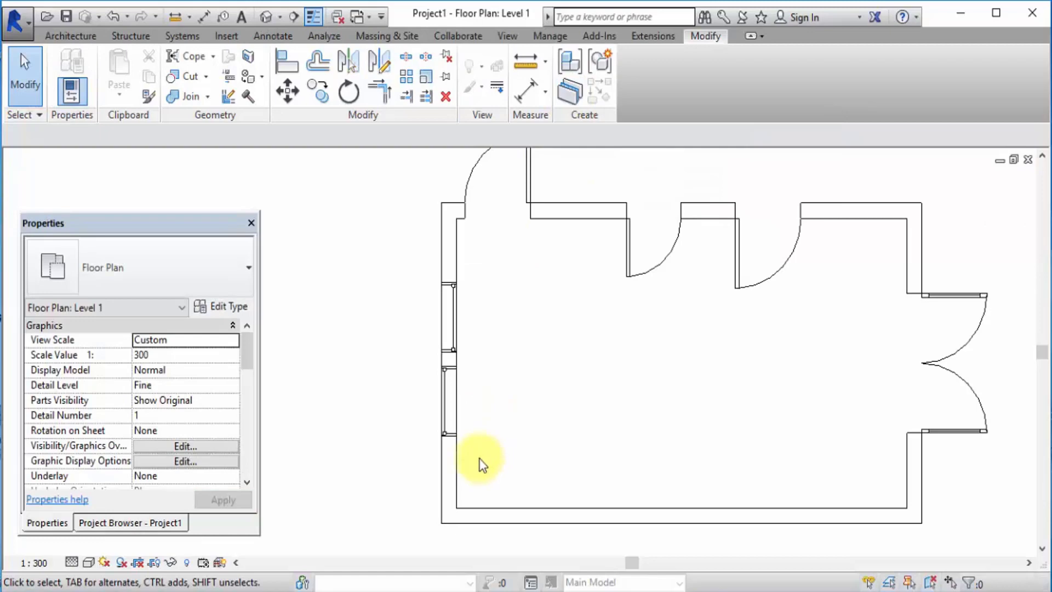
mouse_move(485, 455)
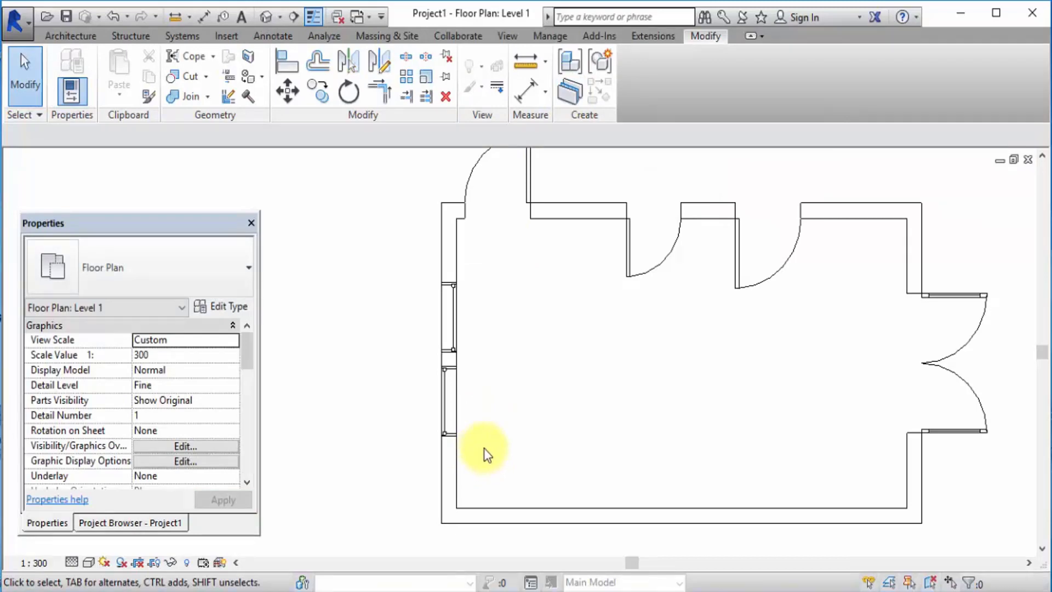
mouse_move(424, 313)
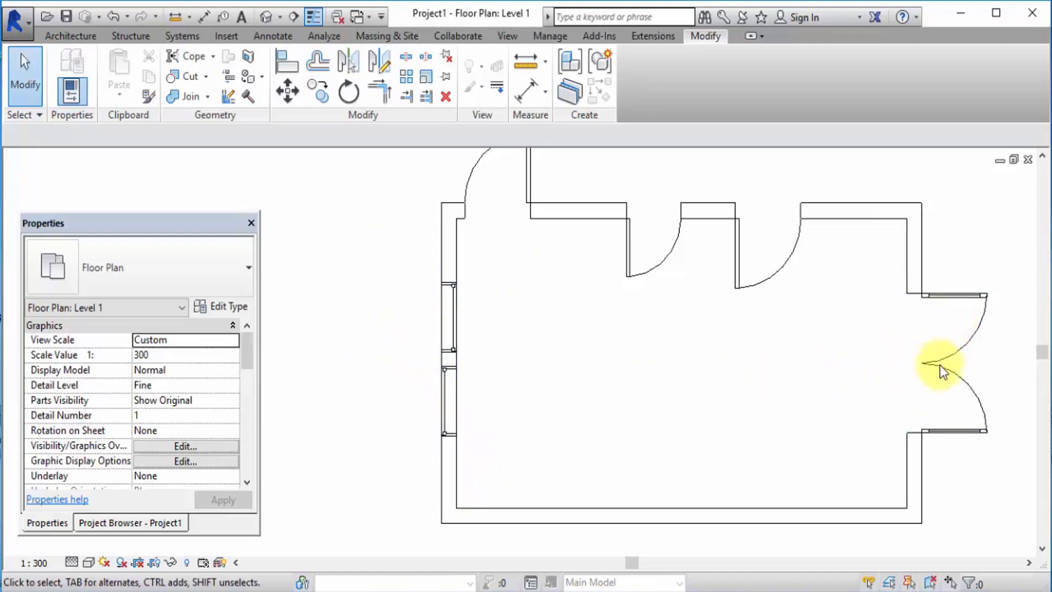
mouse_move(800, 328)
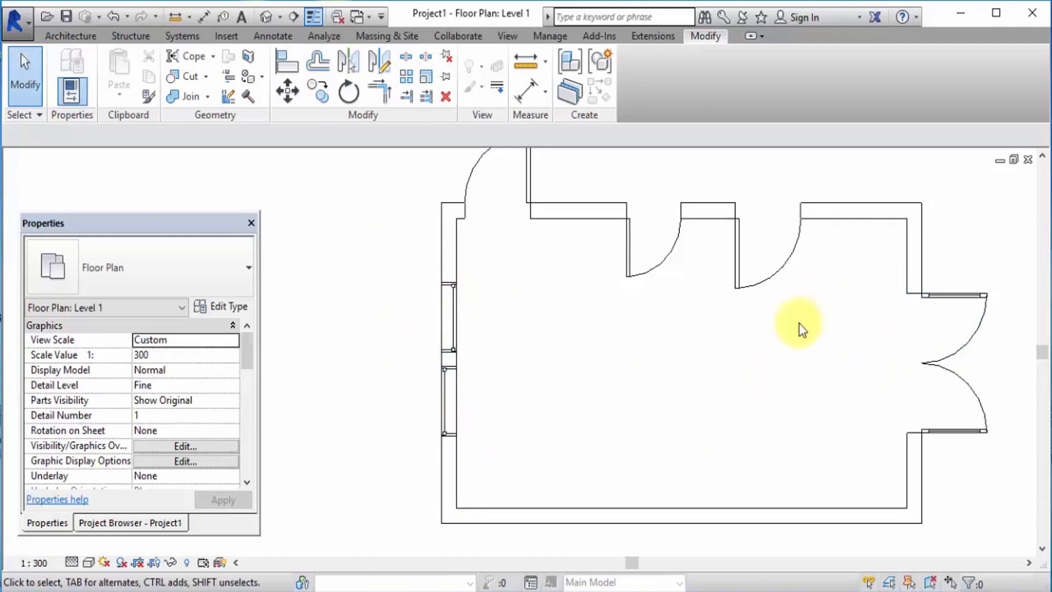
left_click(70, 36)
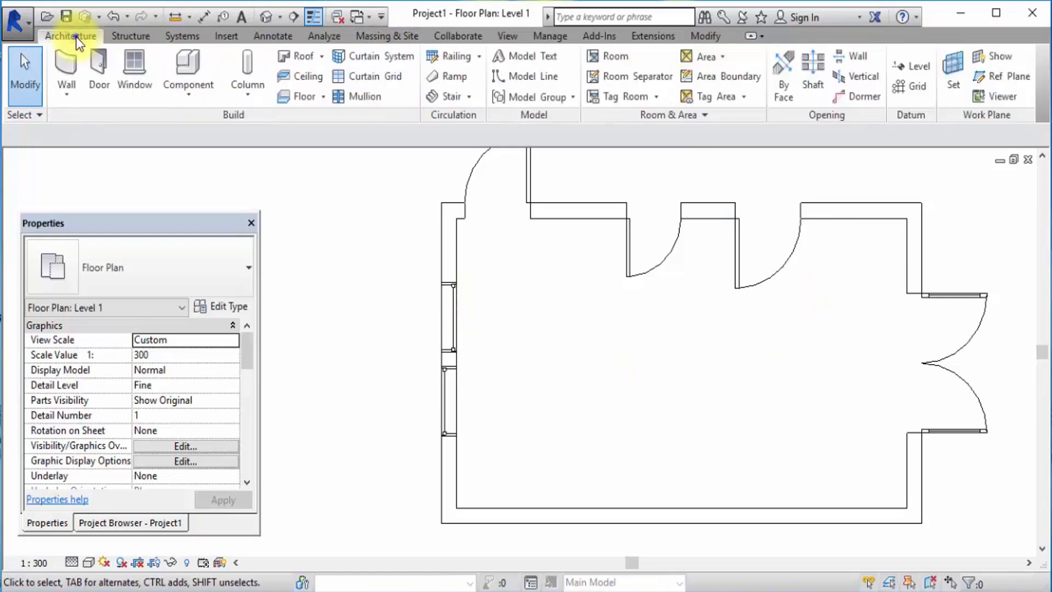
left_click(133, 72)
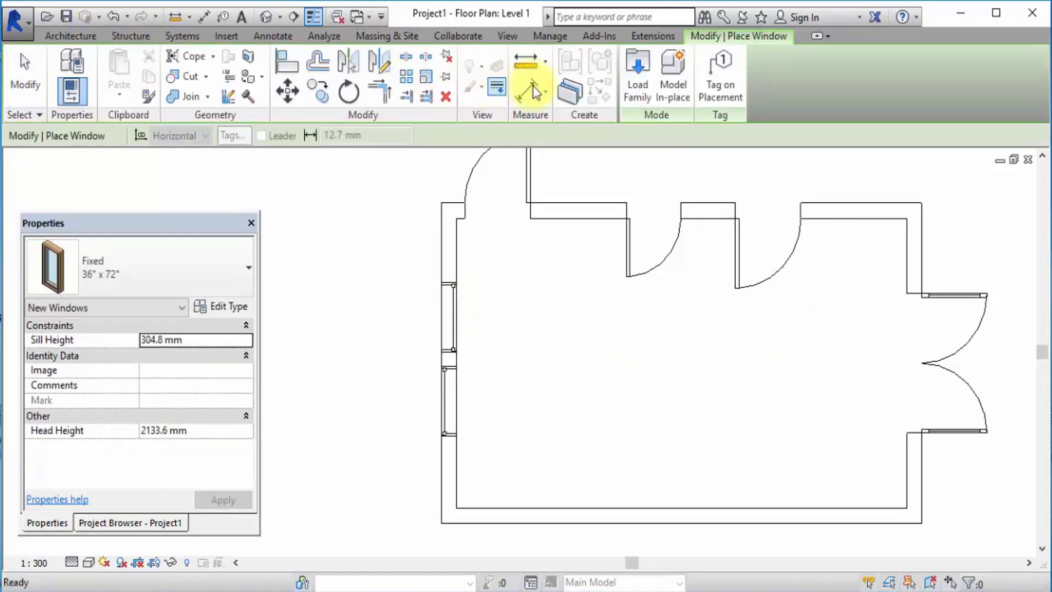
Load the Slider with Trim family from the library's Windows folder.
left_click(636, 72)
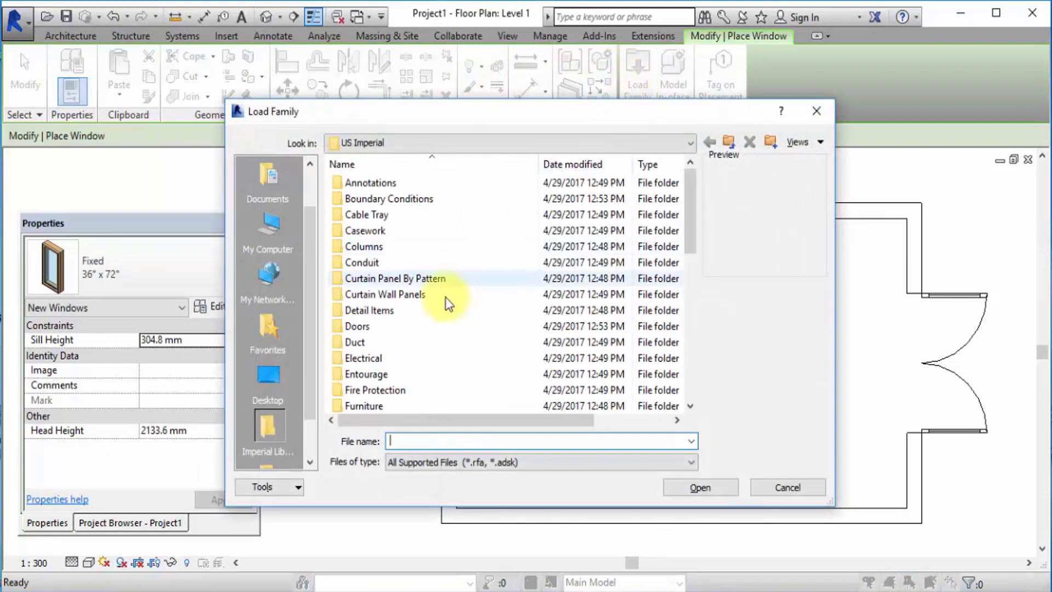
scroll("down", 3)
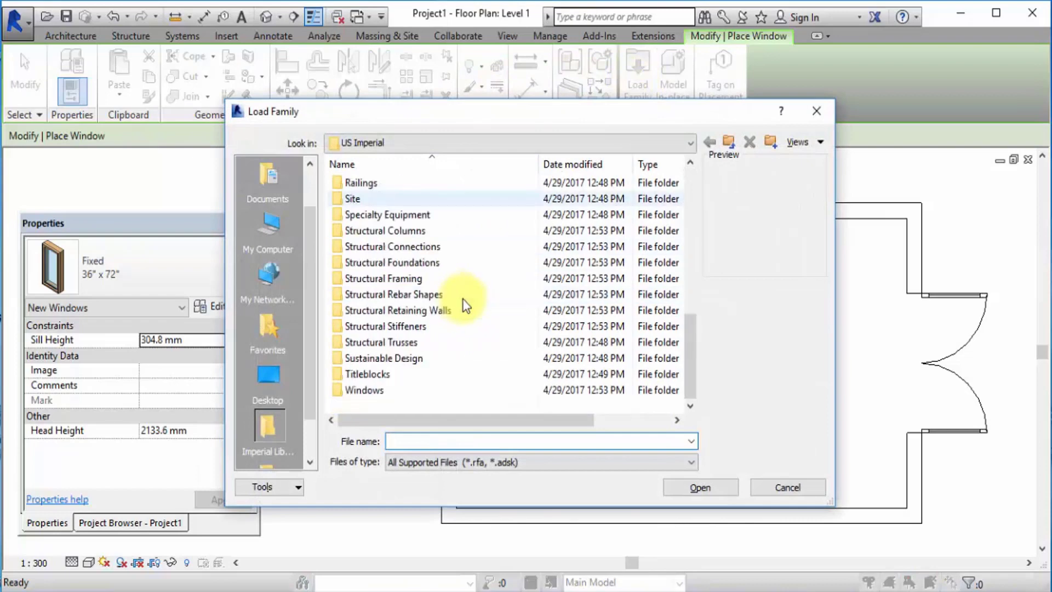
double_click(366, 389)
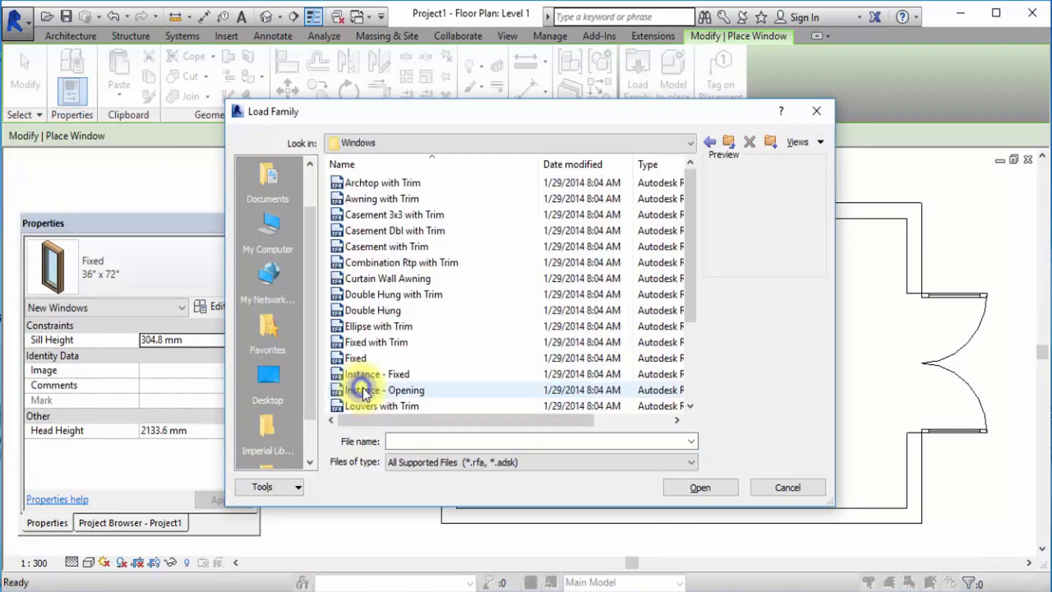
mouse_move(375, 283)
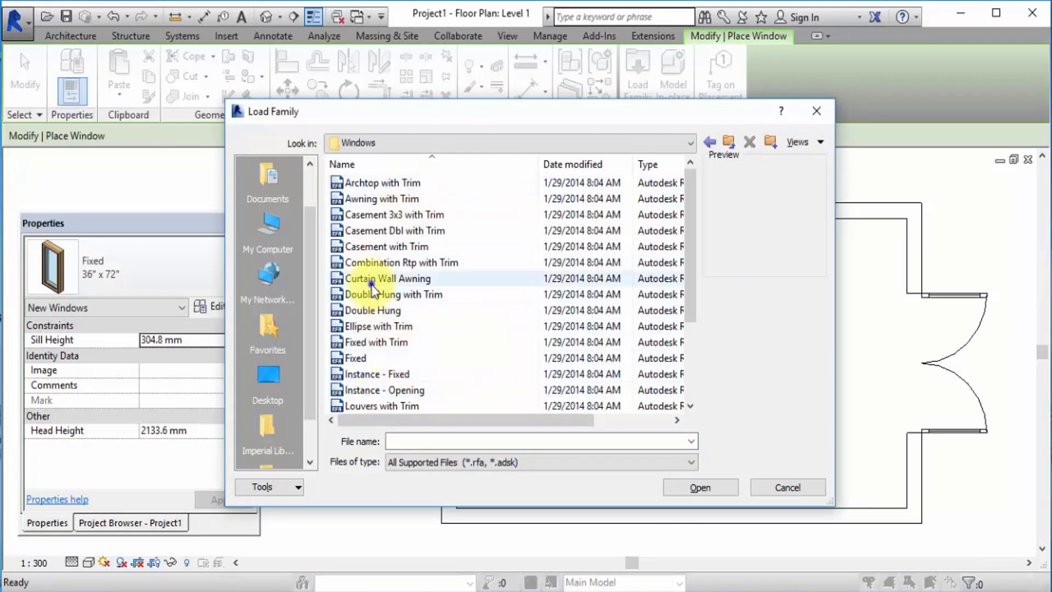
left_click(387, 389)
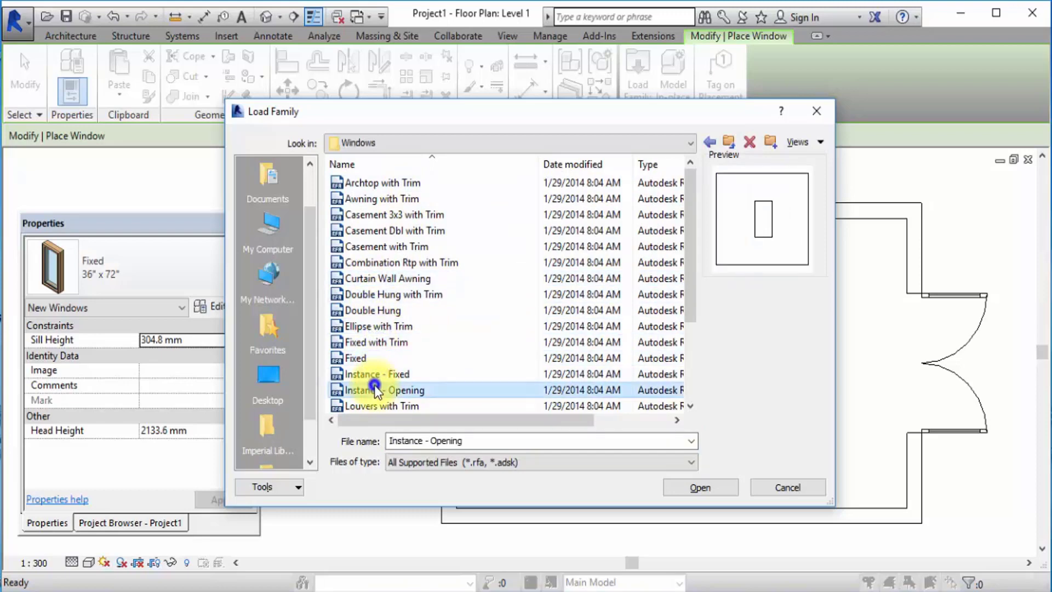
scroll("down", 3)
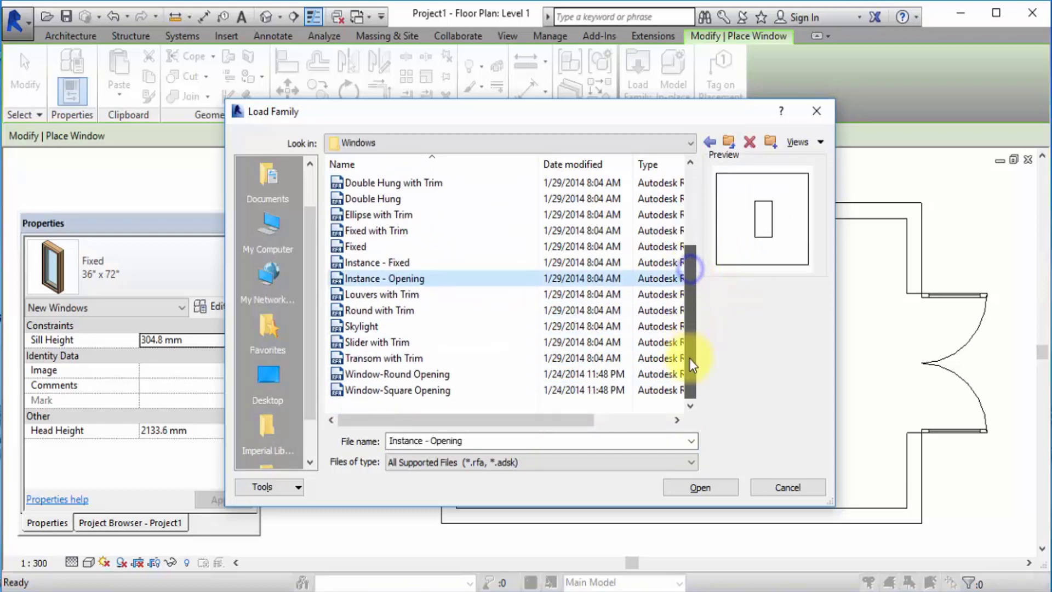
left_click(377, 342)
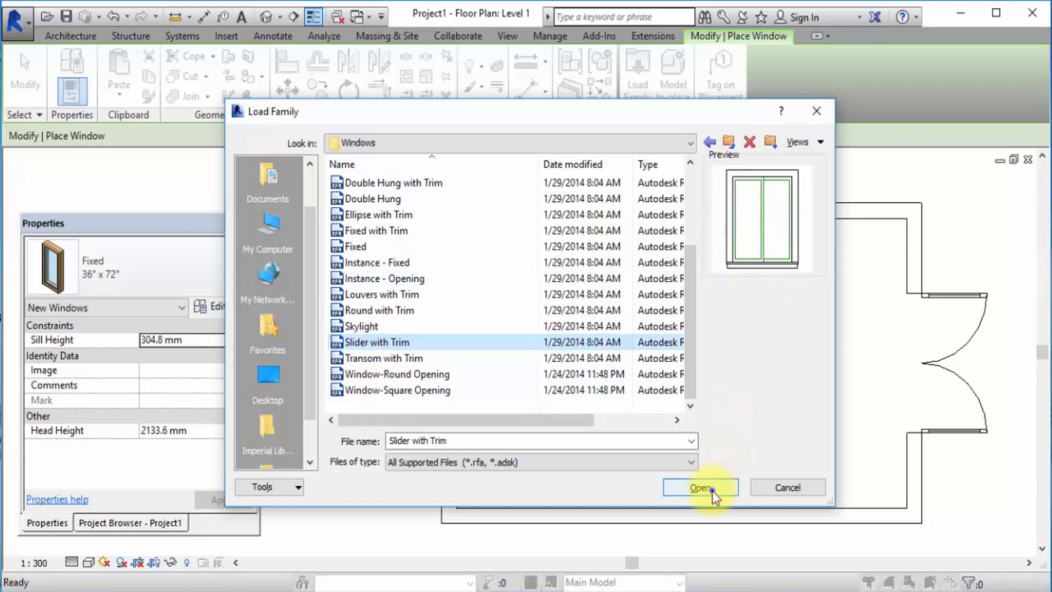
left_click(699, 487)
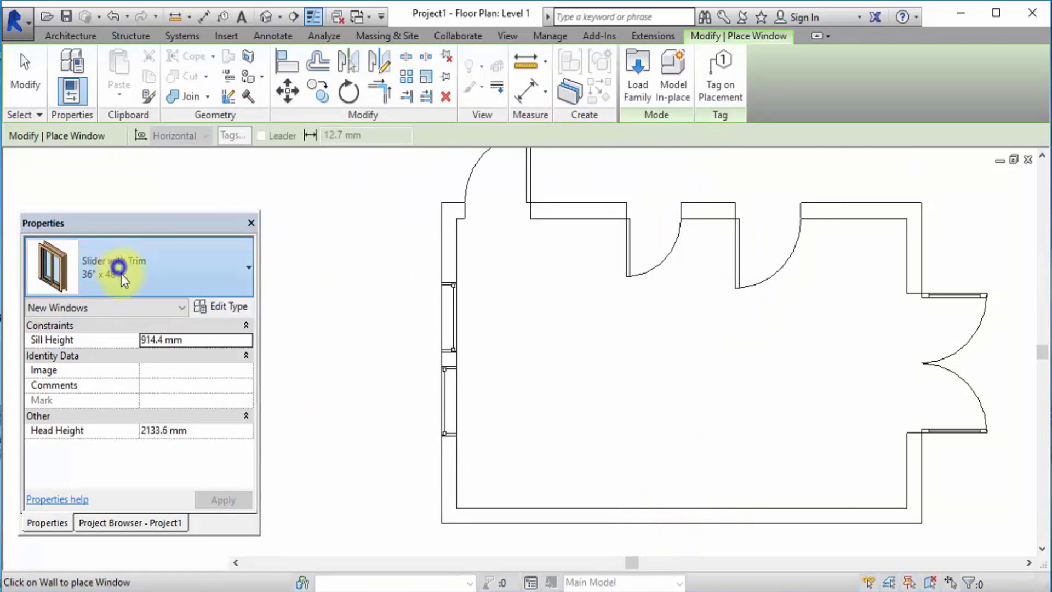
Place a 36" x 24" Slider with Trim window on the bottom wall.
left_click(249, 266)
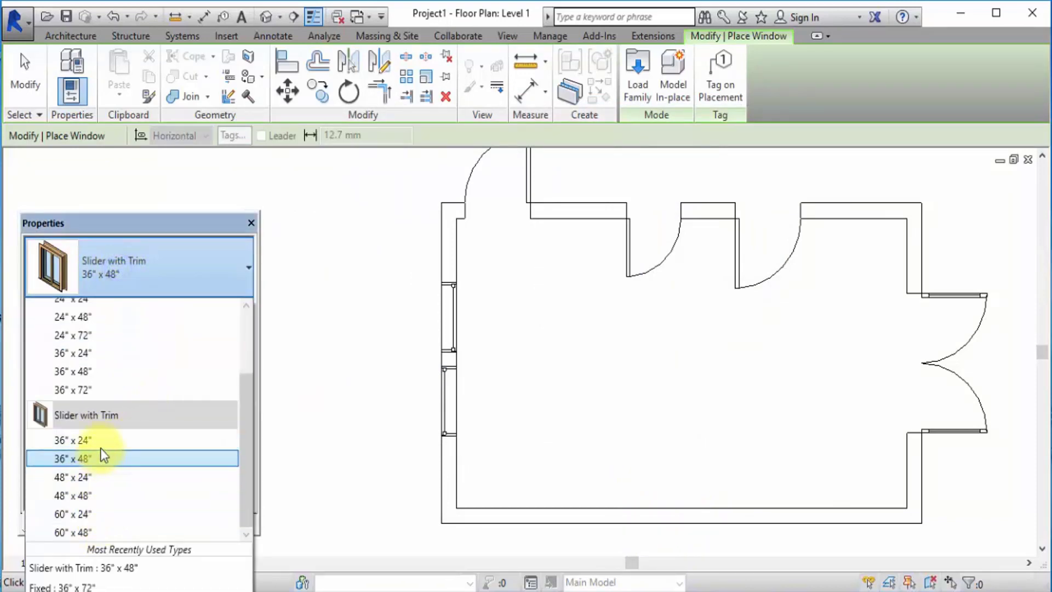
left_click(72, 439)
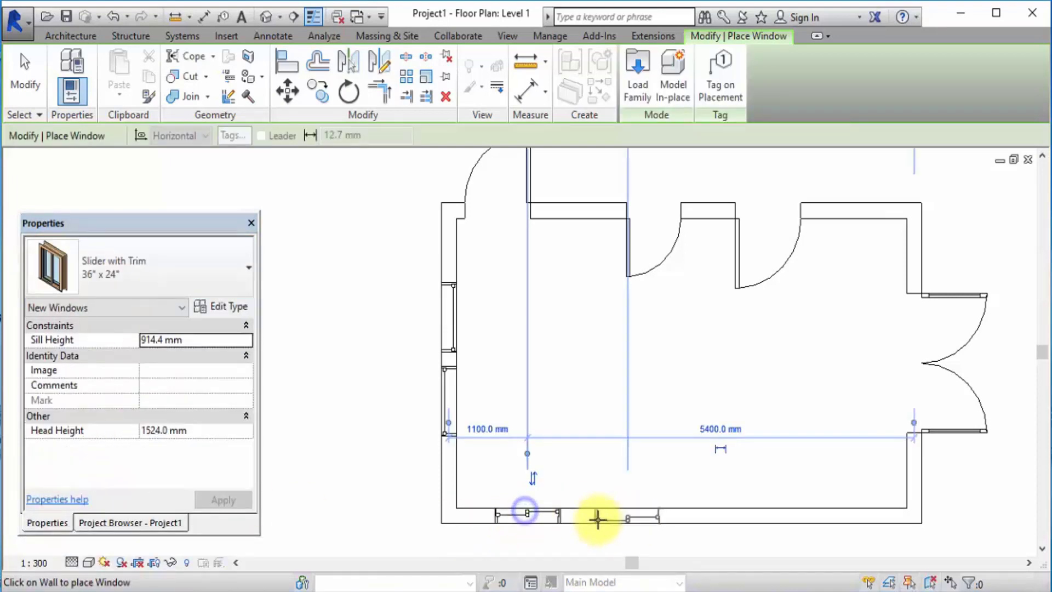
mouse_move(446, 530)
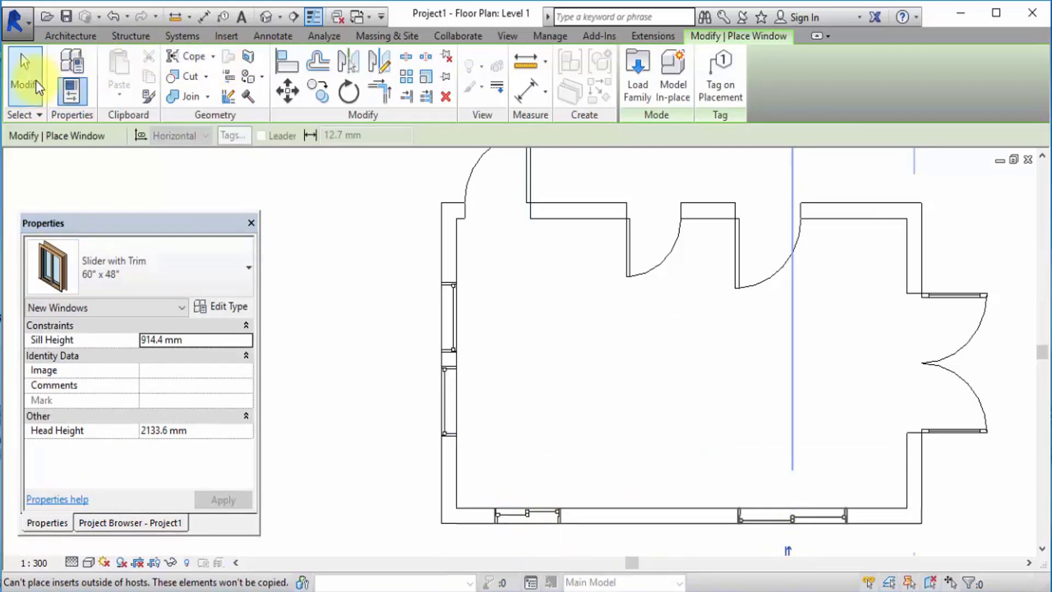
left_click(528, 516)
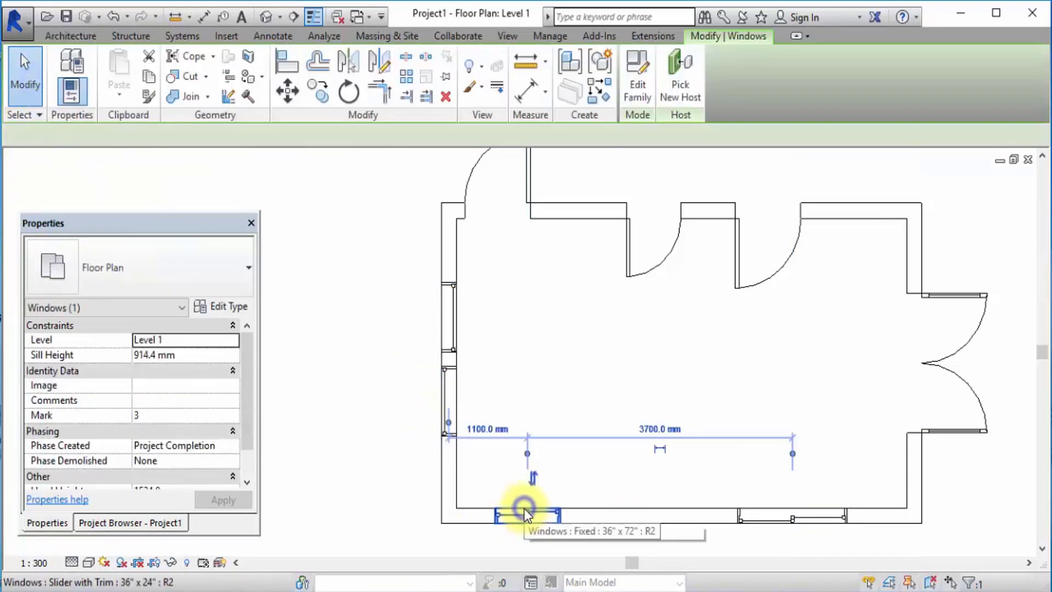
Re-host the 36" x 24" window from the bottom wall onto the upper right wall.
left_click(527, 514)
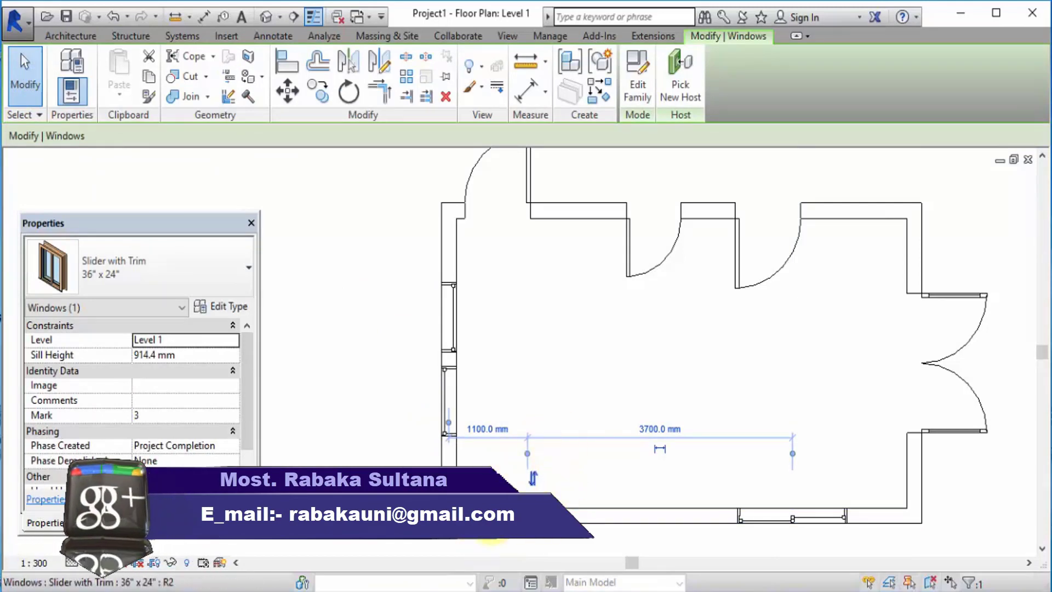
left_click(676, 401)
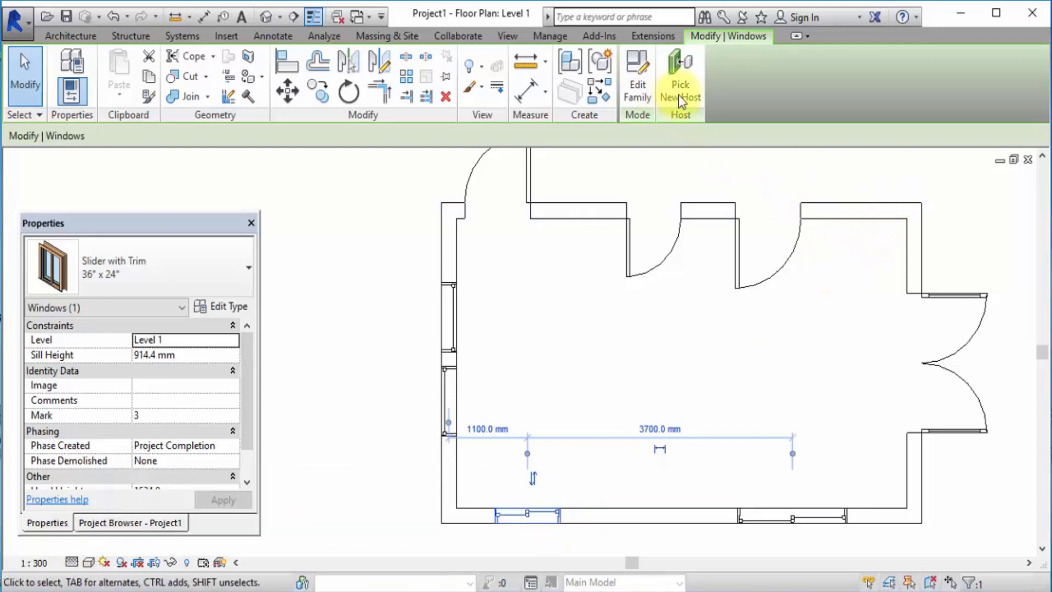
left_click(680, 75)
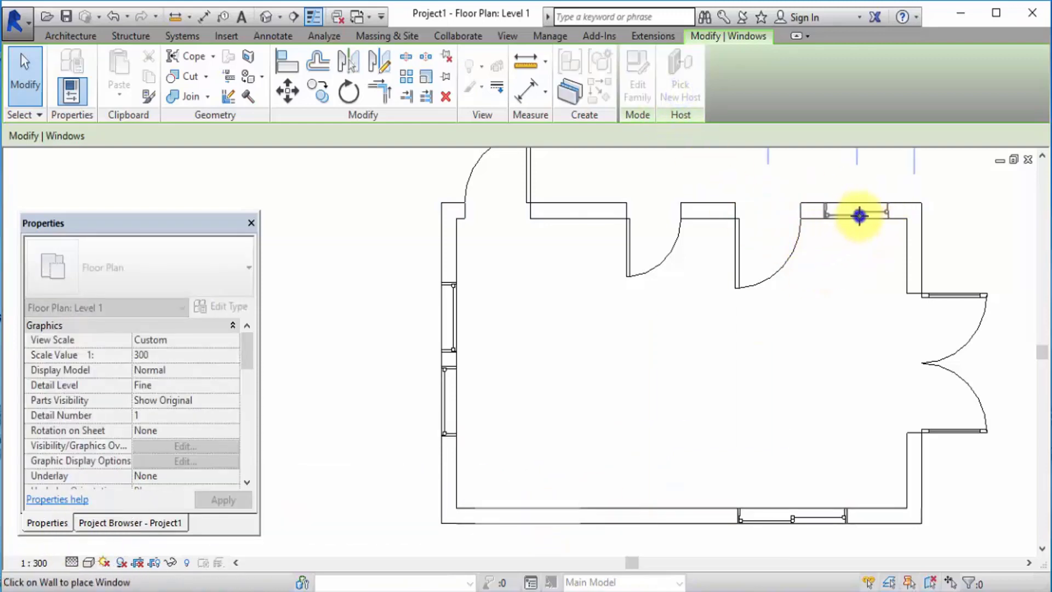
left_click(859, 216)
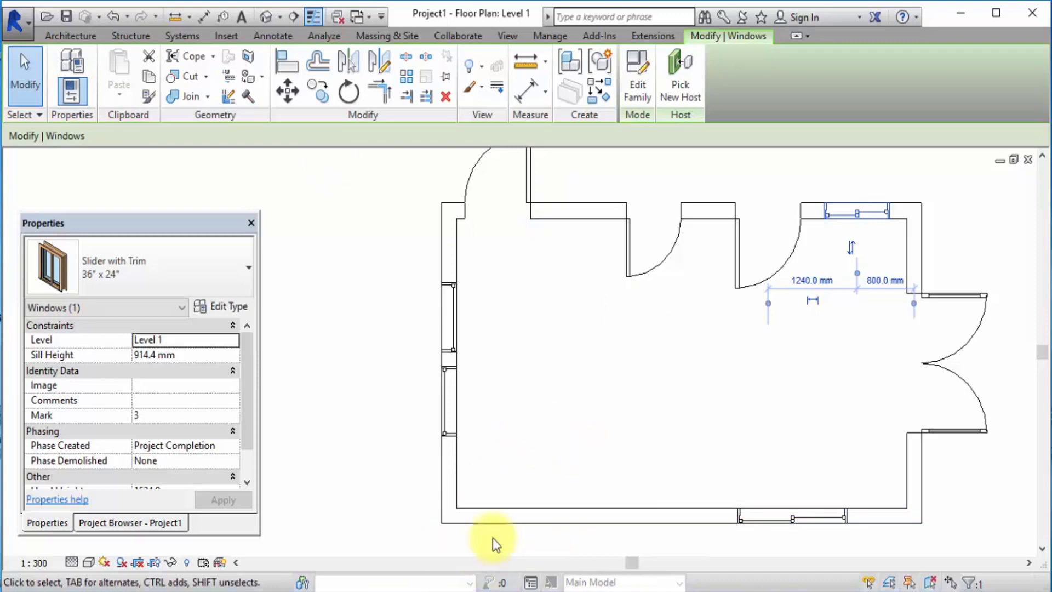
mouse_move(804, 201)
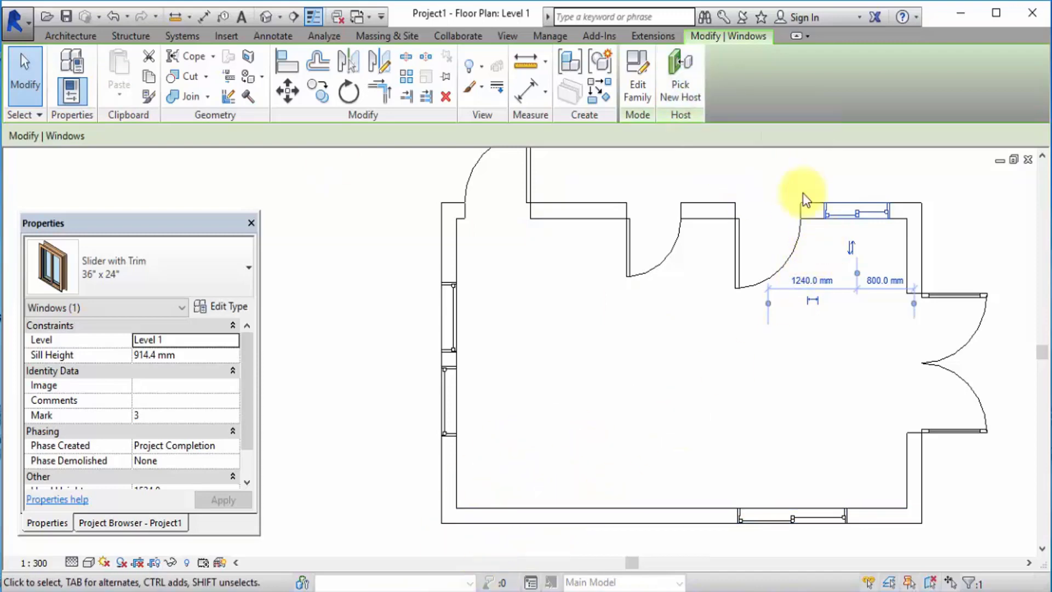
mouse_move(835, 239)
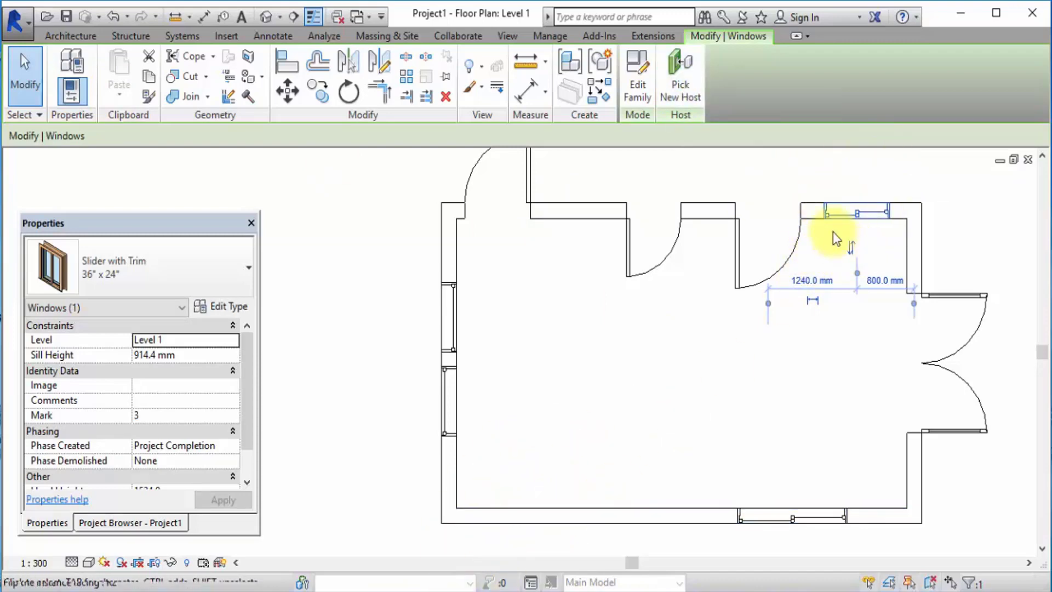